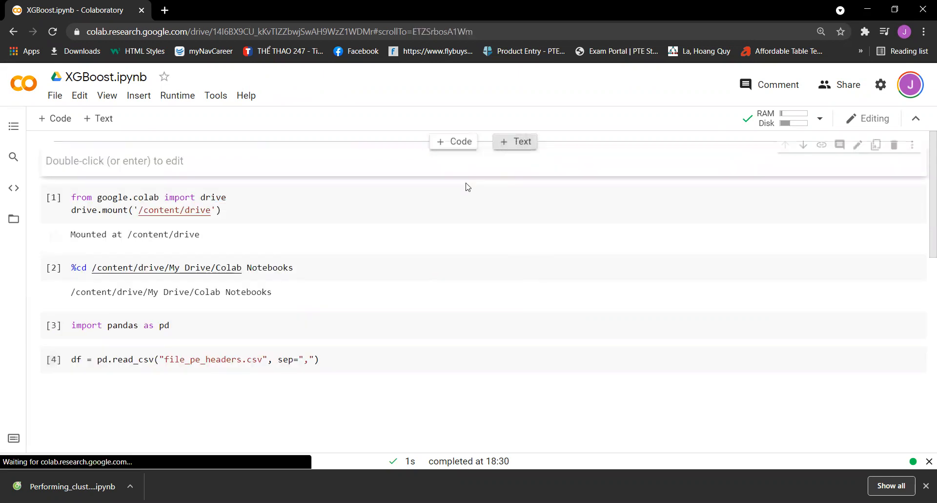
Write the intro text cell: gradient boosting is widely considered the most reliable and accurate algorithm for generic machine learning problems.
double_click(115, 161)
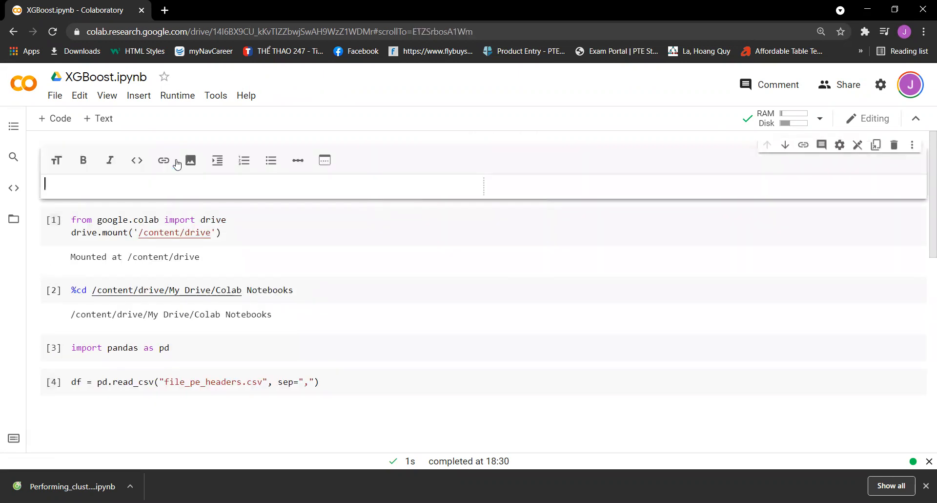
mouse_move(173, 181)
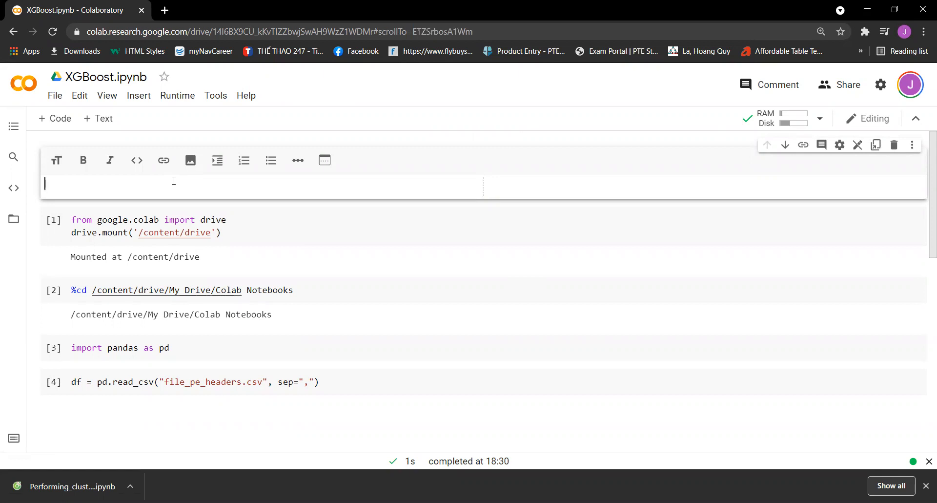
type("Gd")
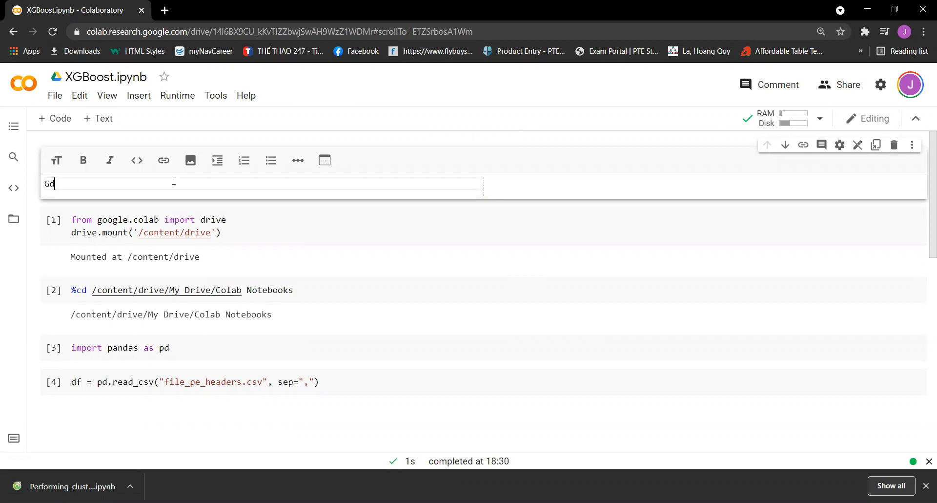
type("radient")
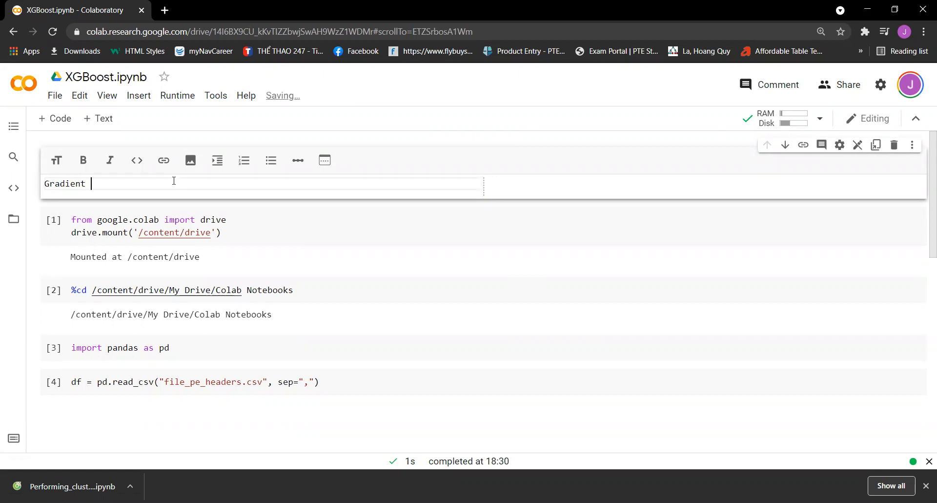
type("boosting is")
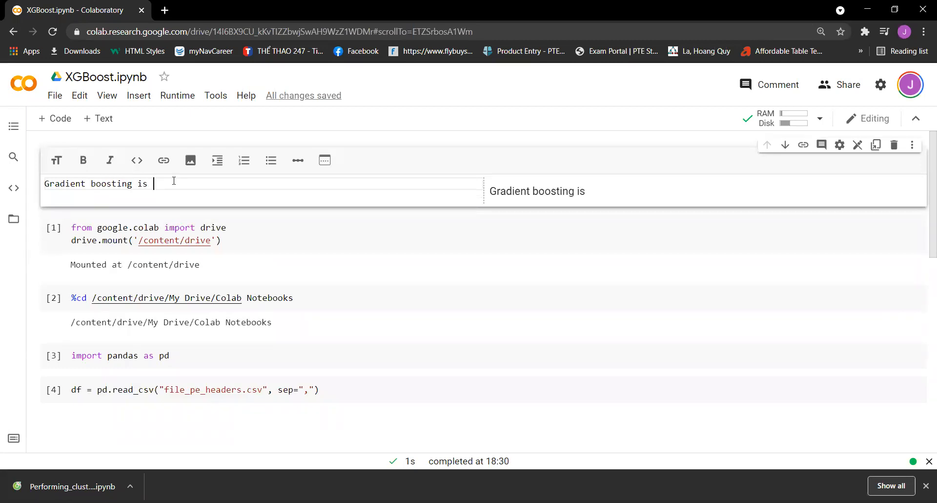
type("widely")
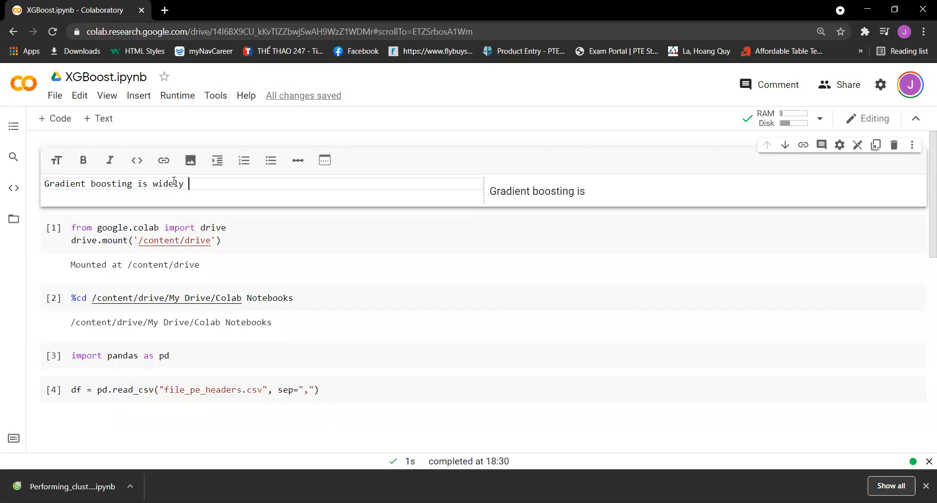
type("considered")
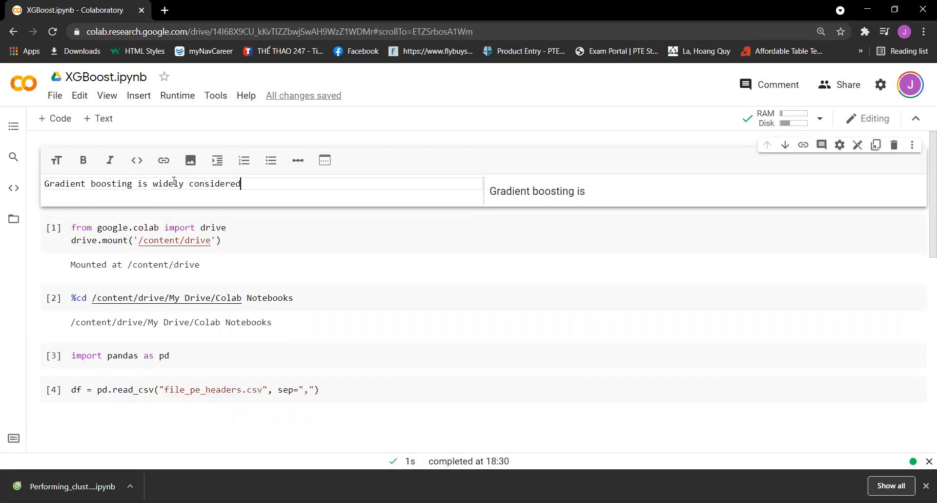
type("the most")
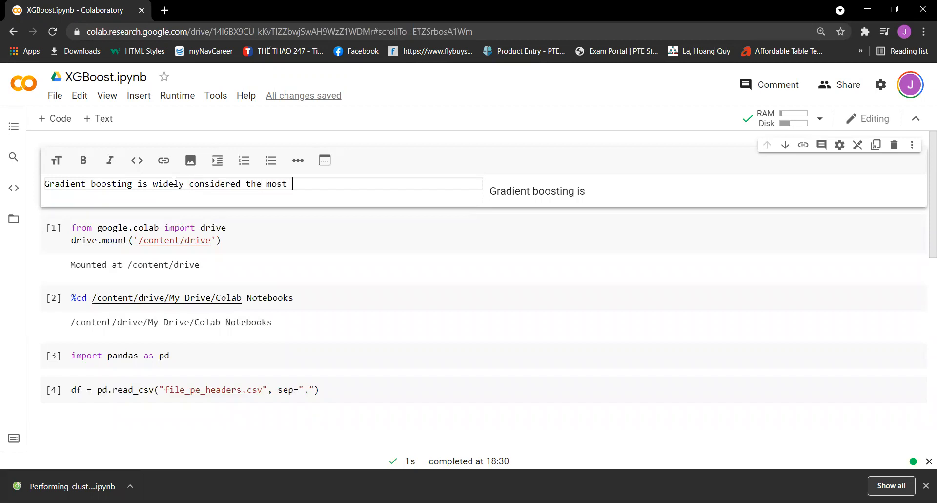
type("reliable a")
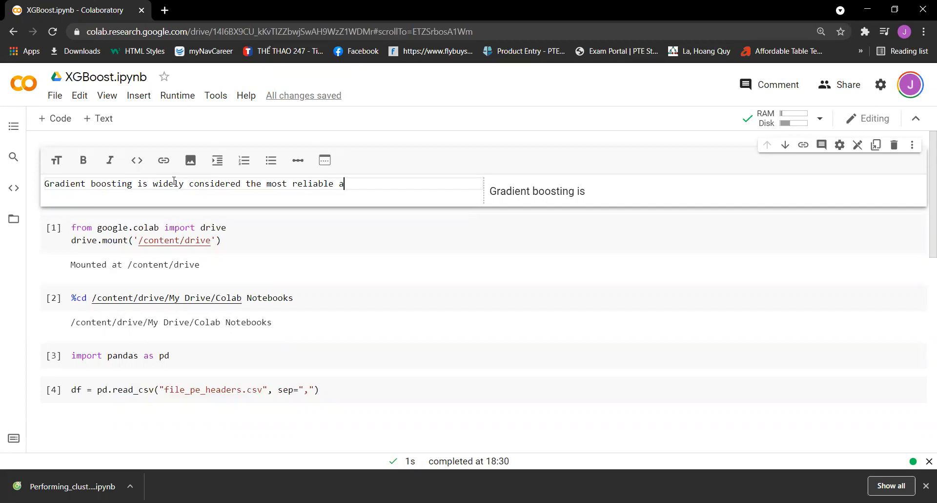
type("nd c")
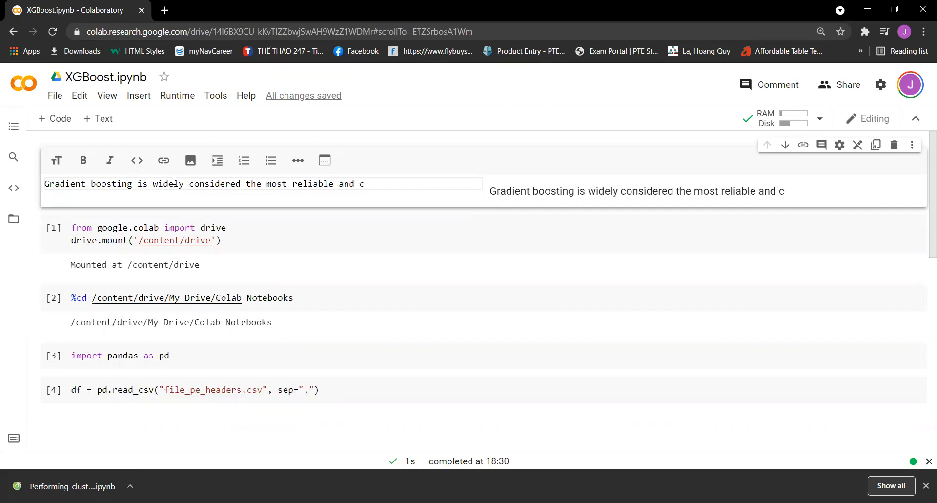
type("accuracy")
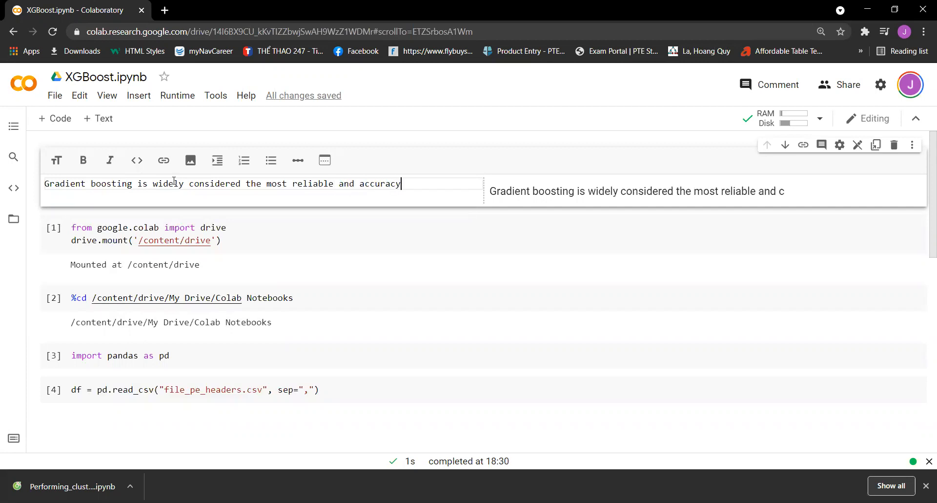
type("algorithm f")
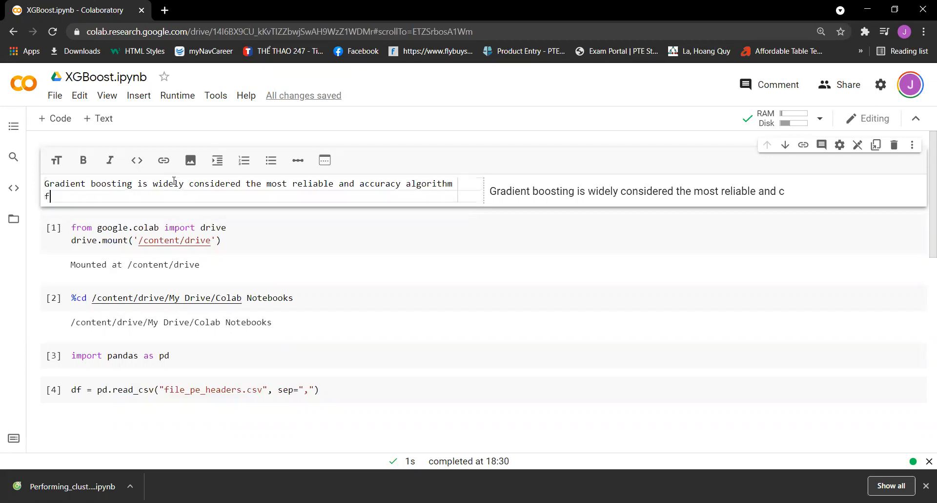
type("or ge")
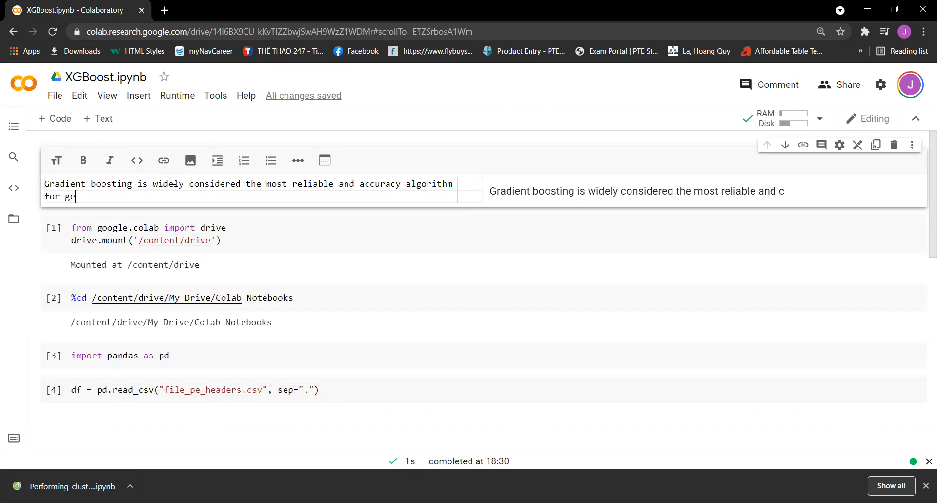
type("nertic machine learning pro")
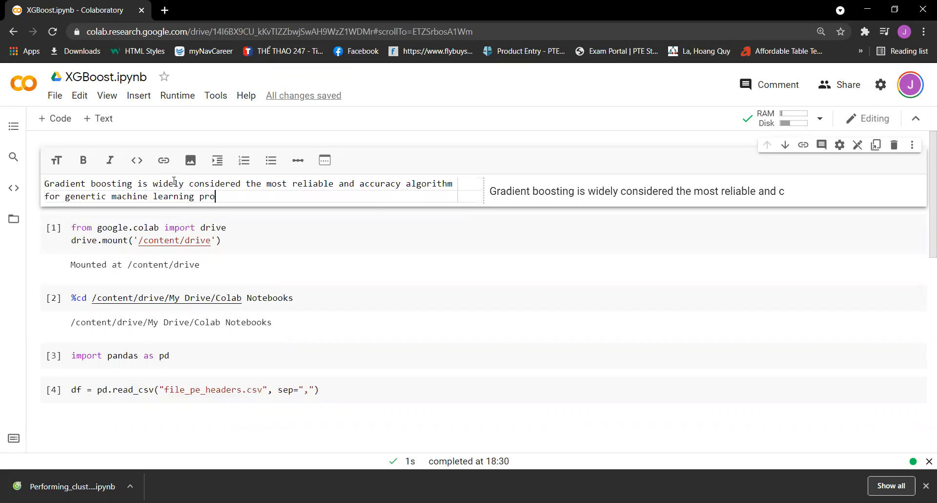
type("blems")
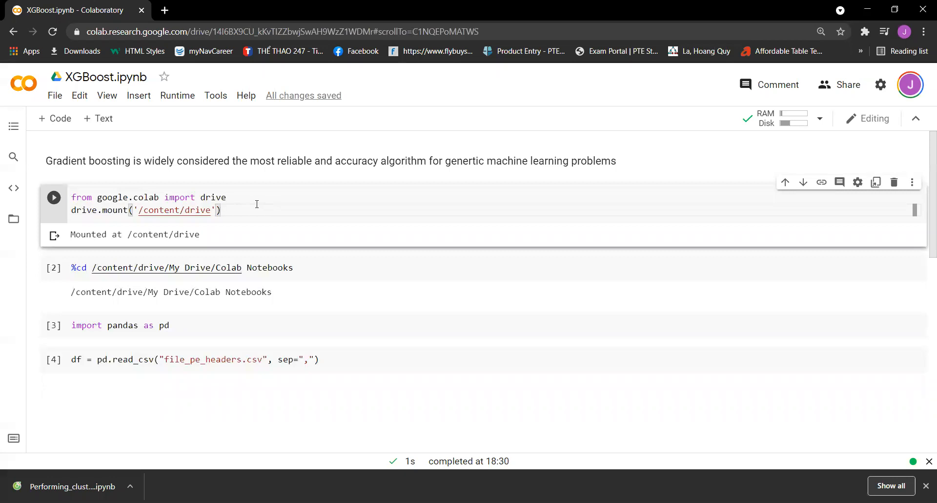
mouse_move(150, 223)
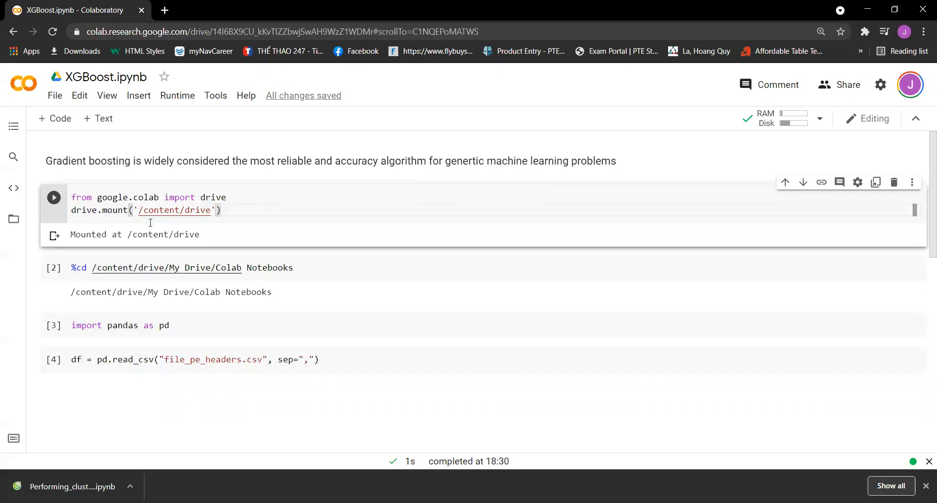
mouse_move(174, 209)
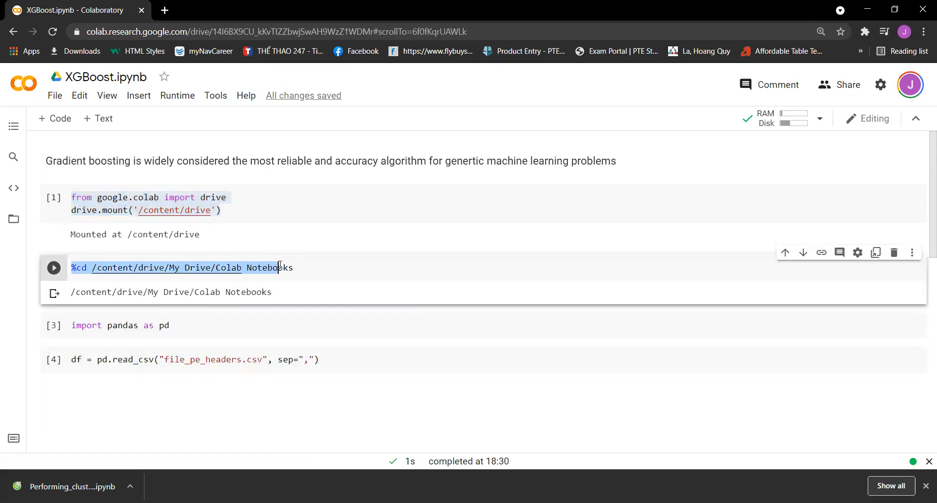
mouse_move(341, 355)
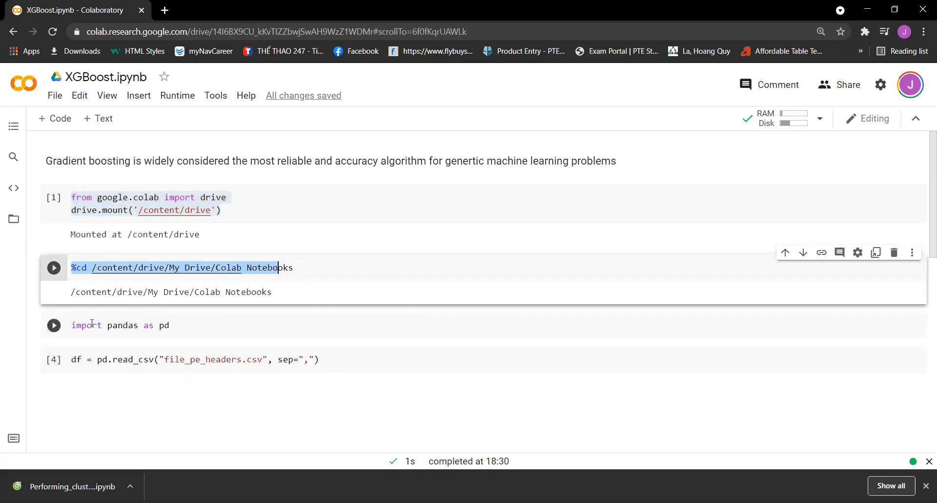
left_click(119, 326)
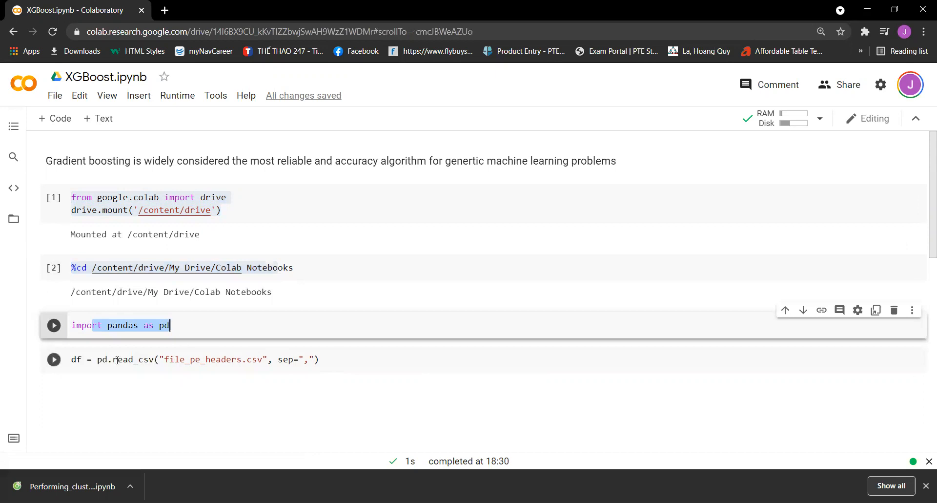
key("shift+enter")
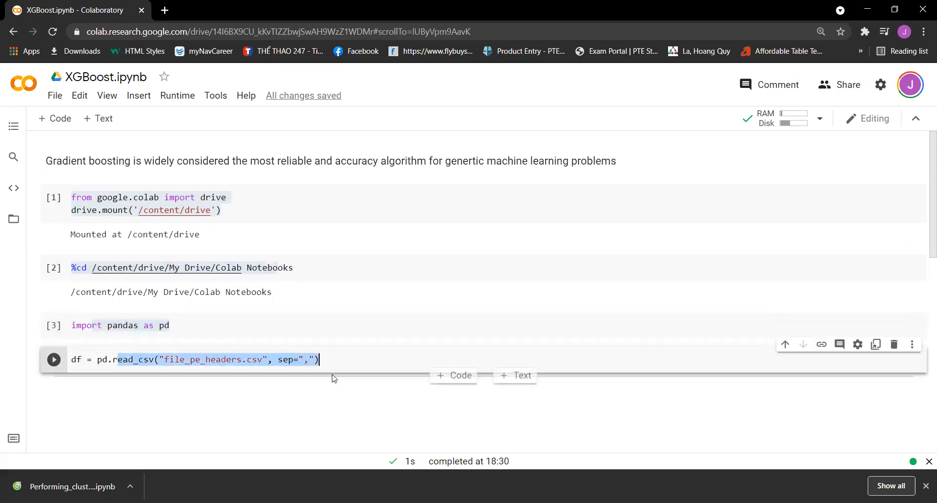
mouse_move(453, 376)
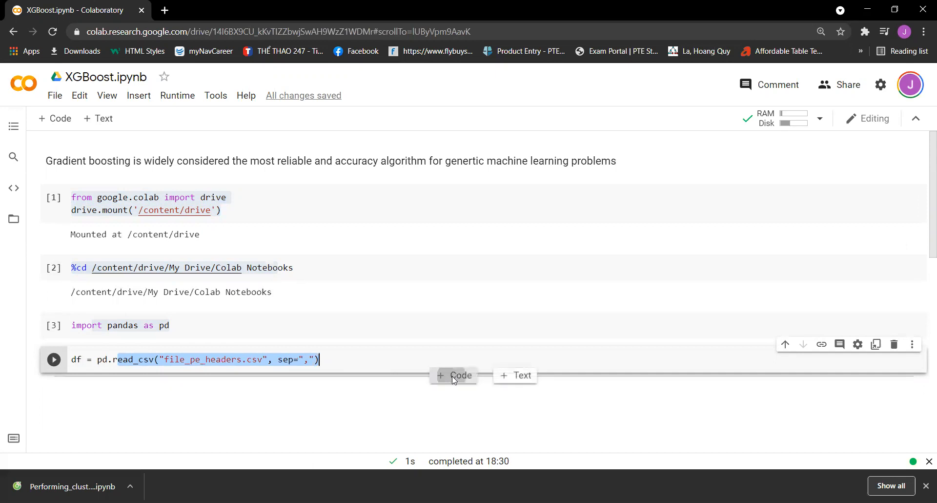
Add a code cell and set y = df["Malware"].
left_click(453, 375)
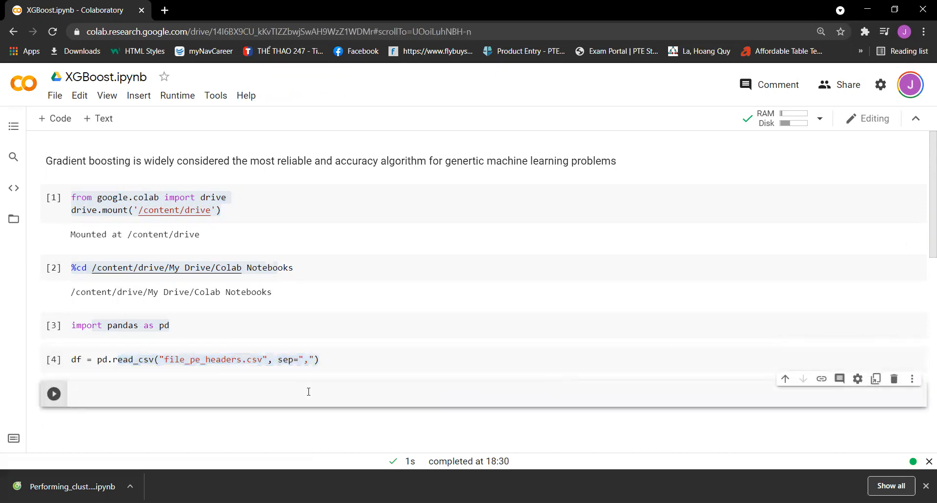
type("y =")
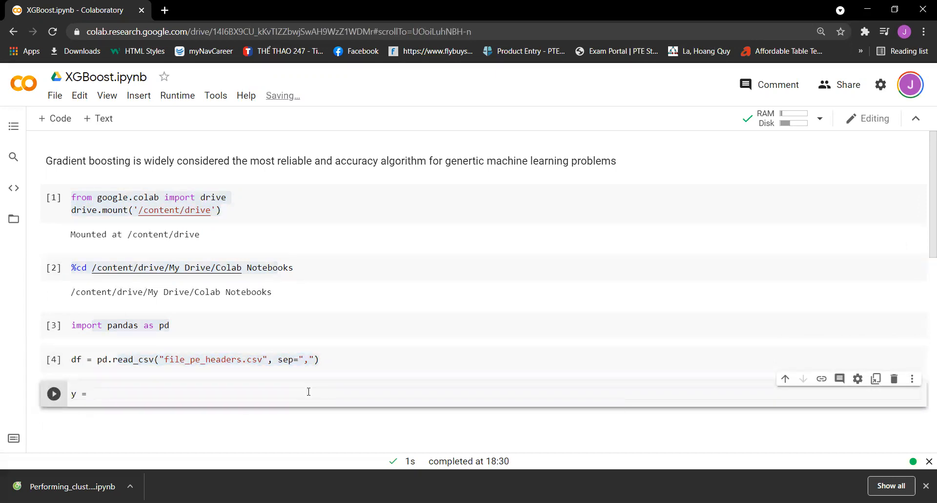
type("df[\"")
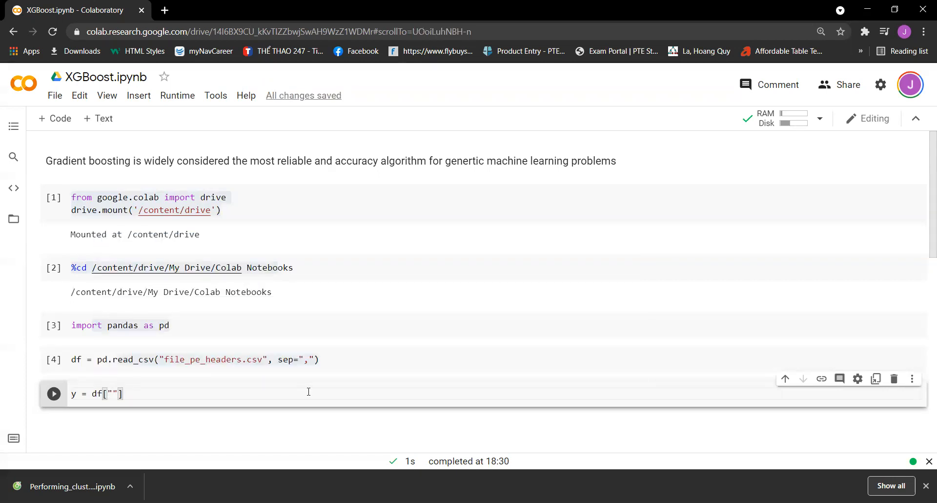
type("M")
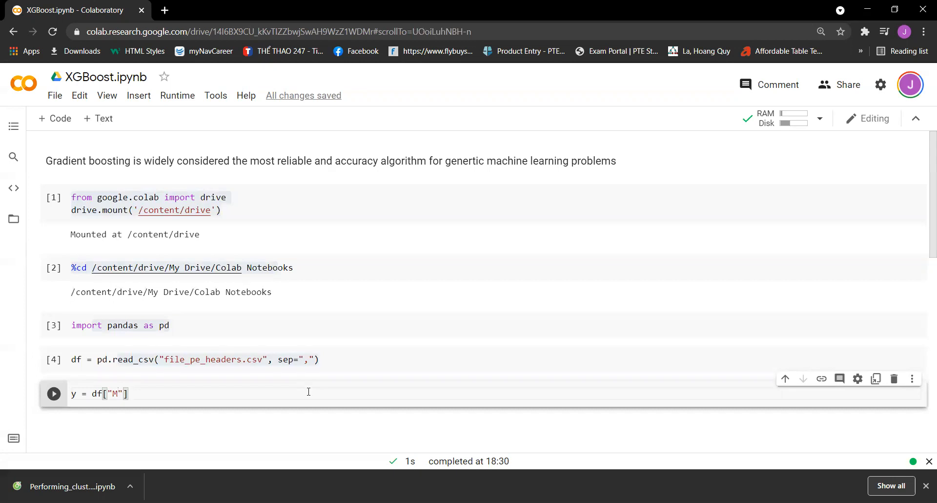
type("alware")
type("x =")
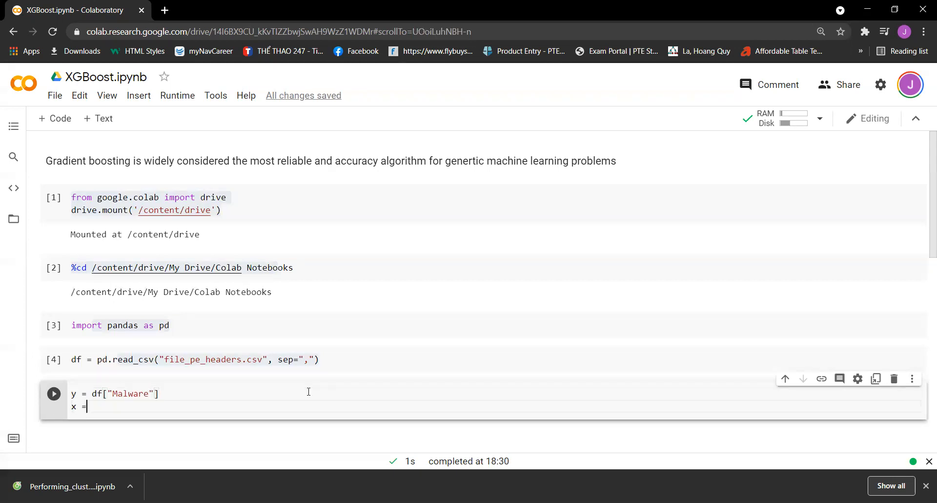
Set x = df.drop(["Name","Malware"], axis=1).to_numpy() and run the cell.
type("p")
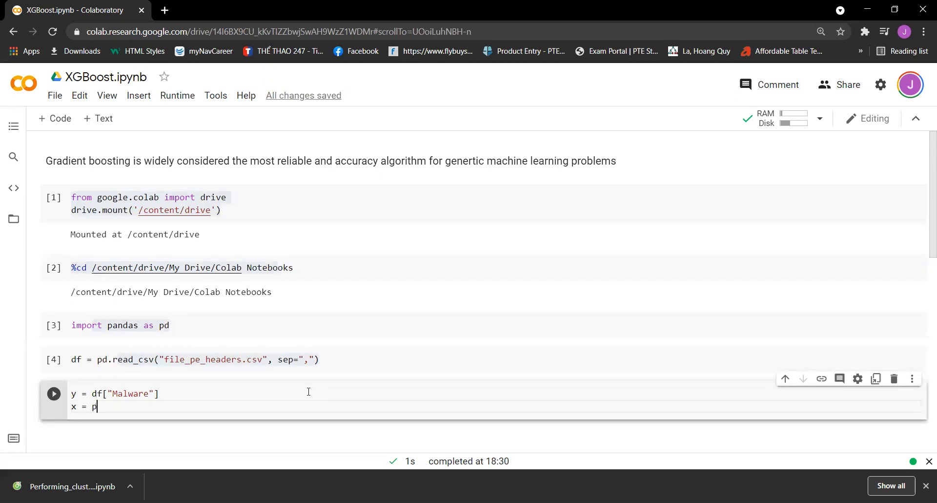
type("df.dr")
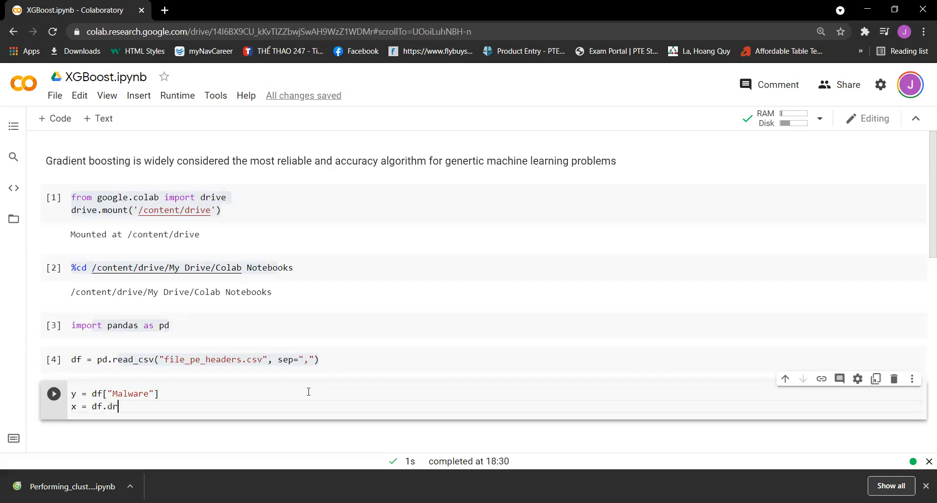
type("op[")
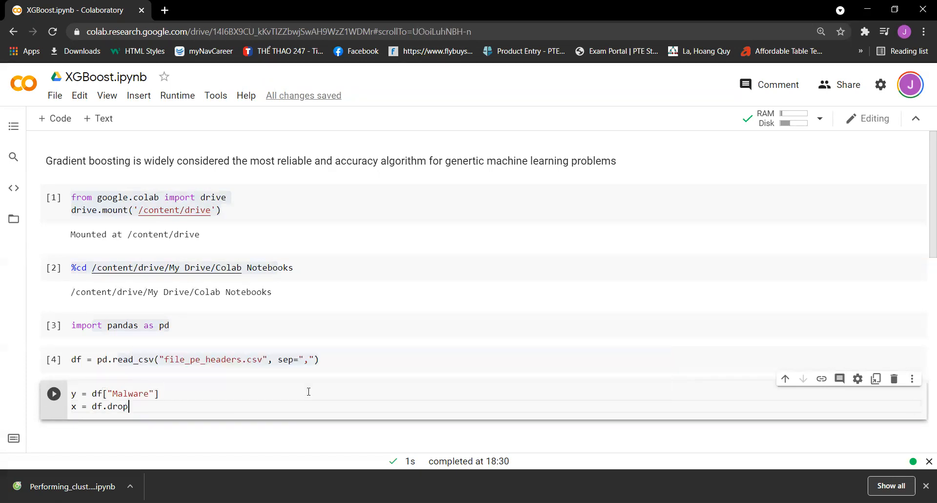
type("([])")
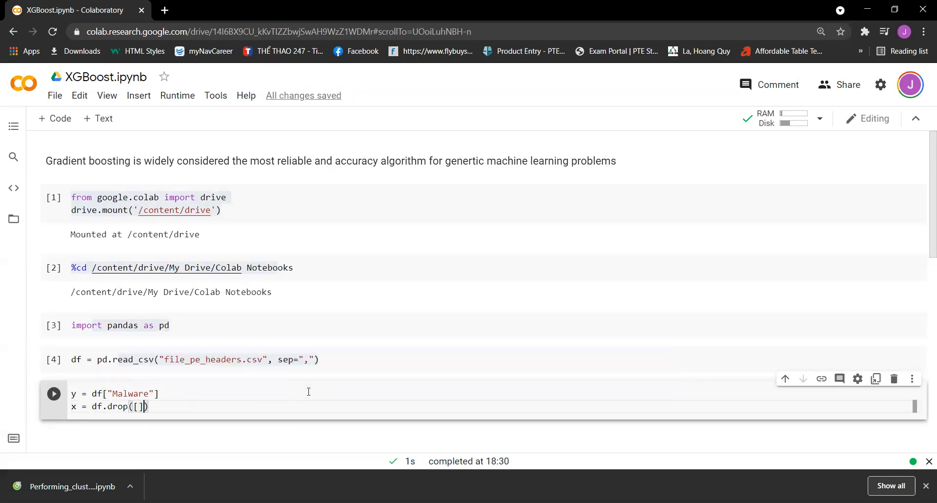
type("\"\"")
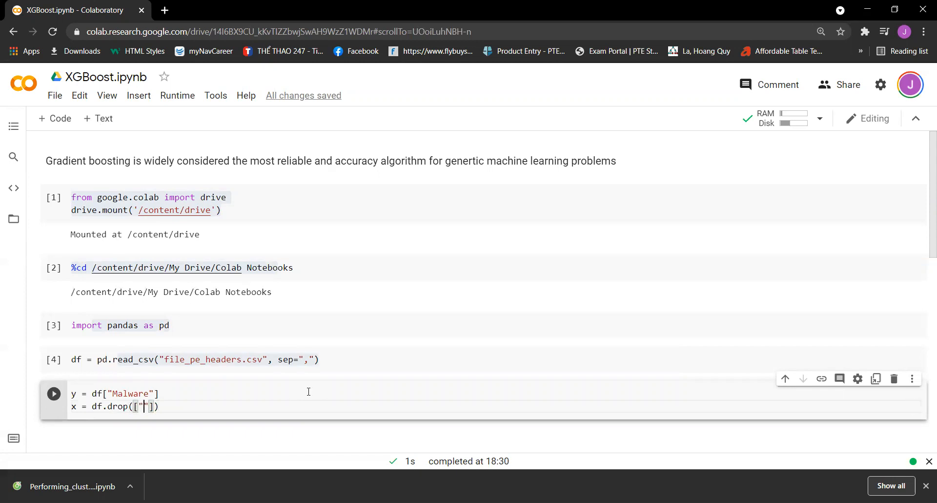
type("Name")
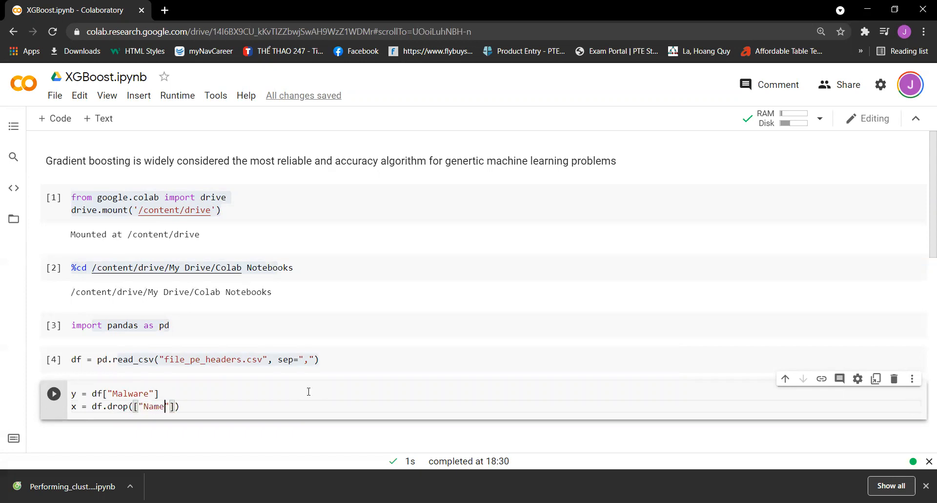
type(",\"")
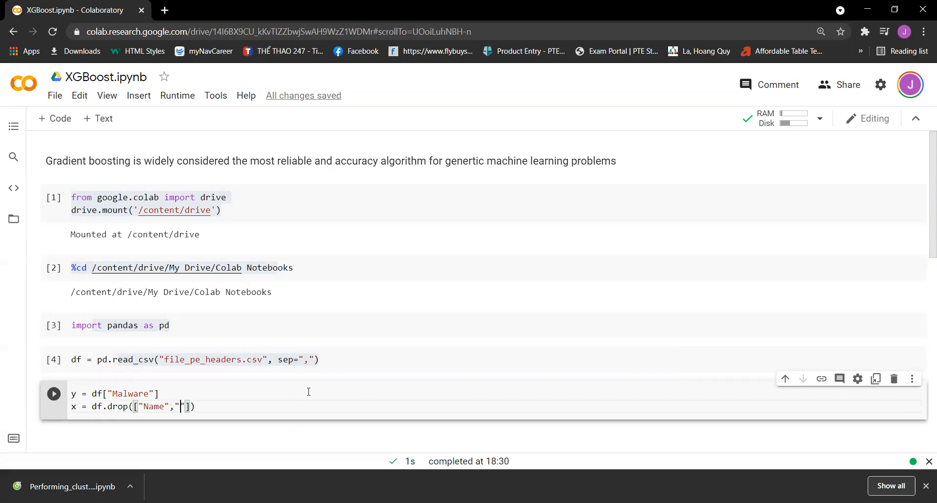
type("Malware")
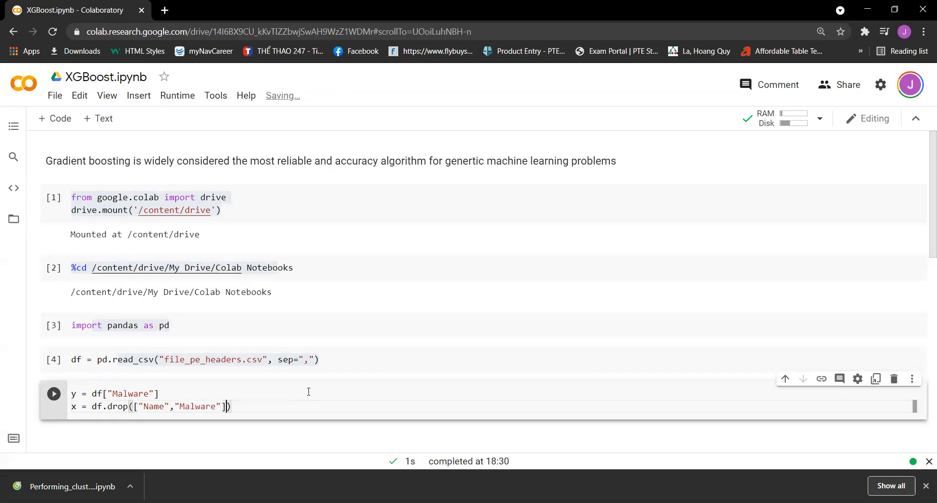
type(", axis=1")
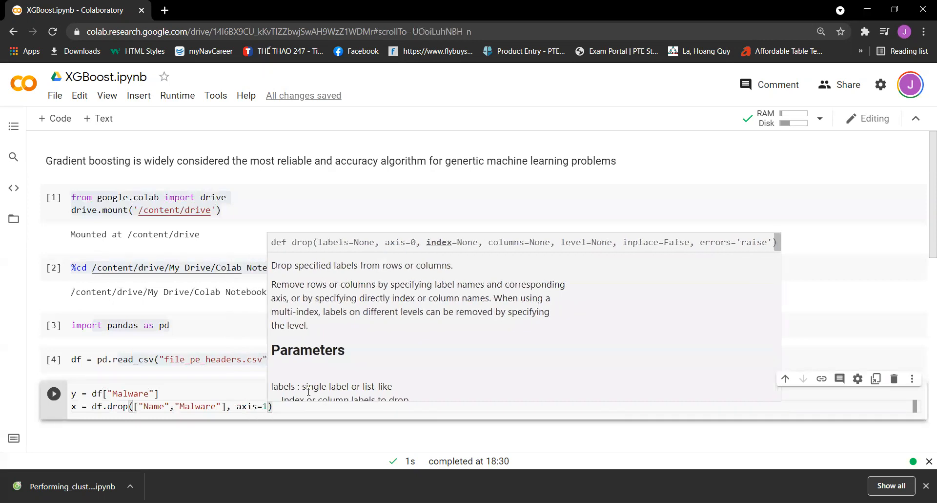
type(".to")
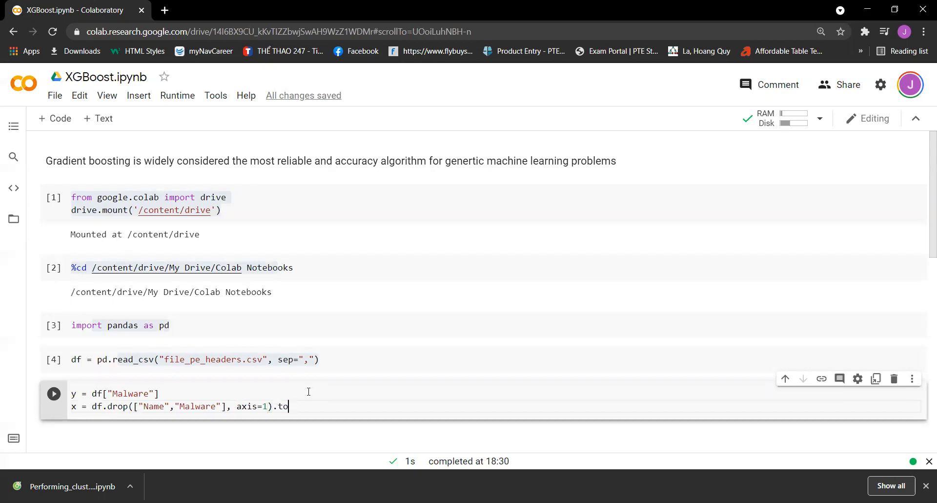
type("_numpy")
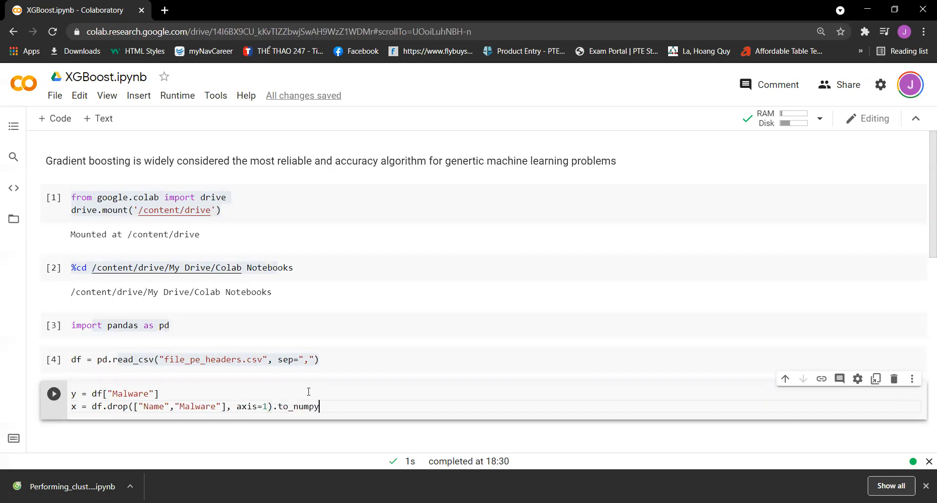
type("()")
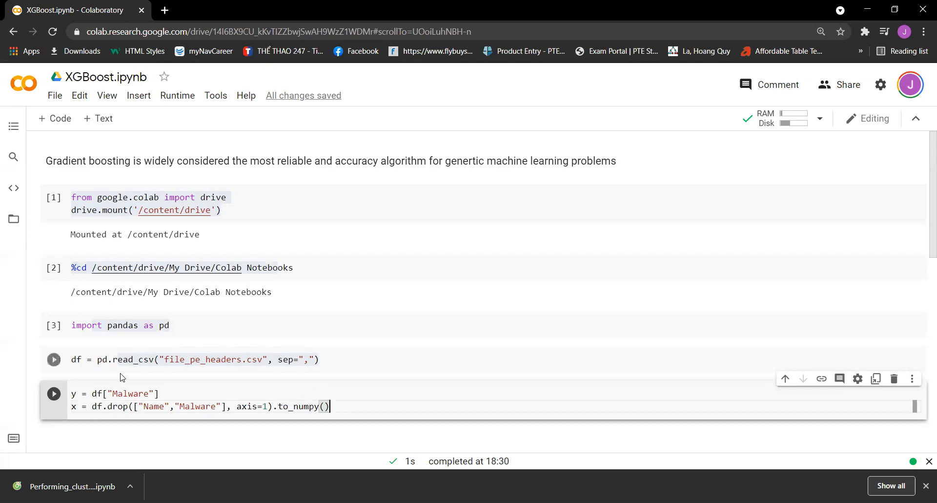
left_click(54, 359)
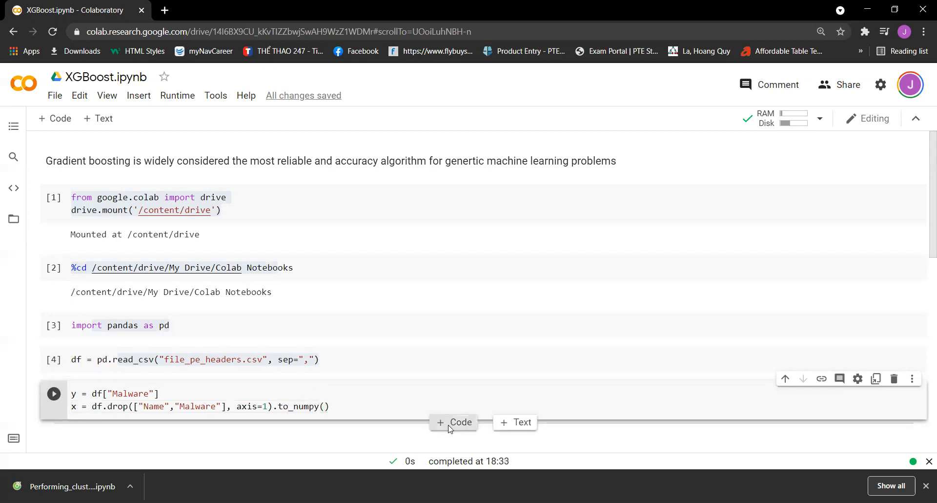
Add a cell commented '# Split the train and test set' importing train_test_split from sklearn.model_selection.
left_click(454, 422)
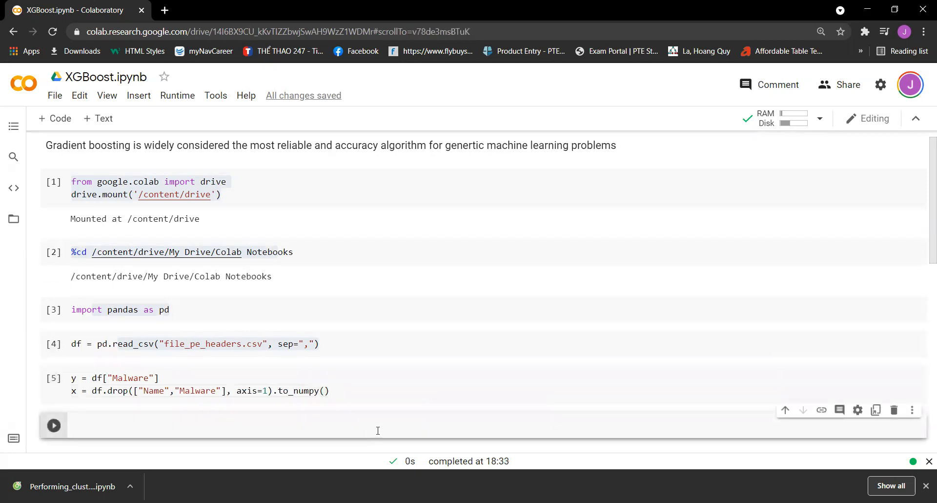
type("# Split the")
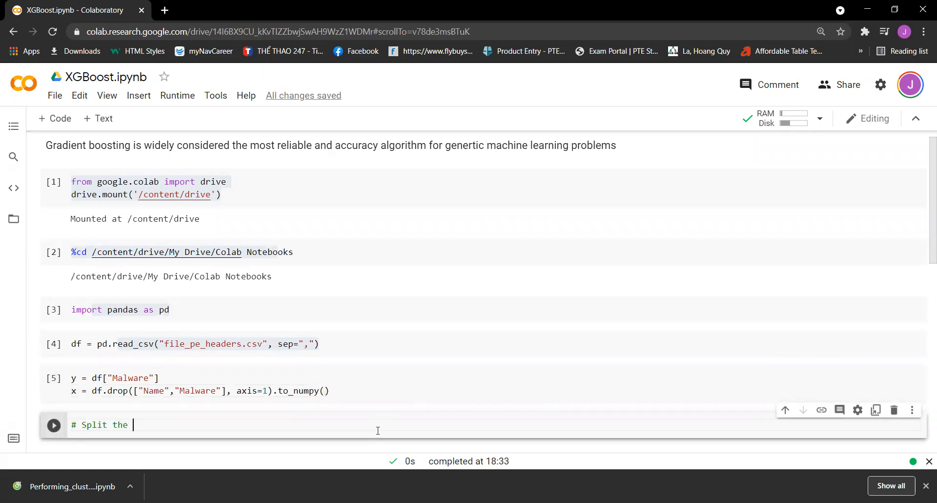
type("train a")
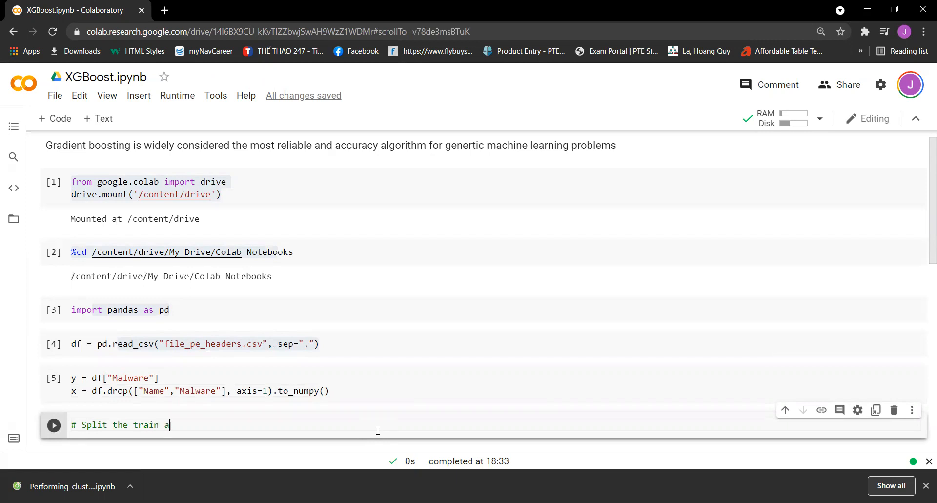
type("nd s")
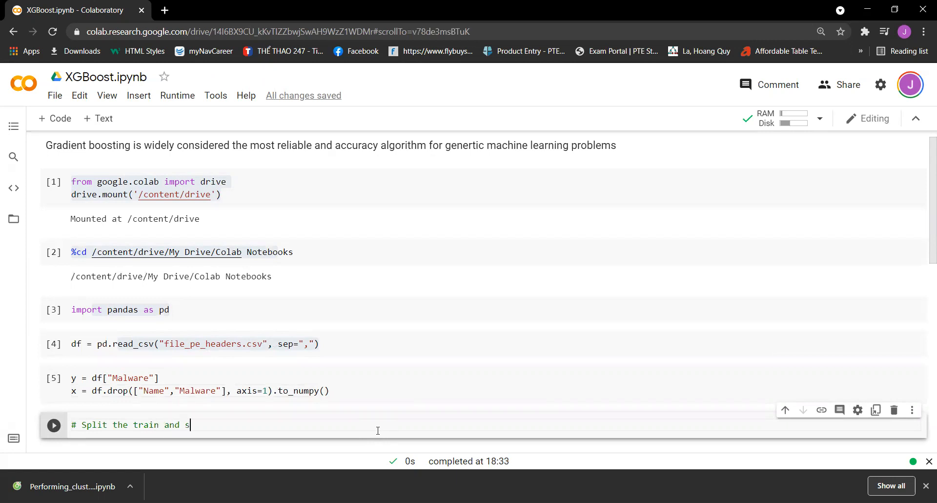
type("test set")
type("from")
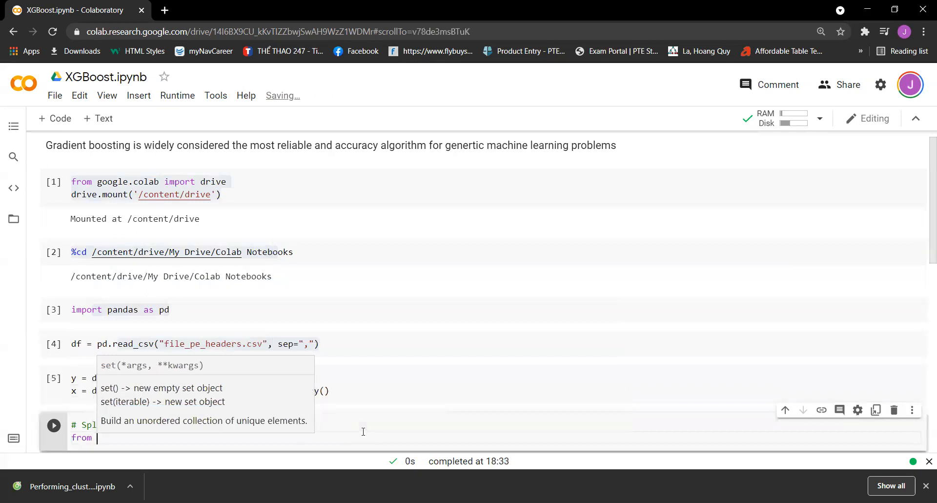
type("sklearn.")
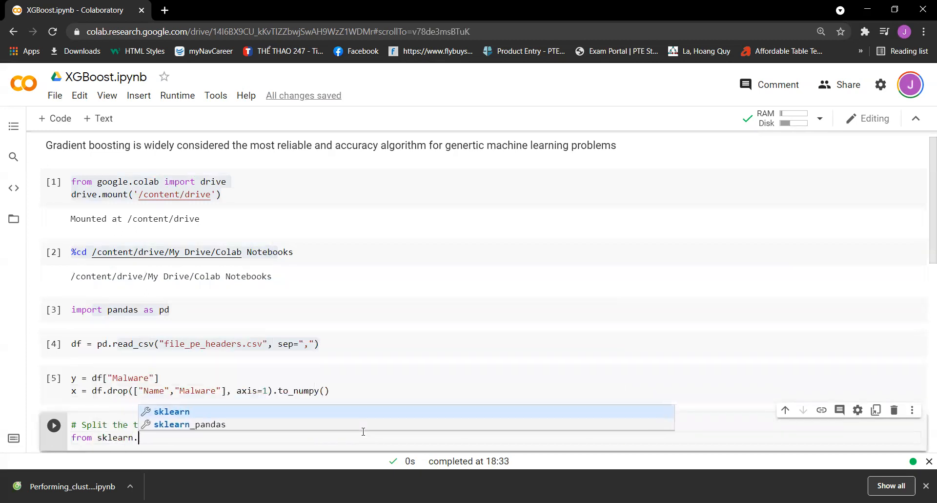
type("model_selection")
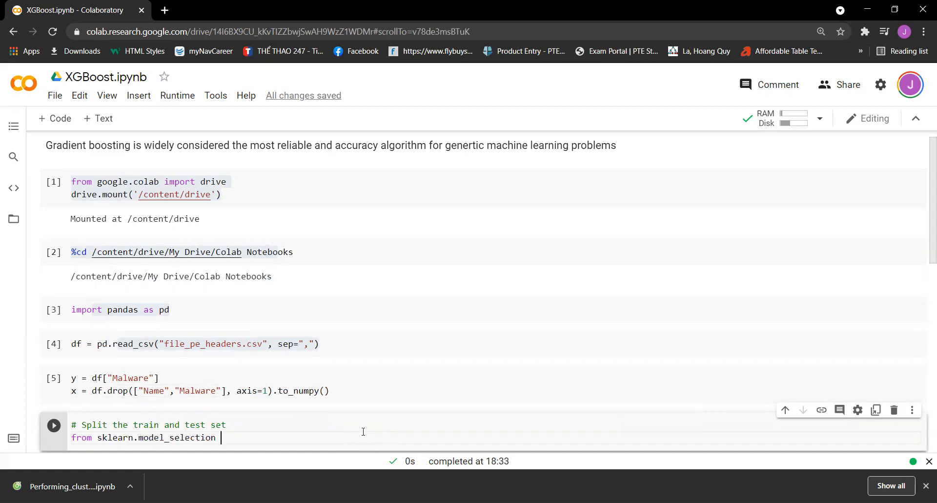
type("import")
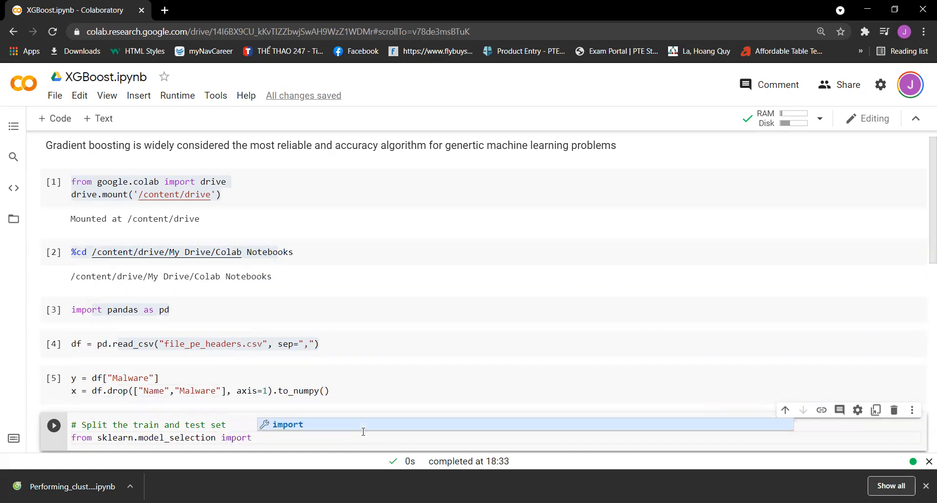
type("train_test_split")
type("x_")
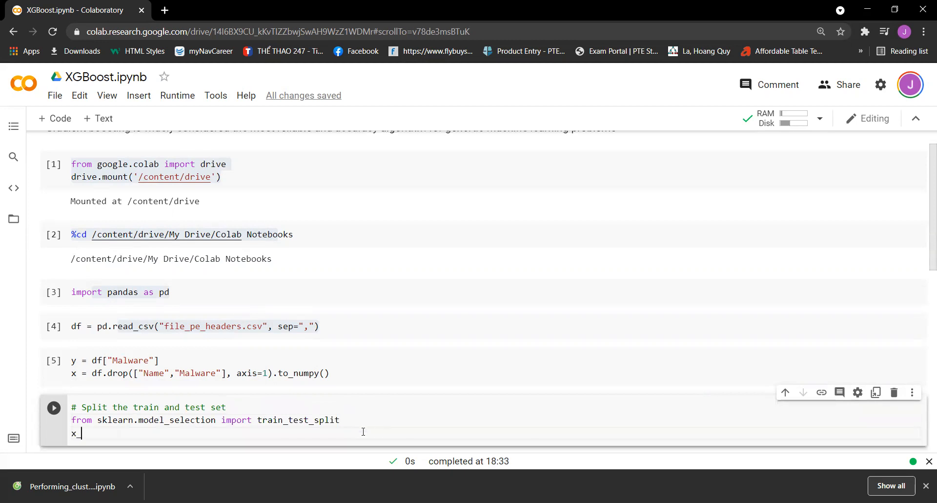
Split x and y into x_train, x_test, y_train, y_test with test_size 0.3, run it, and add a code cell below.
type("train, x_test")
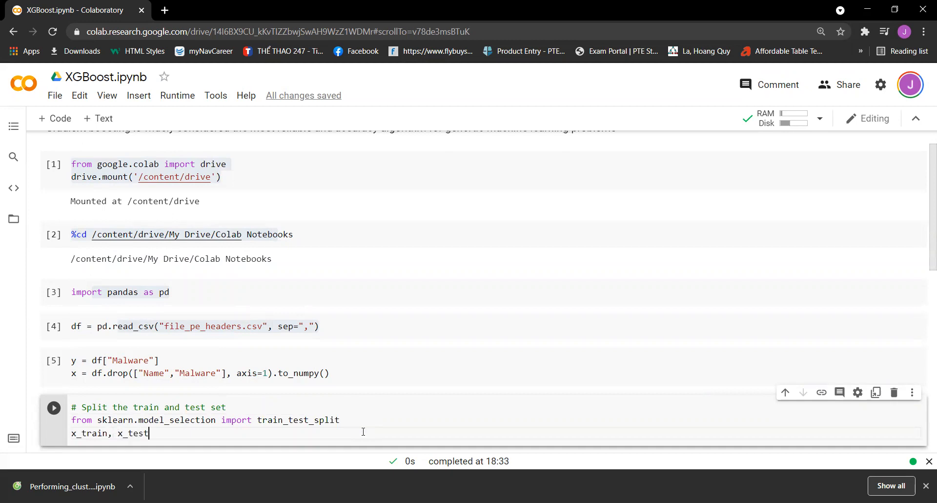
type(",y_")
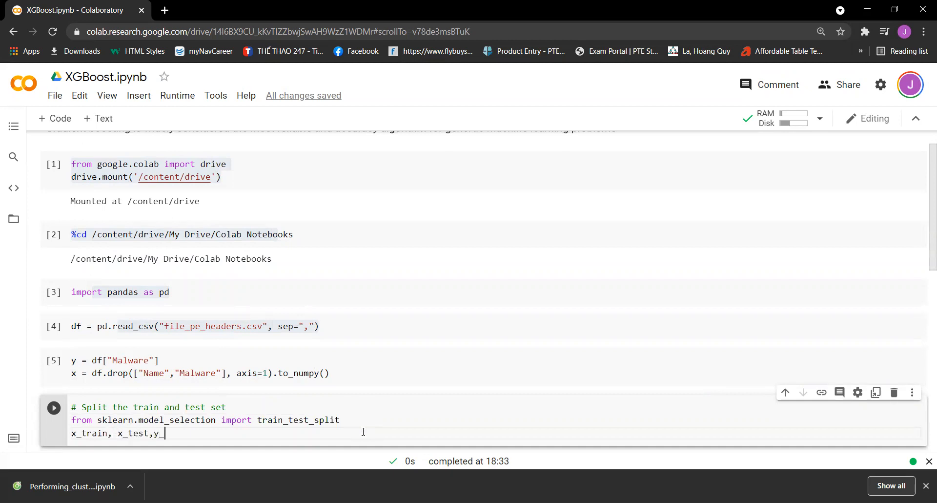
type("train")
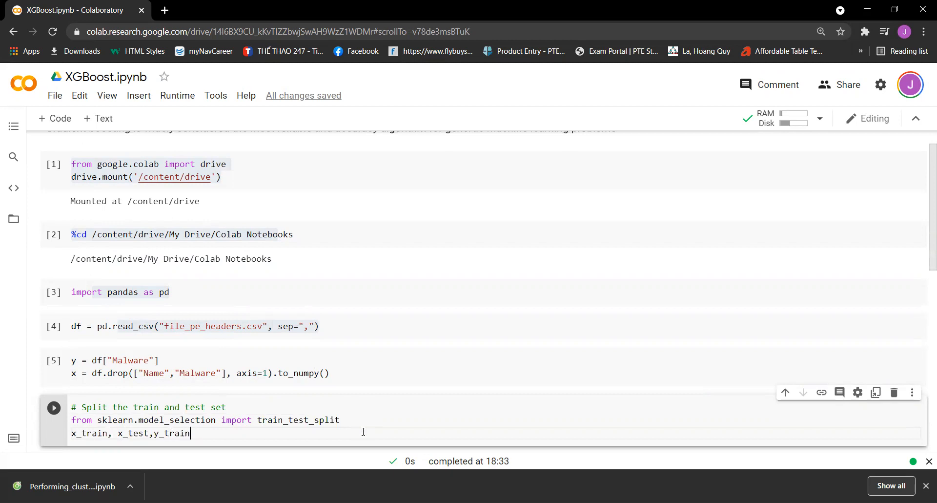
type(",y_test")
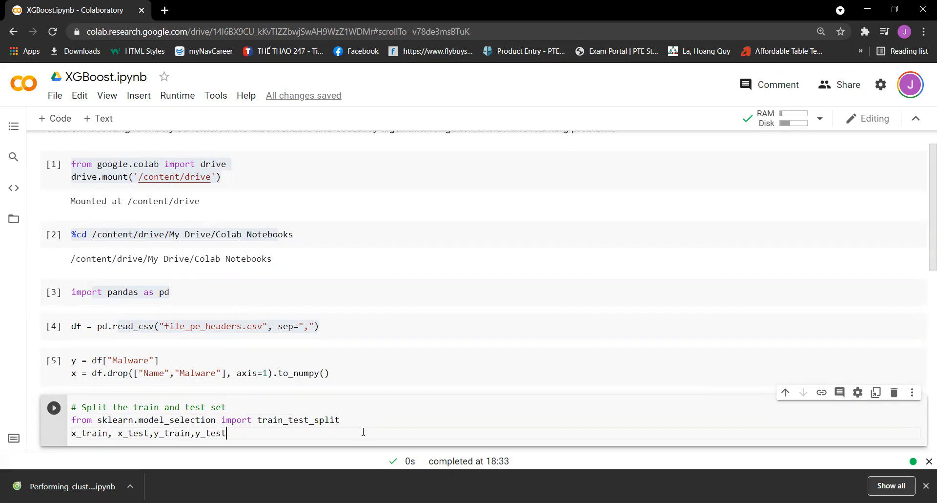
type("=")
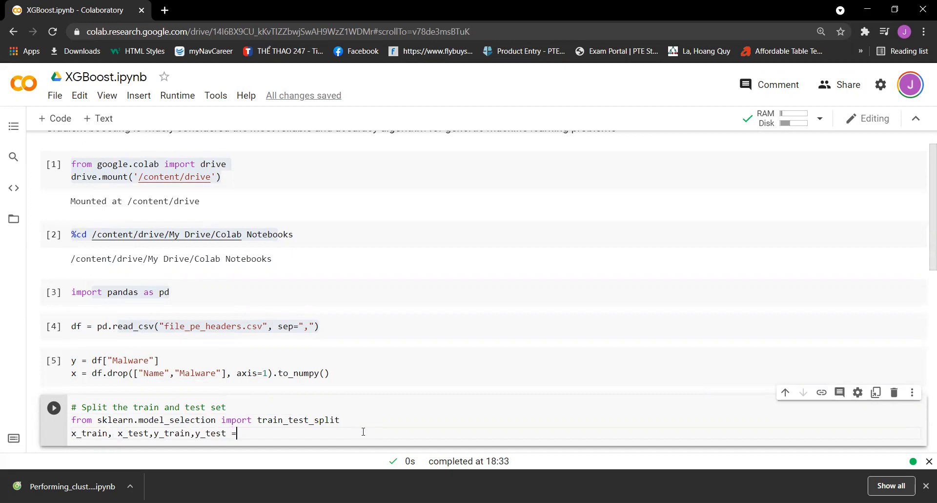
type("train")
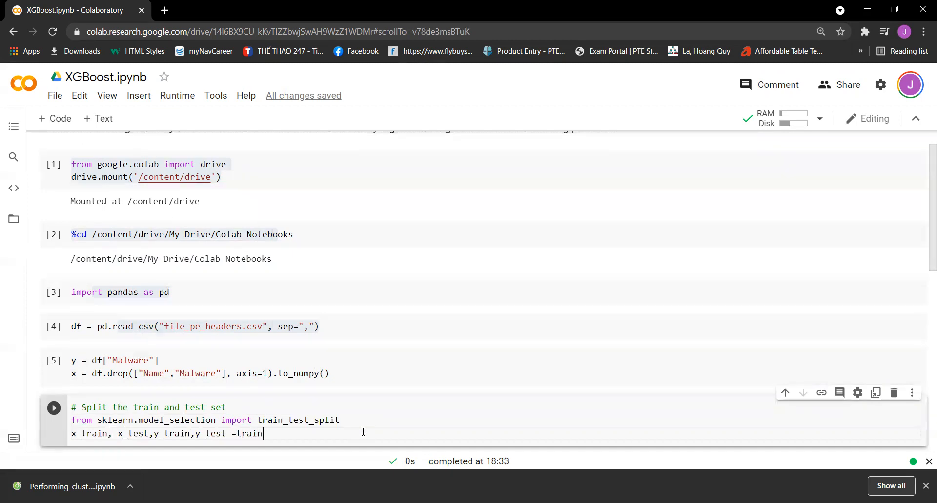
type("_tes")
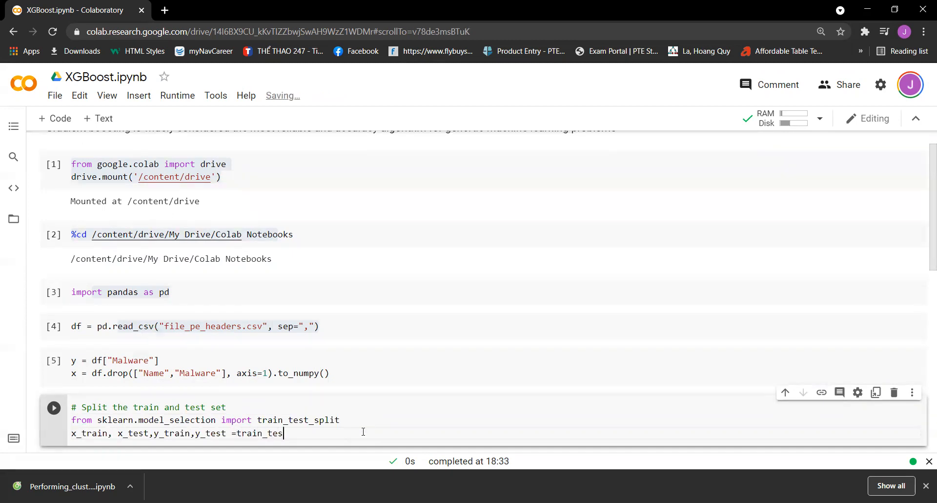
type("t_split")
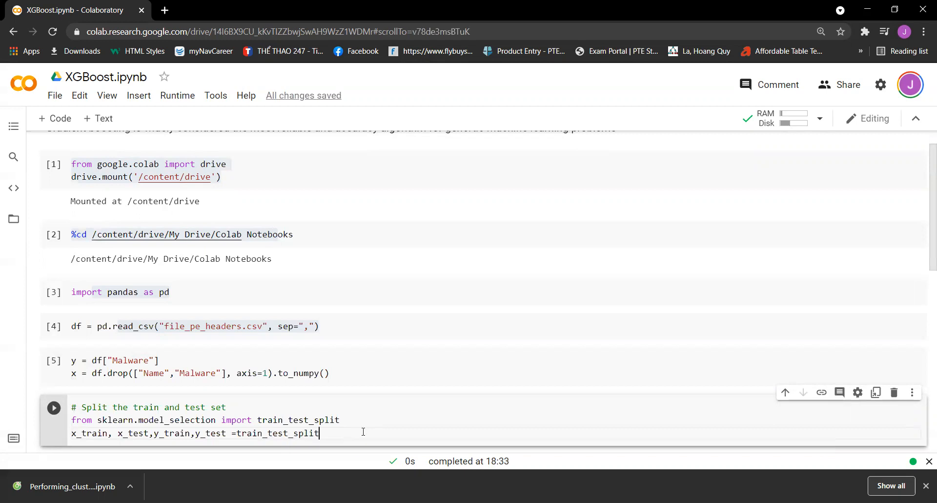
type("(x,y,)")
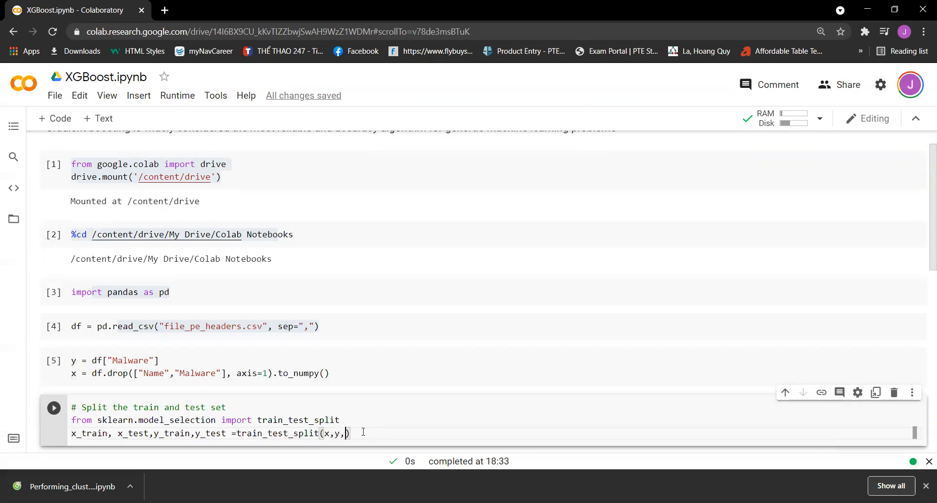
type("test_size=0.")
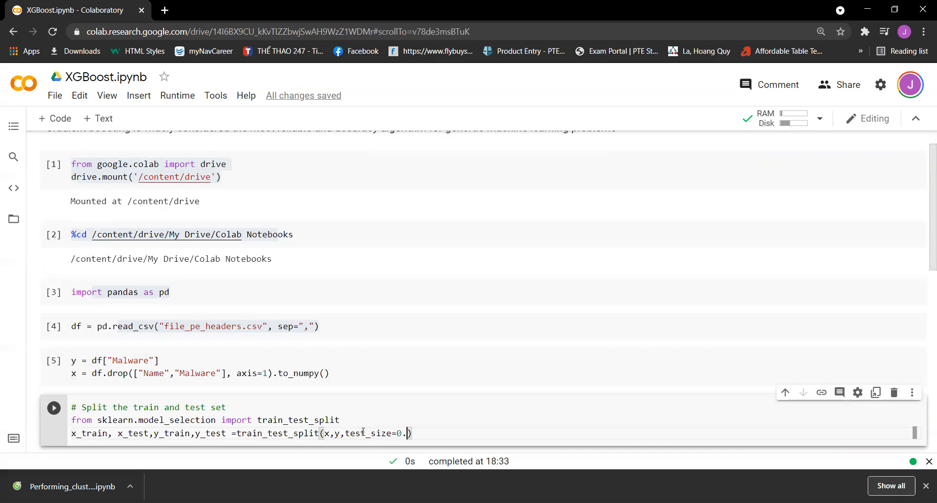
type("3")
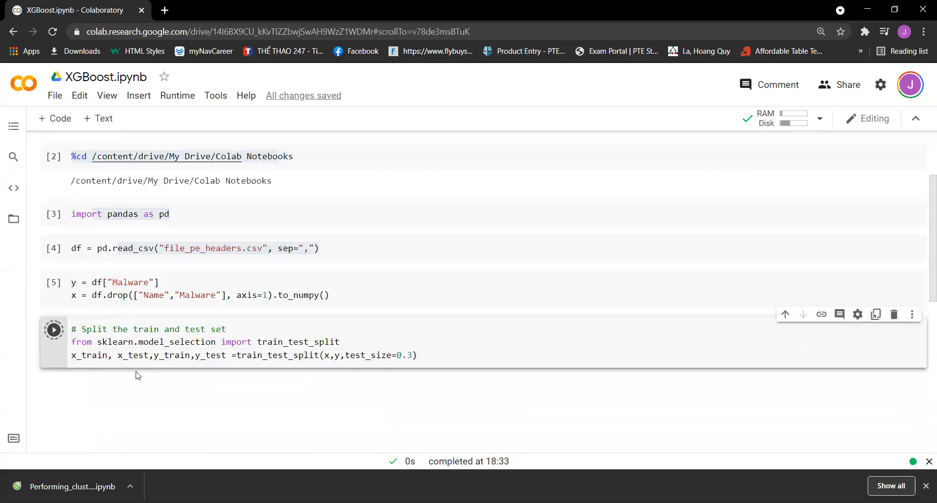
left_click(453, 326)
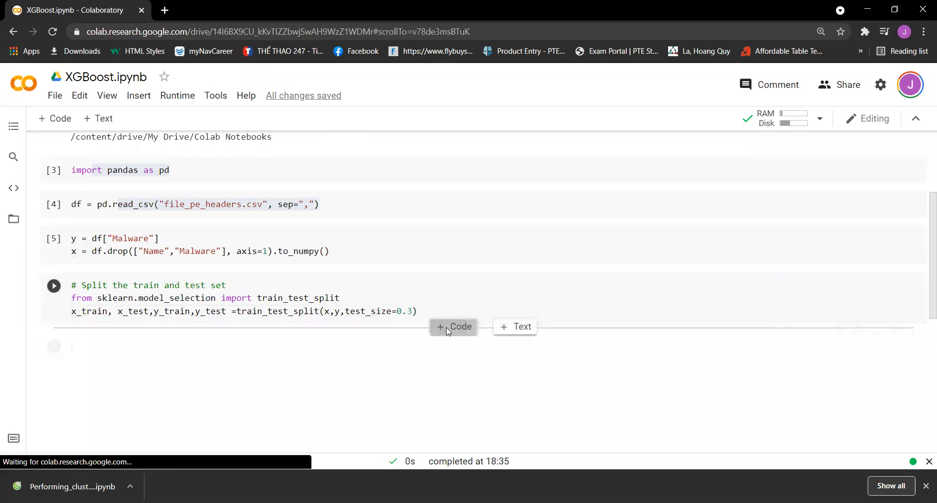
left_click(453, 326)
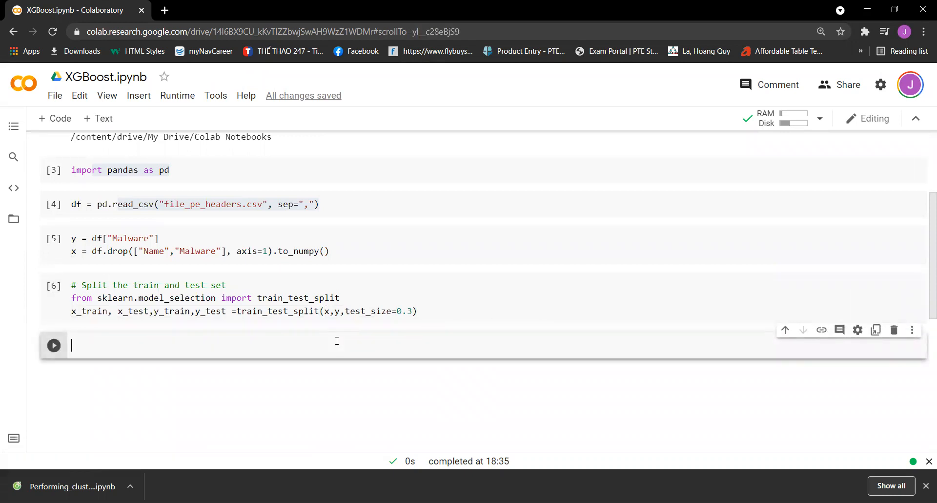
Write the comment '# Create one instance of an XGBoost and train it on the training set'.
type("# Create")
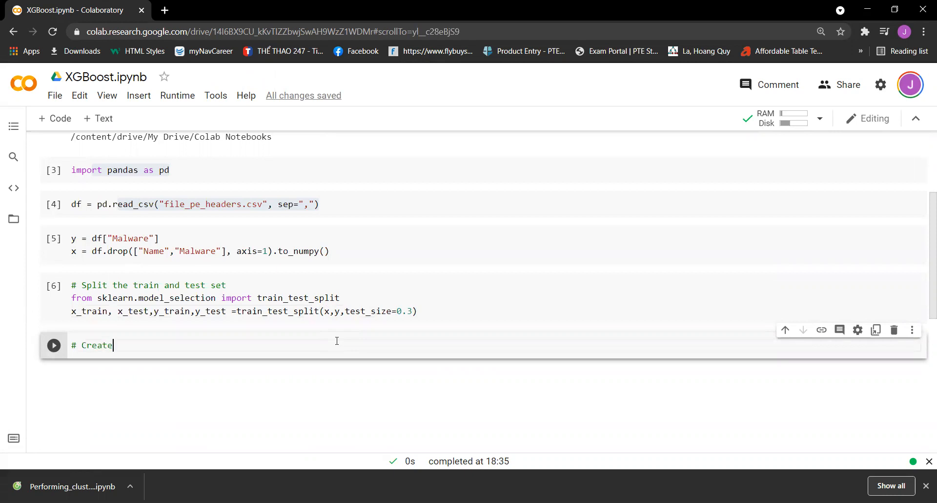
type("one ins")
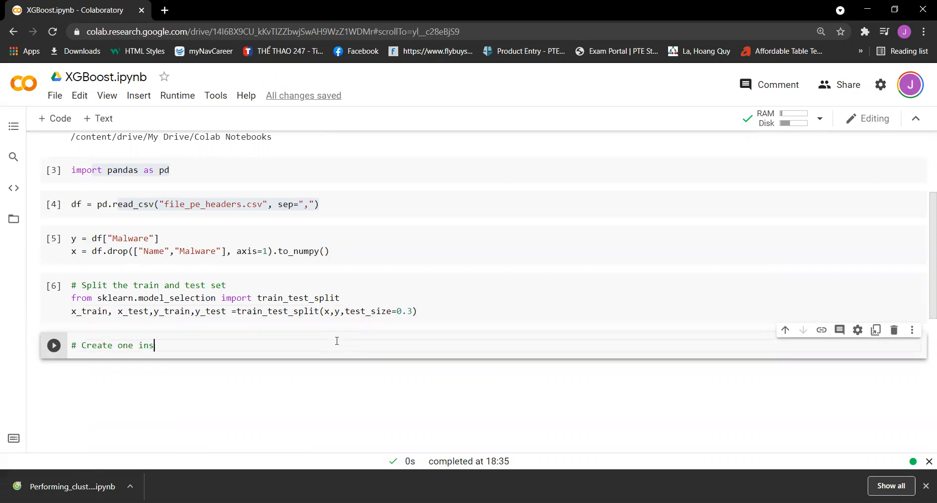
type("tance of an")
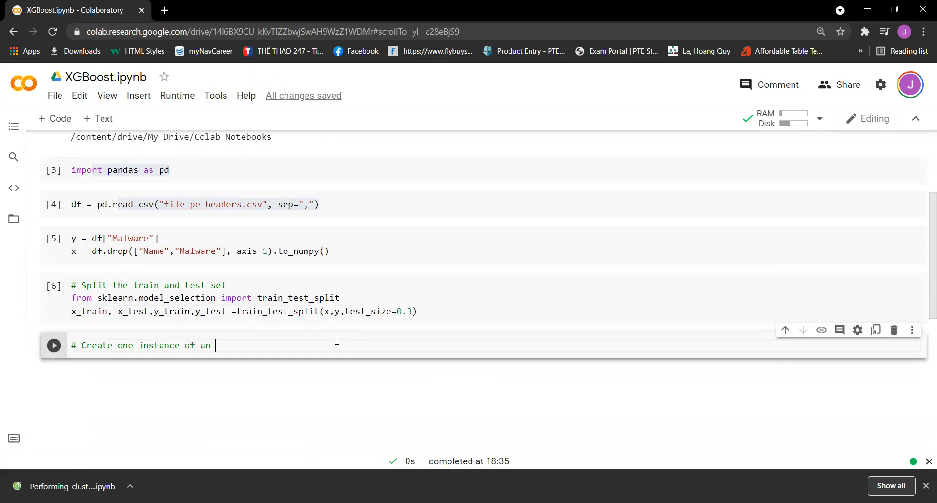
type("XGG")
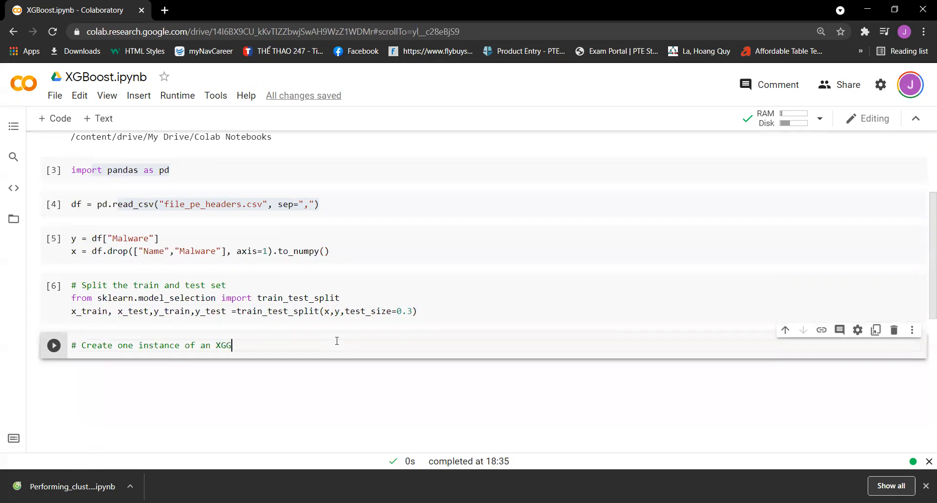
type("Boost")
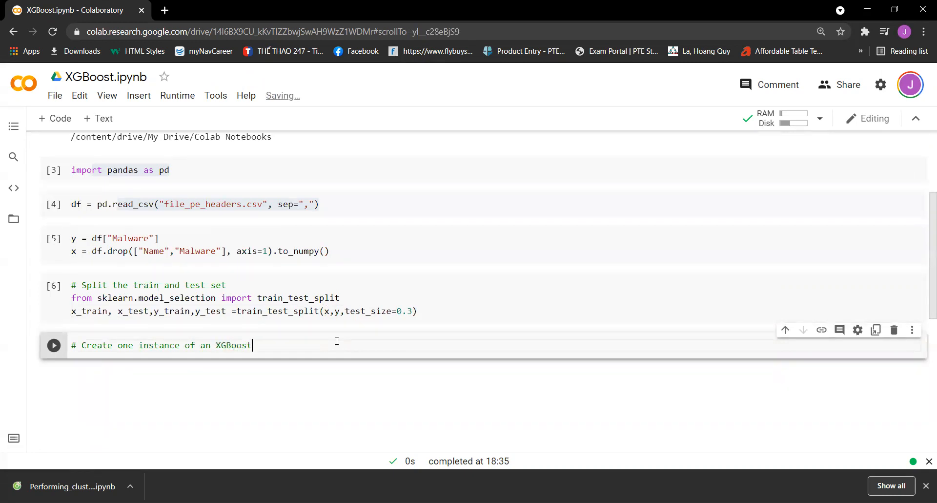
type("and train")
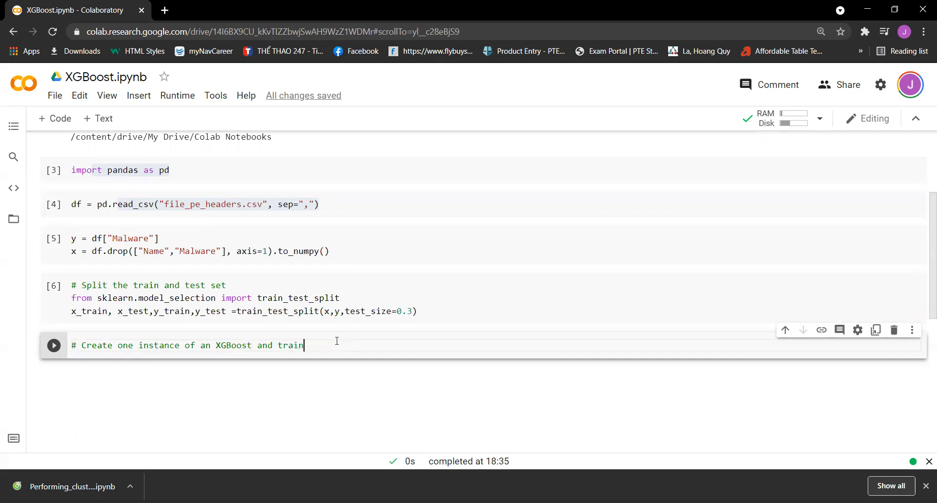
type("it on the tr")
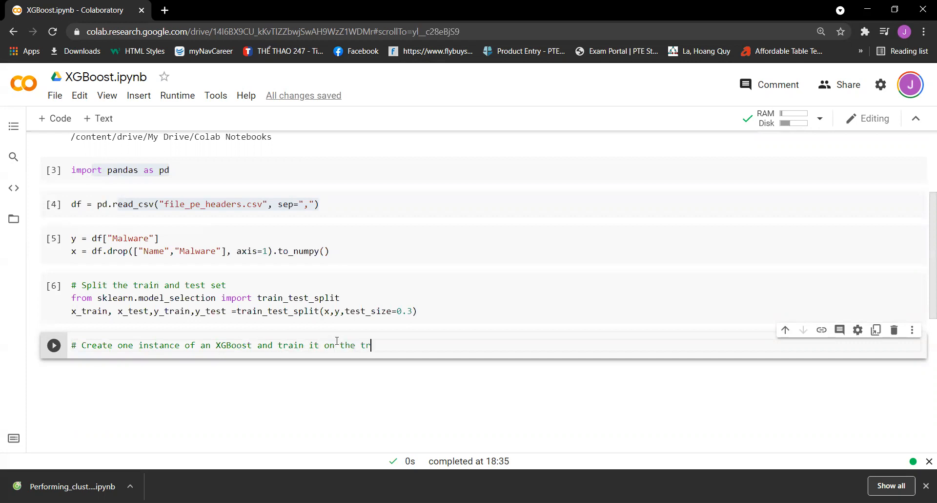
type("aining set:")
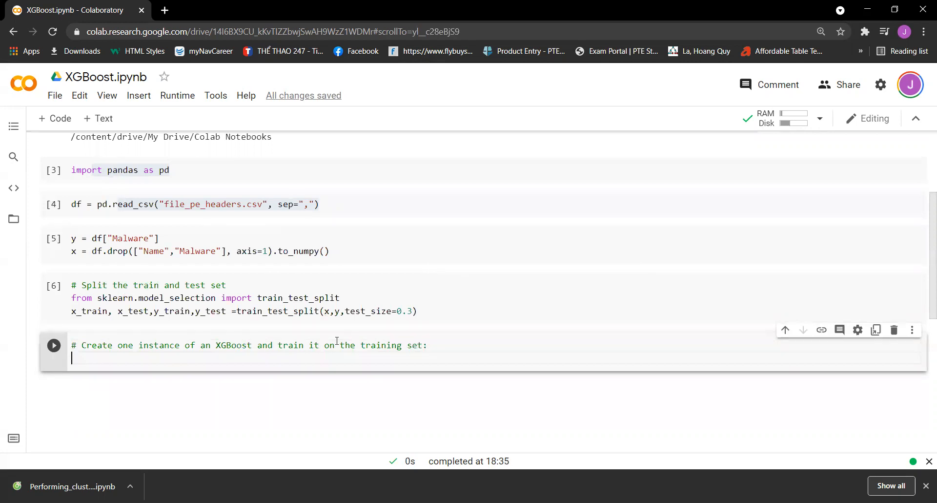
Add the line 'from xgboost import XGBClassifier'.
type("from x")
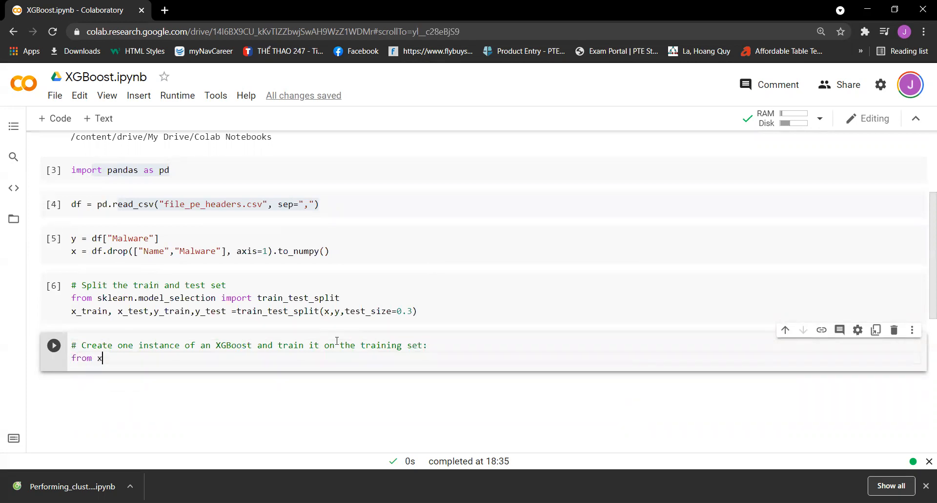
type("gboost")
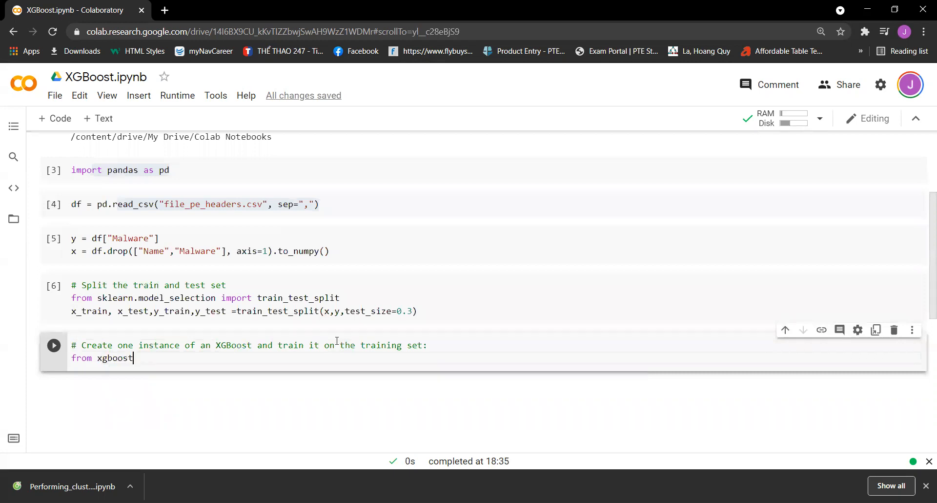
type("impo")
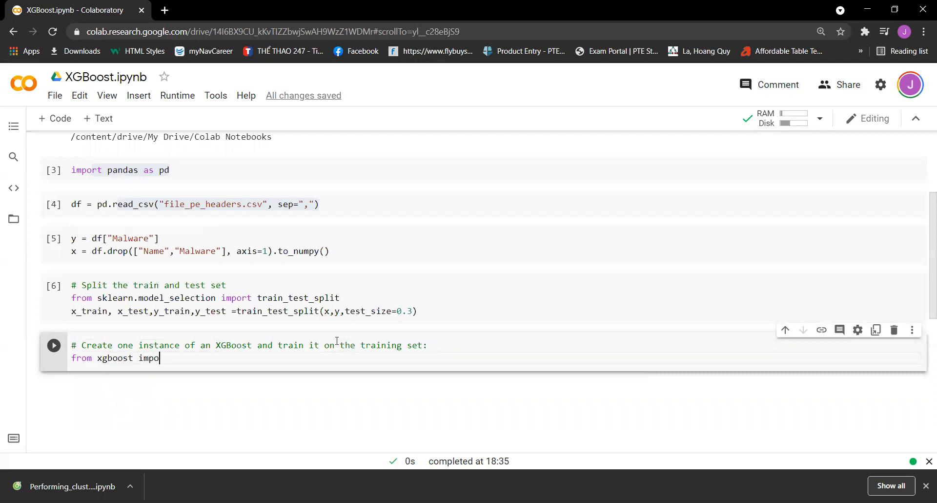
type("rt X")
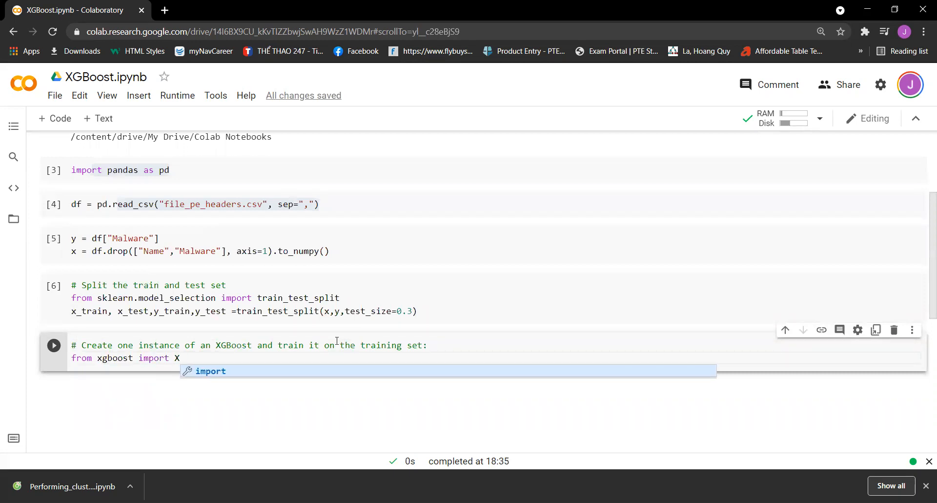
type("GBClassifier")
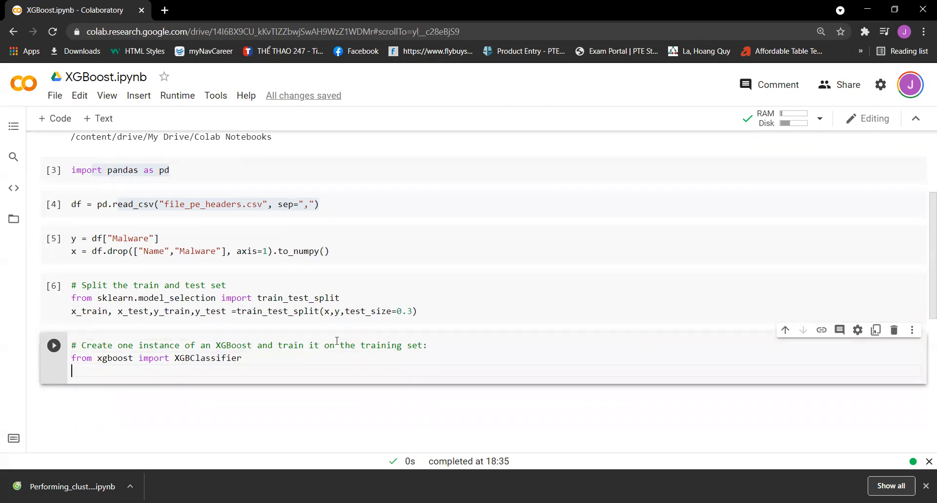
Create XGB_model_instance = XGBClassifier().
type("XGB")
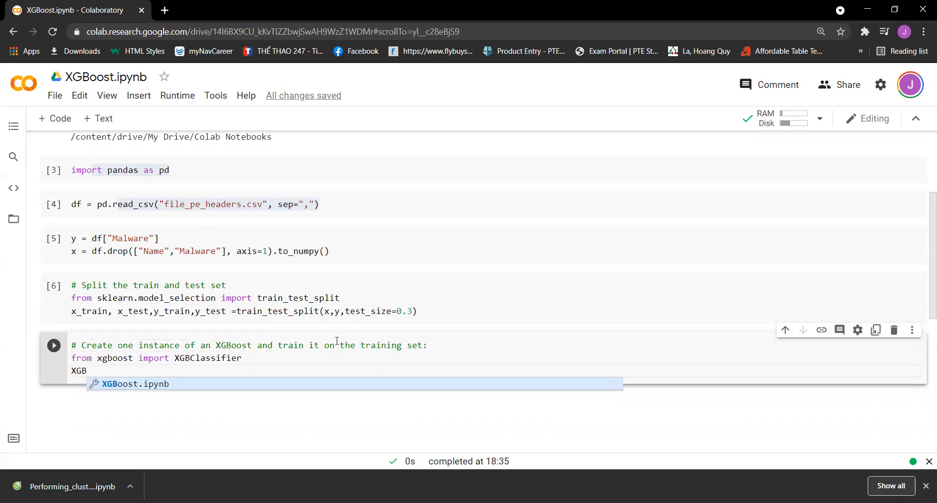
type("_model_")
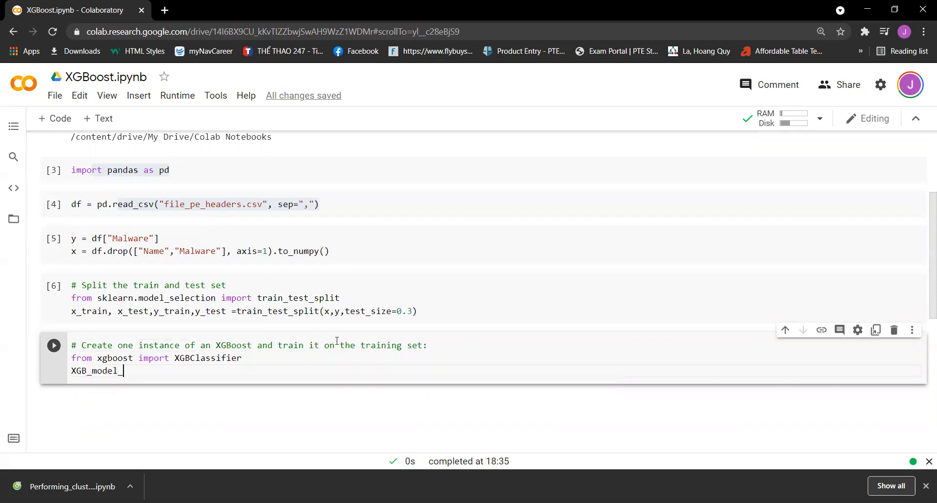
type("_instan")
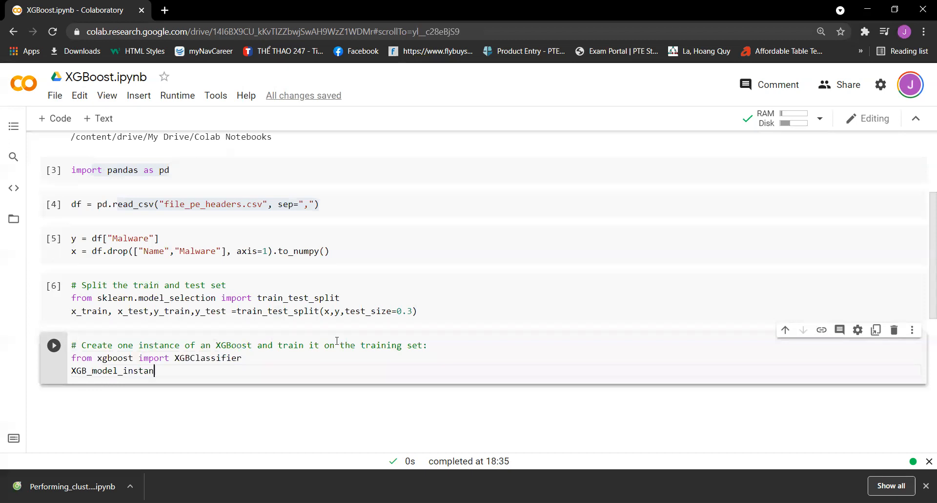
type("ce =")
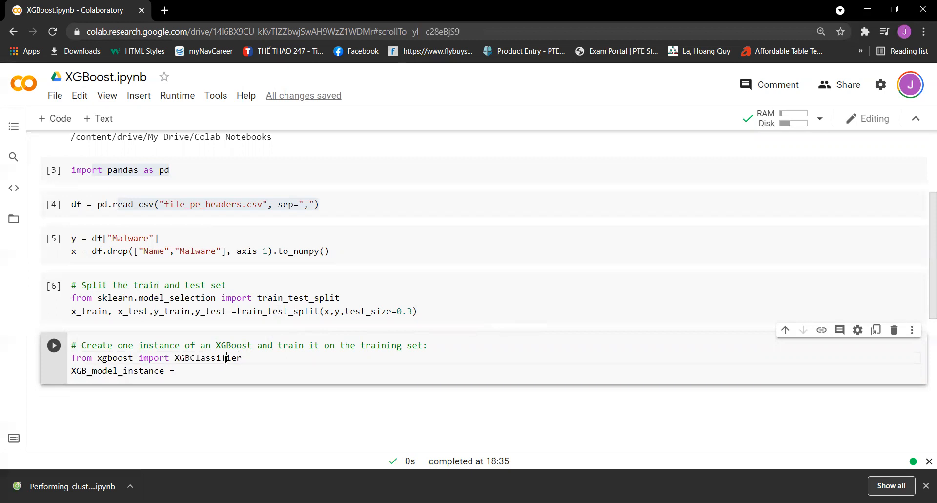
type("XGBClassifier()")
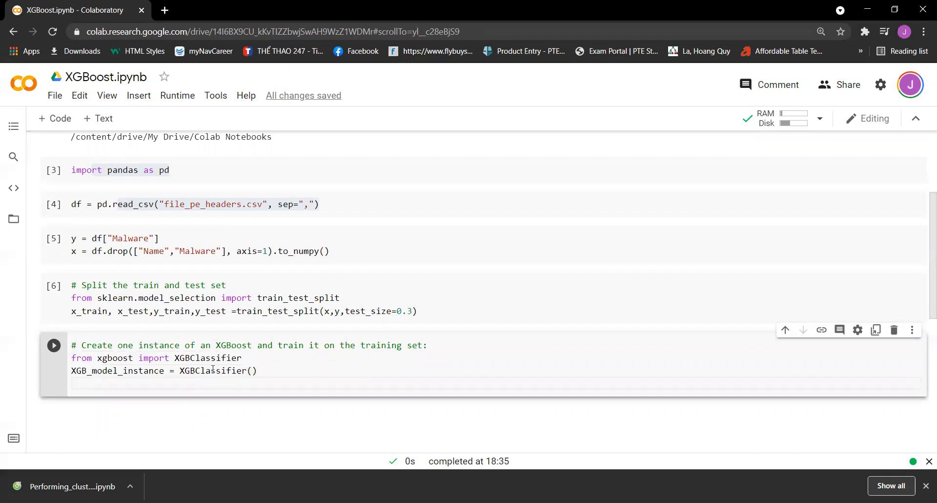
mouse_move(40, 381)
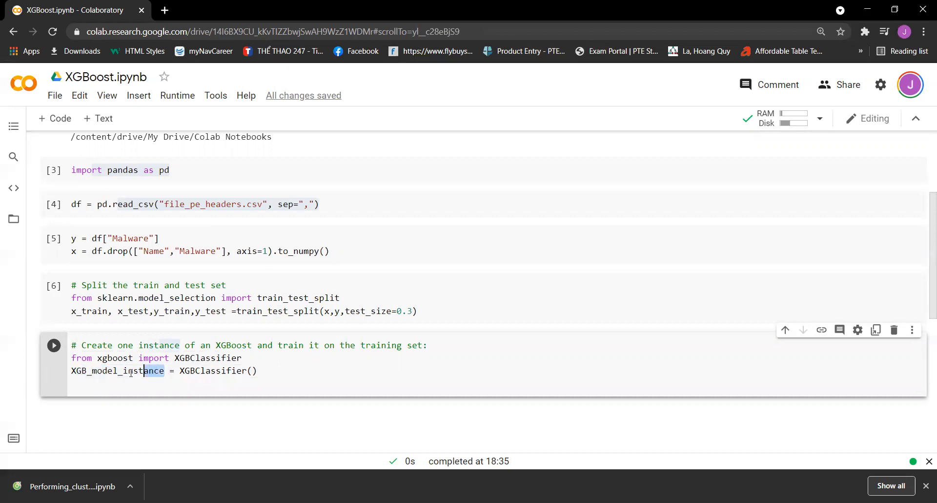
Fit XGB_model_instance on x_train and y_train and run the training cell.
left_click(146, 381)
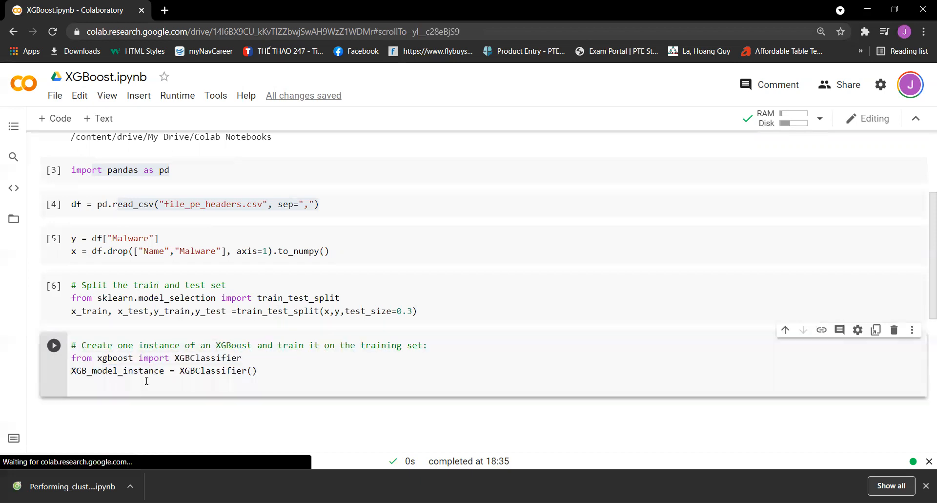
type("XGB_model_instance.fi")
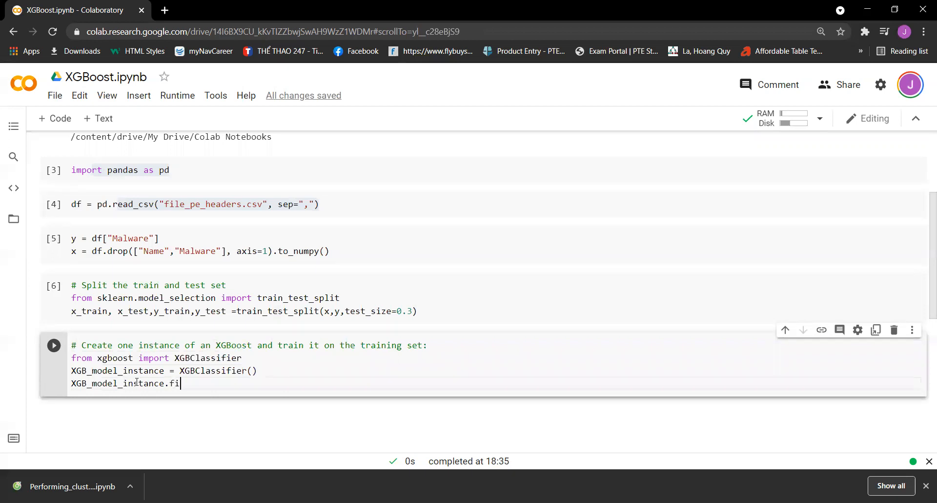
type("t(x_train,")
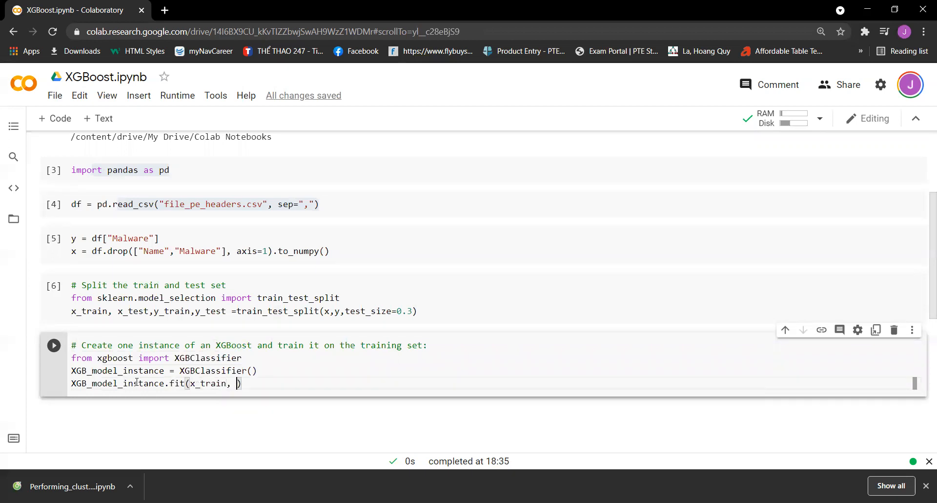
type("y_train")
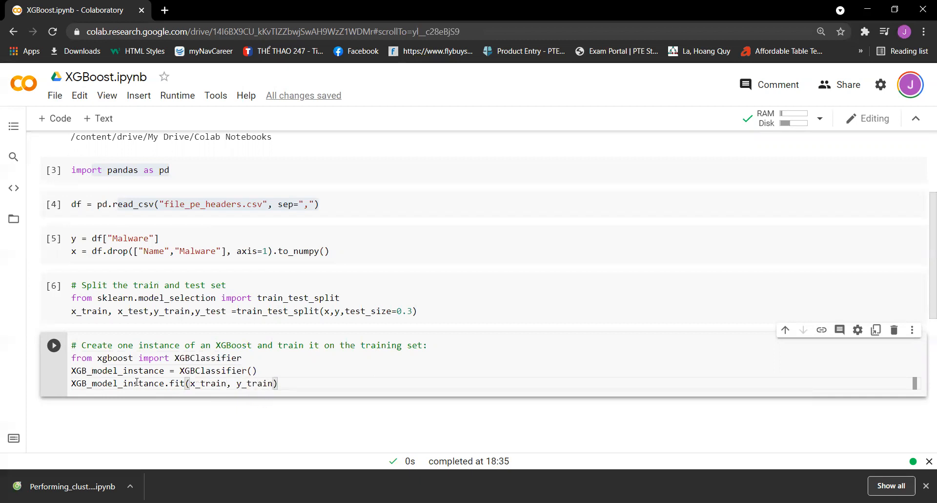
left_click(53, 345)
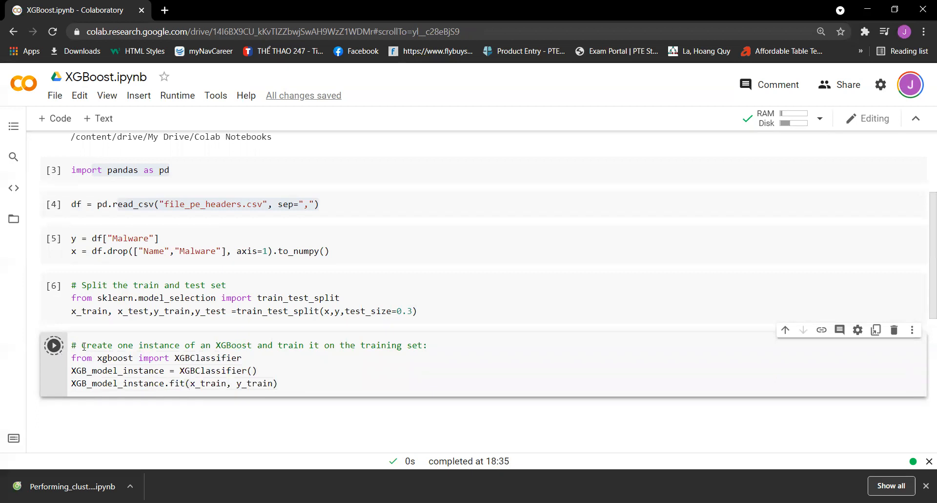
left_click(53, 344)
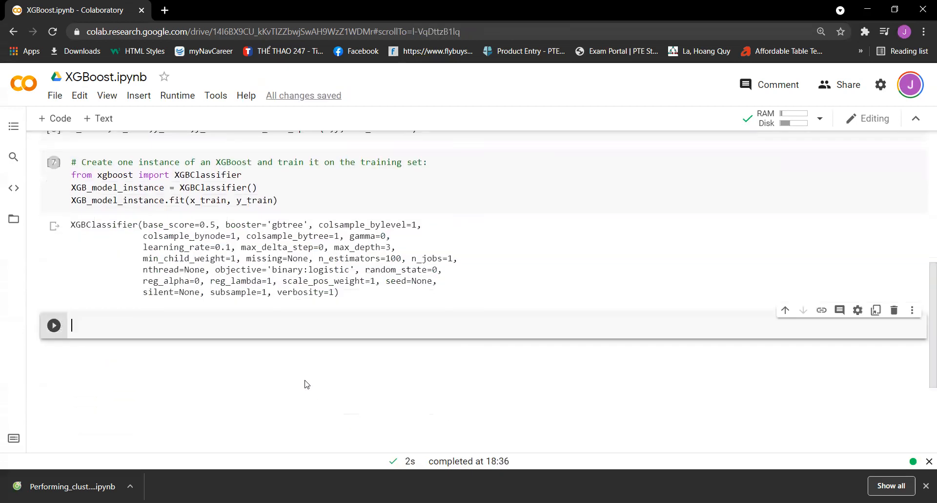
mouse_move(76, 225)
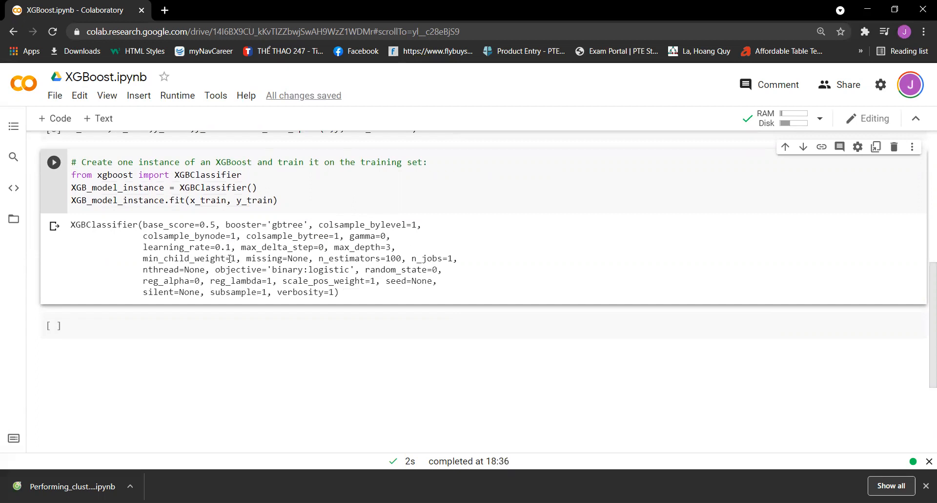
mouse_move(328, 305)
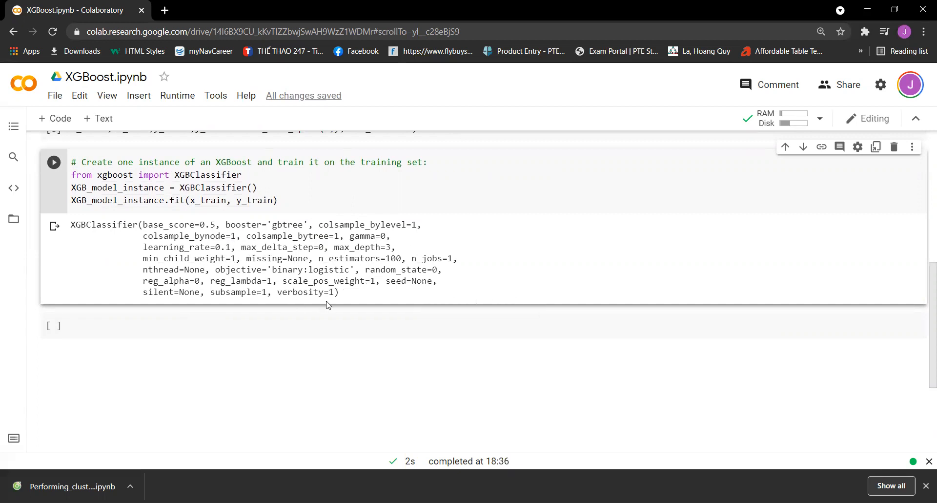
mouse_move(274, 321)
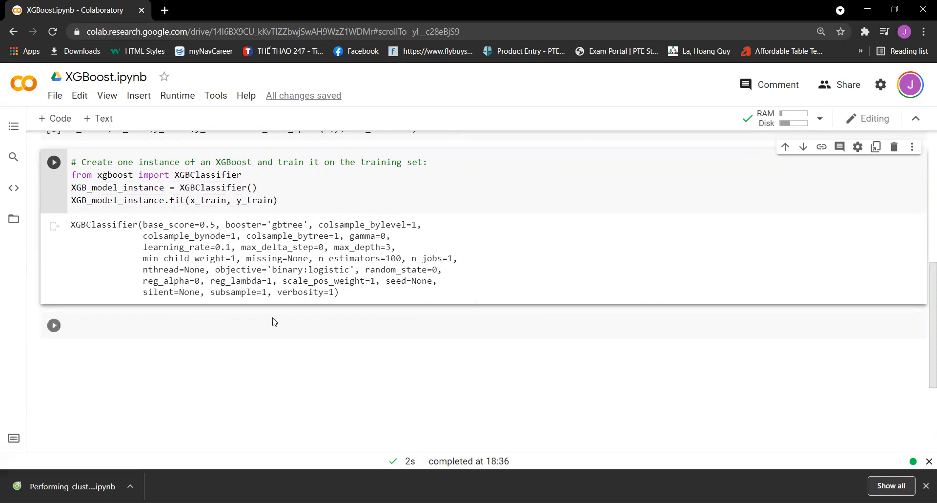
Start a cell commented '# Assess its performance on the test set' importing accuracy_score from sklearn.metrics.
left_click(259, 325)
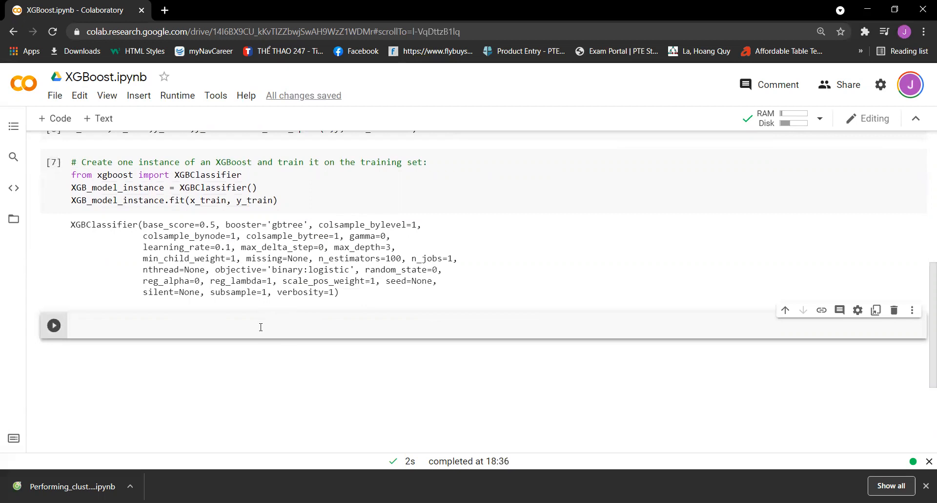
type("#")
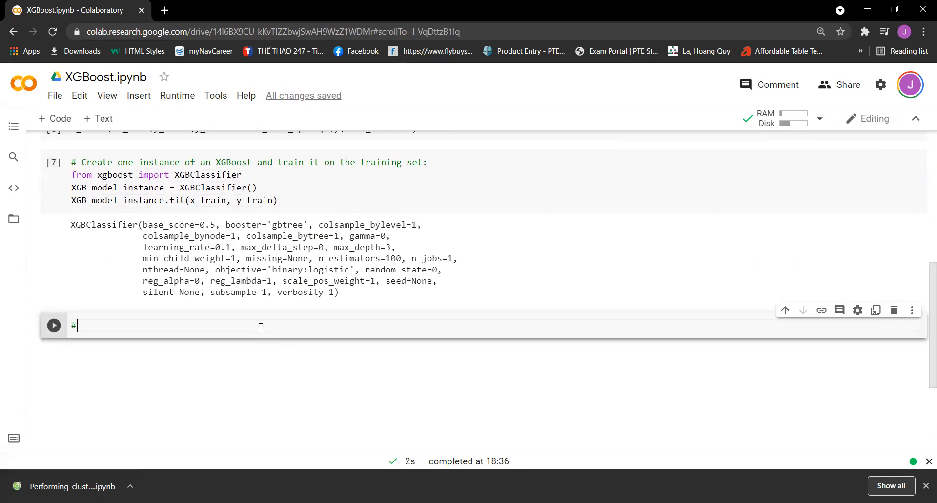
type("Assess")
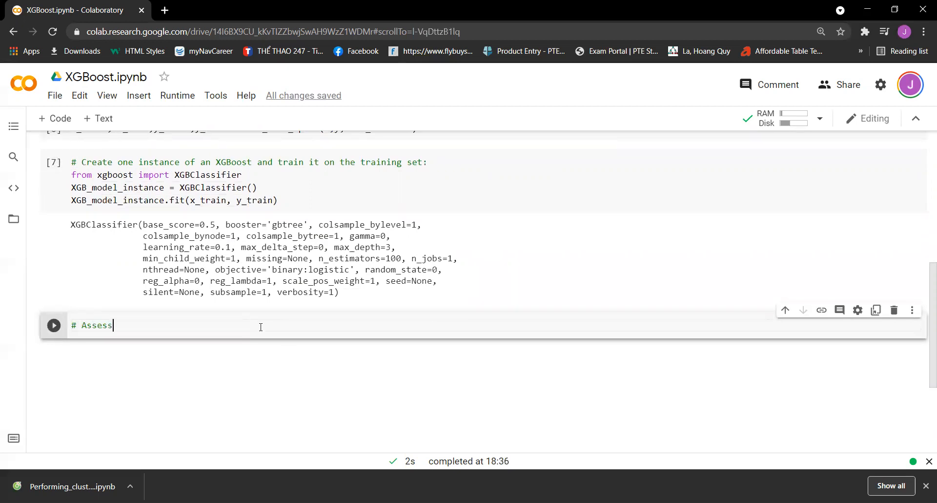
type("its per")
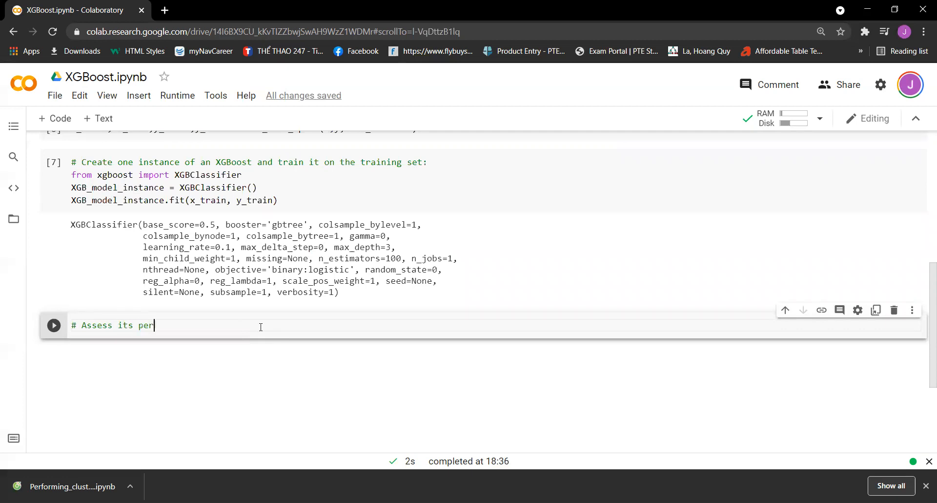
type("formance")
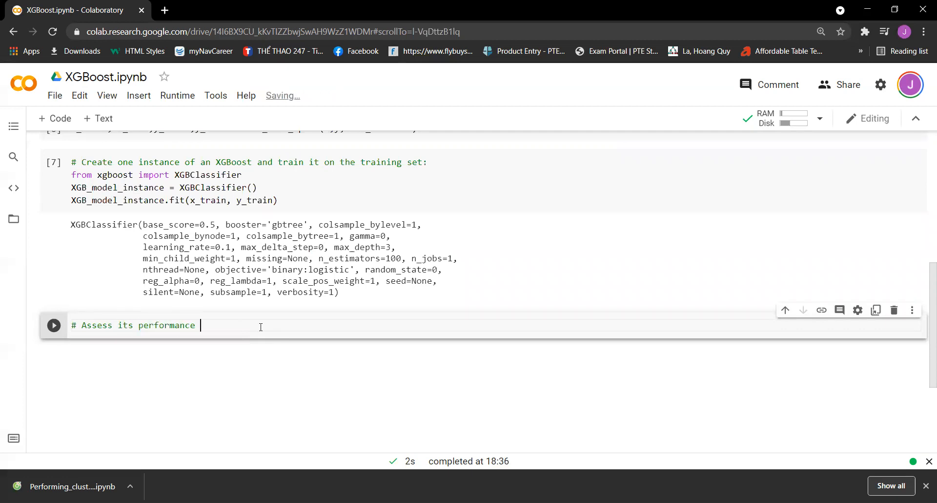
type("on the testing set")
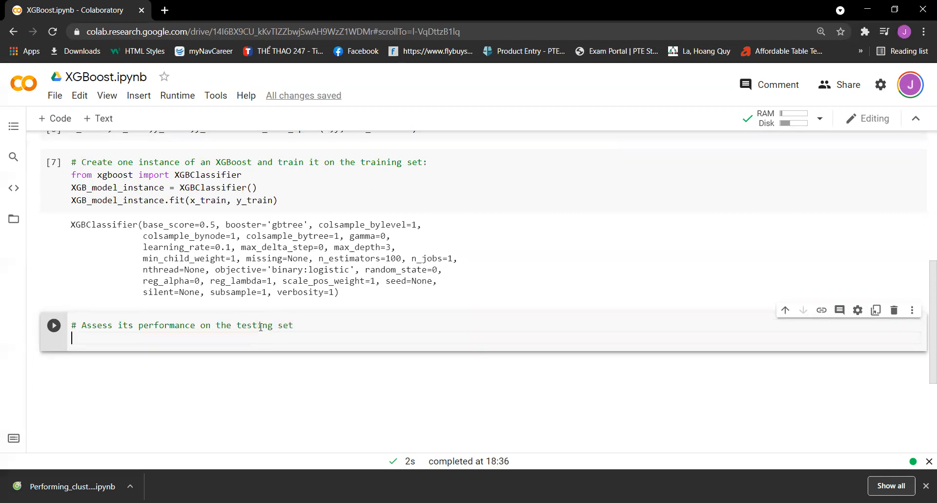
type("from")
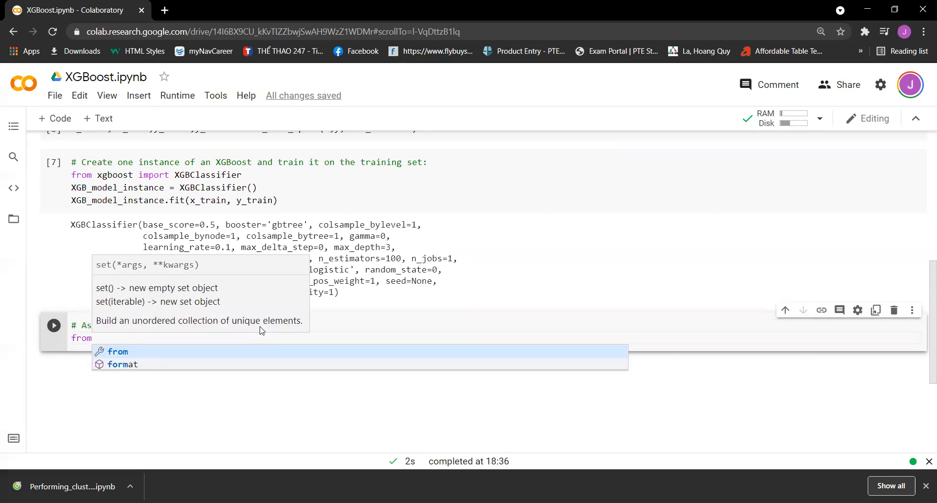
type("sklearn.")
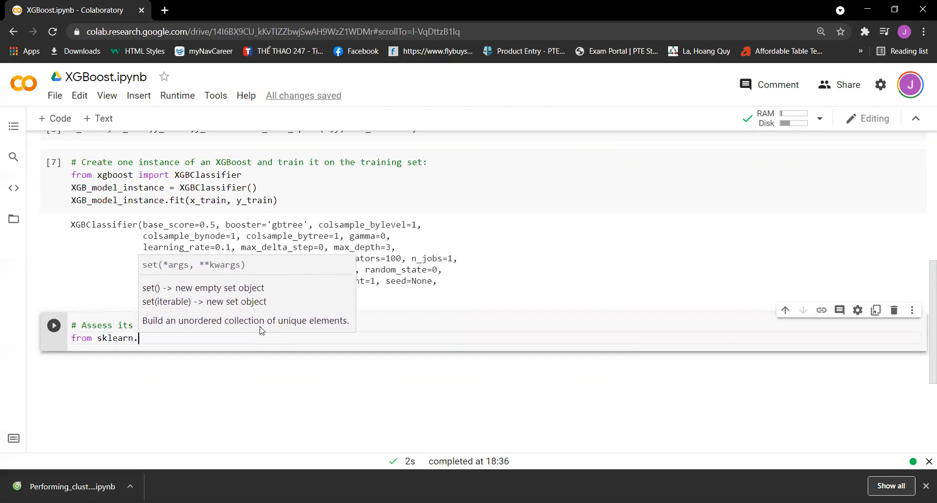
type(".")
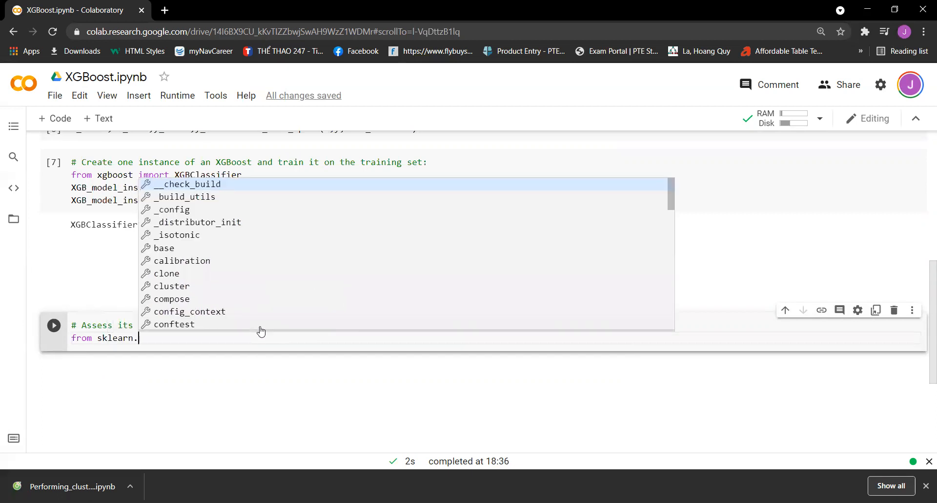
type("metrics import")
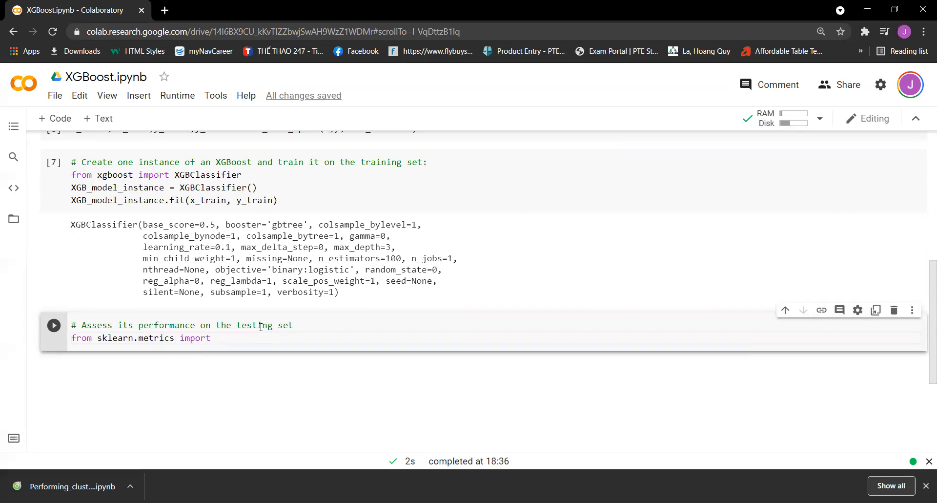
type("accuracy_score")
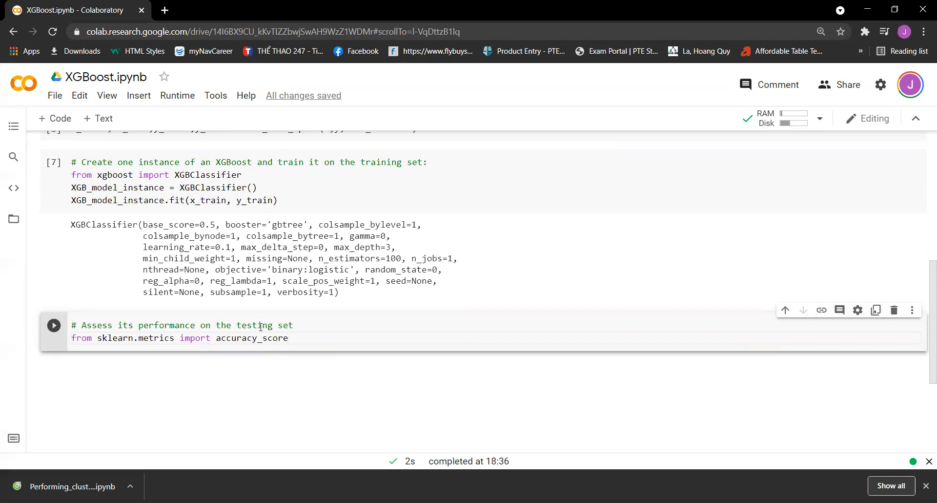
Add y_test_pred = XGB_model_instance.predict(x_test).
type("y_test")
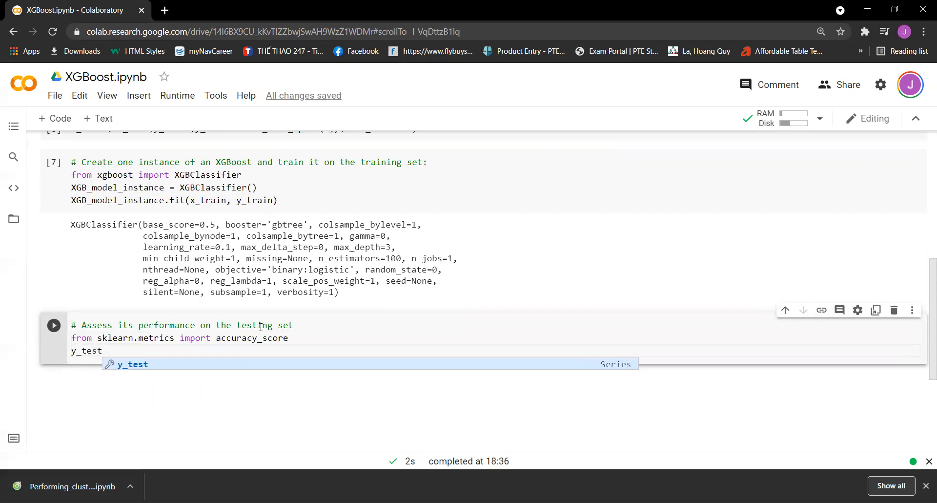
type("_pred =")
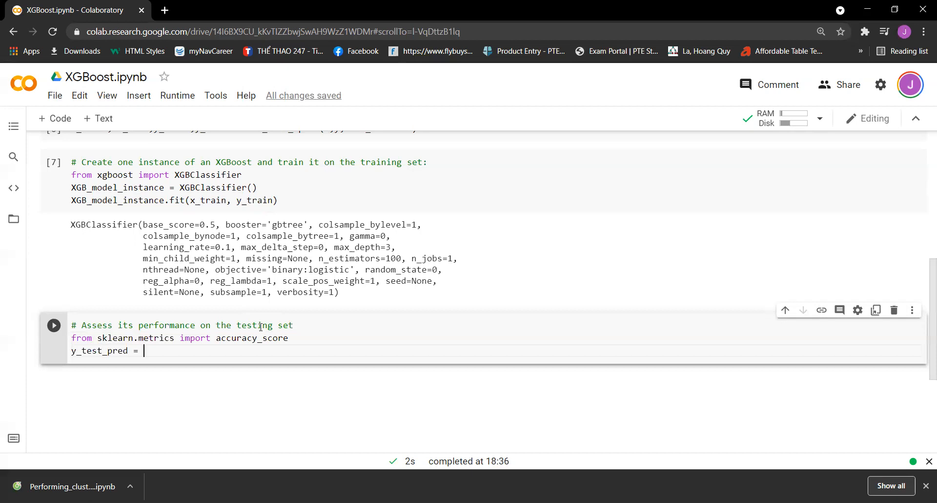
type("XGB_model_instance")
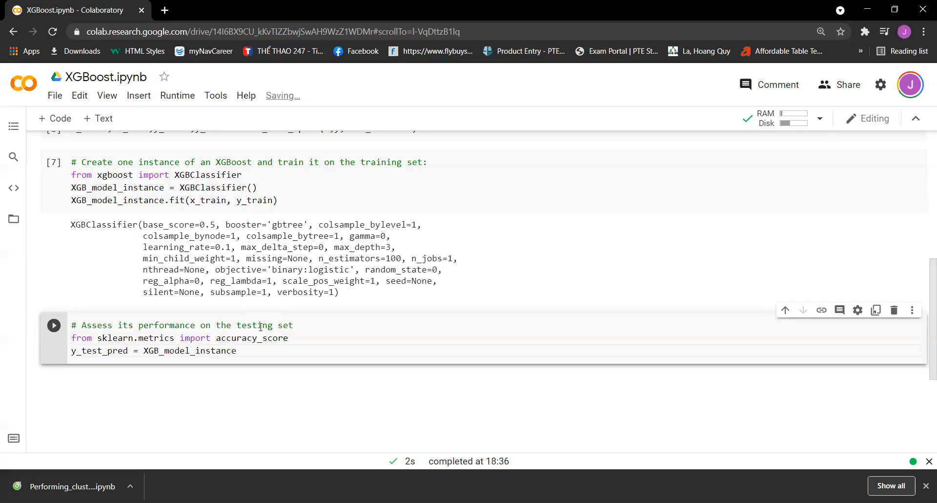
type(".")
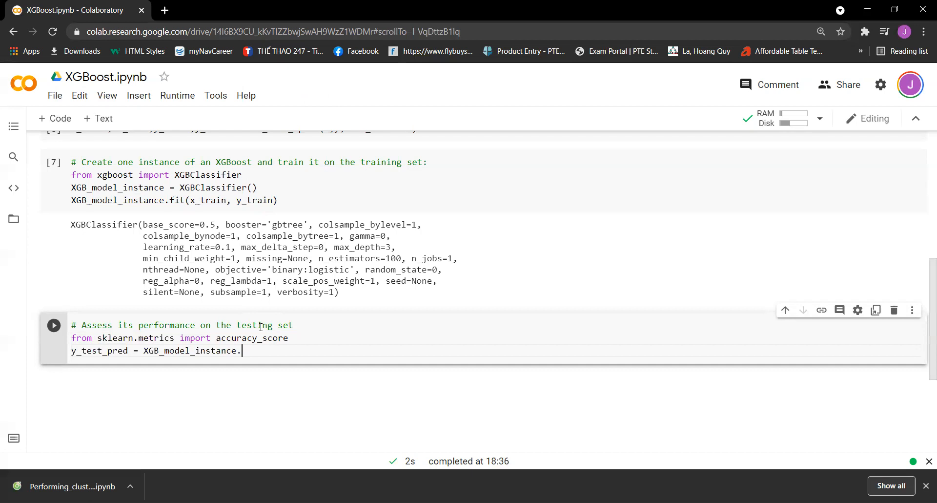
type("predict()")
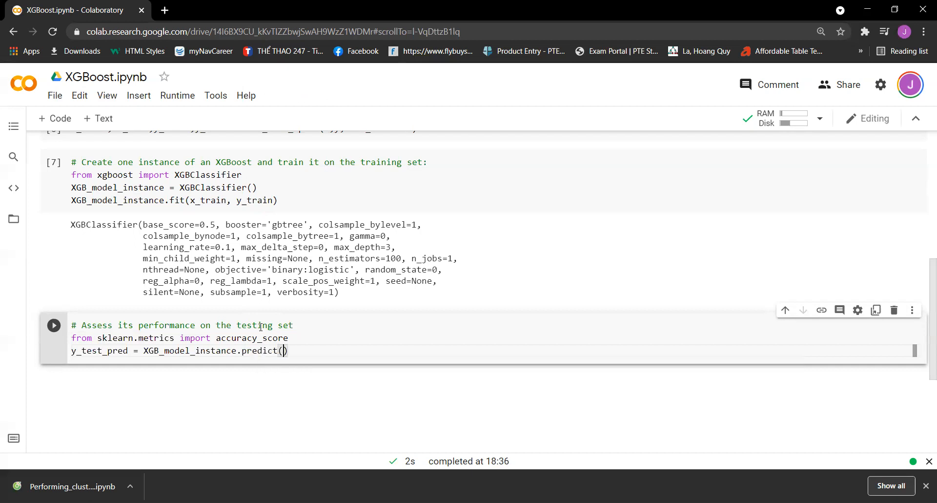
type("x_test")
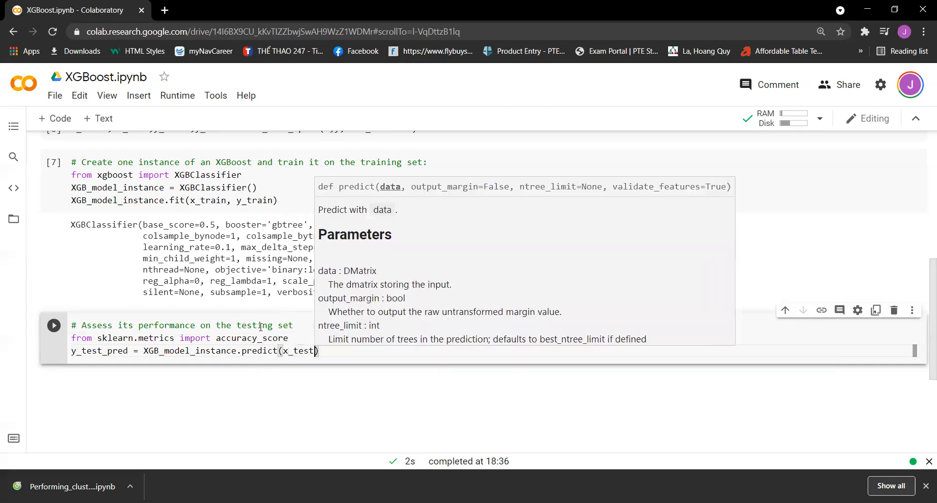
key("enter")
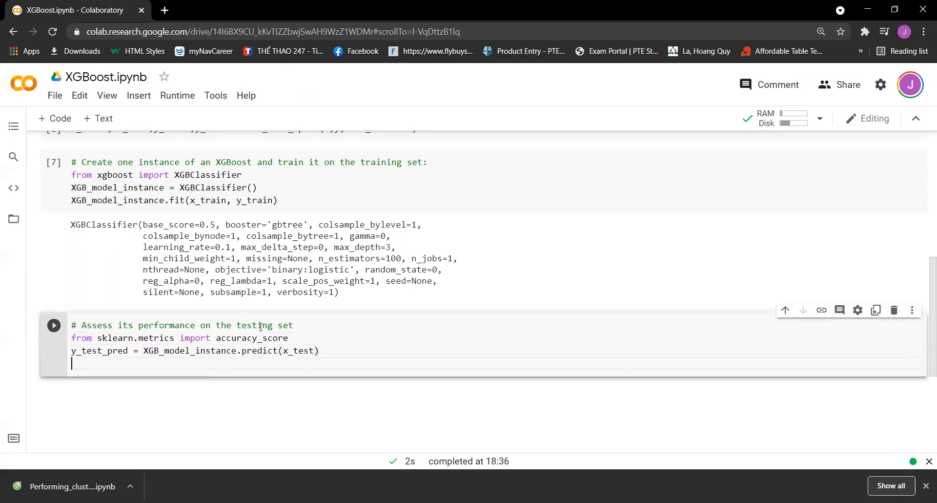
Compute accuracy = accuracy_score(y_test, y_test_pred).
type("accuracy")
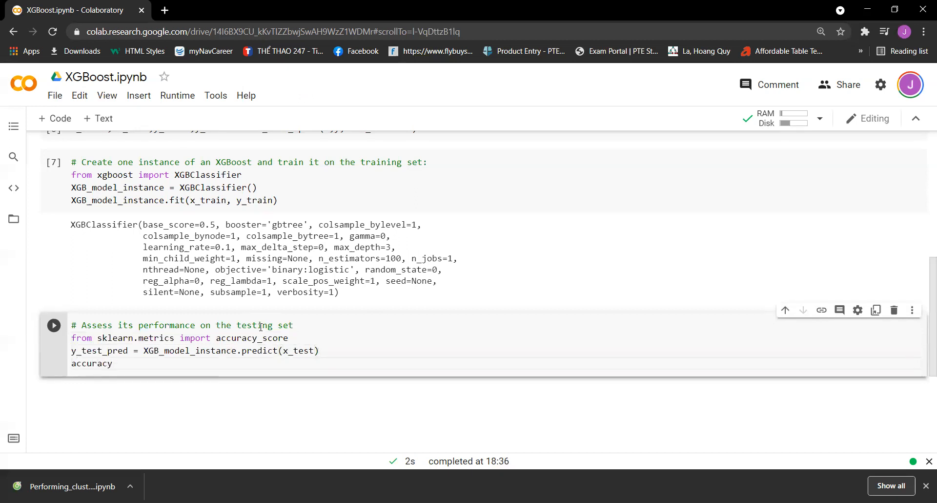
type("=")
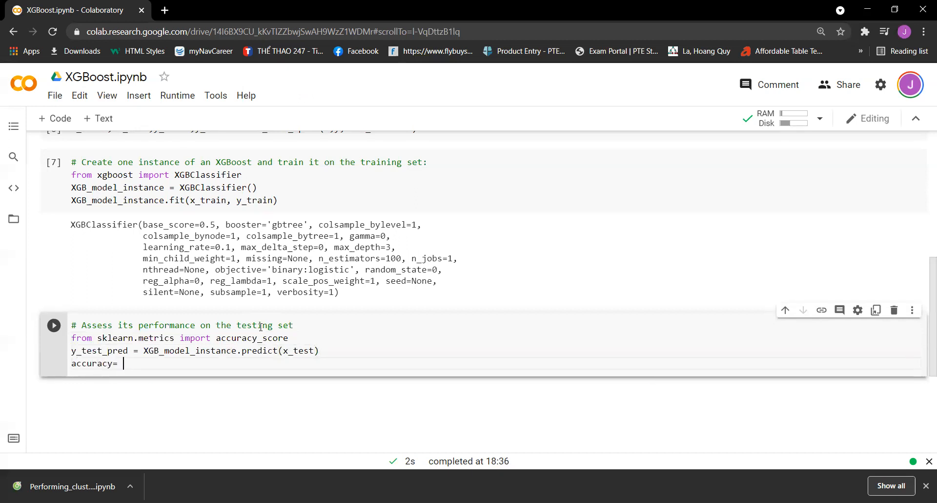
double_click(251, 338)
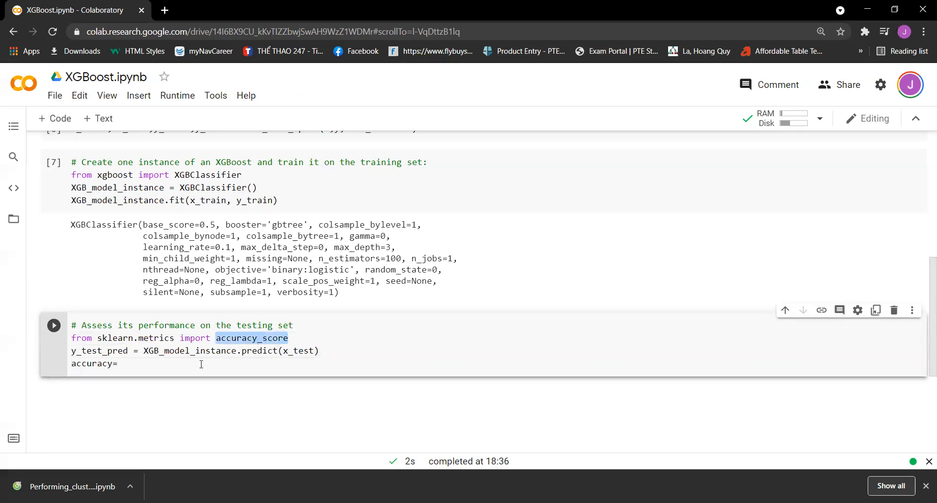
type("accuracy_score")
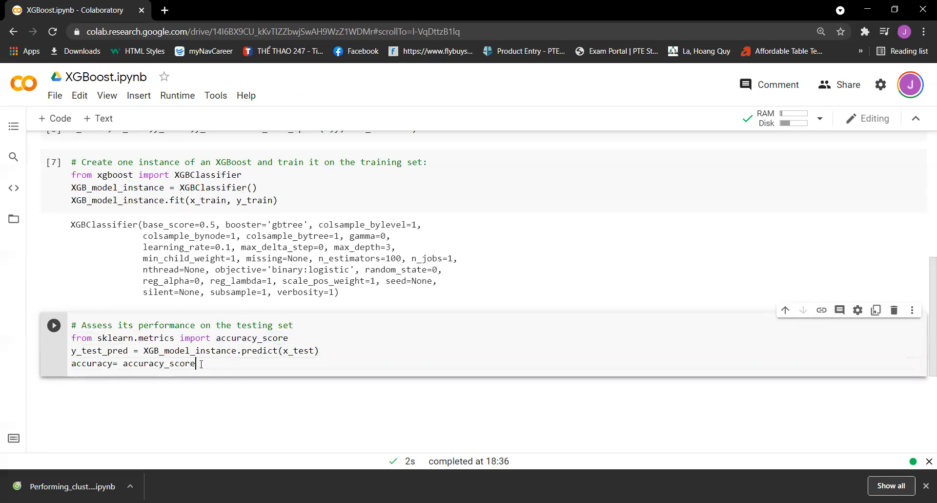
type("()")
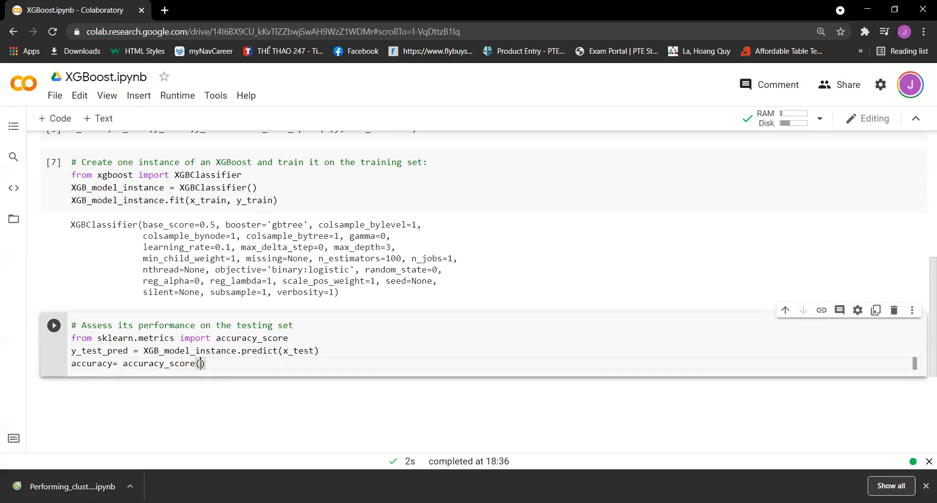
type("y_Test")
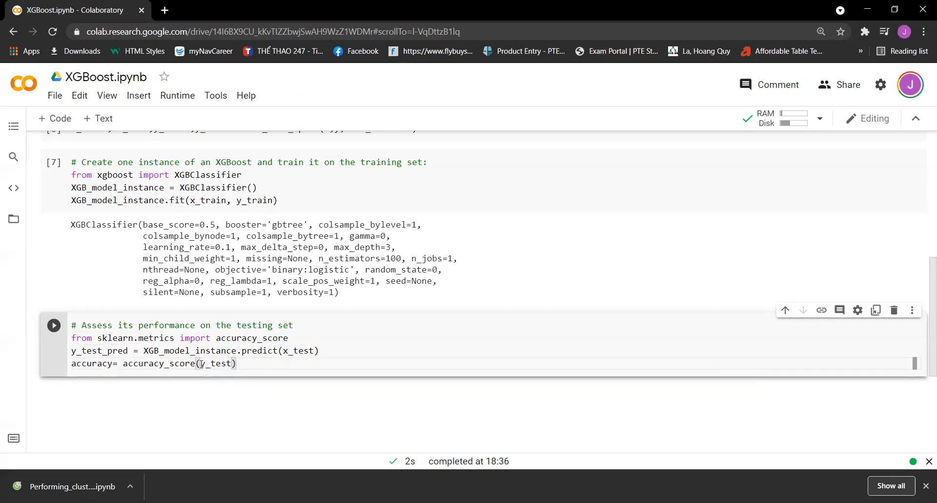
type(", y_test_p")
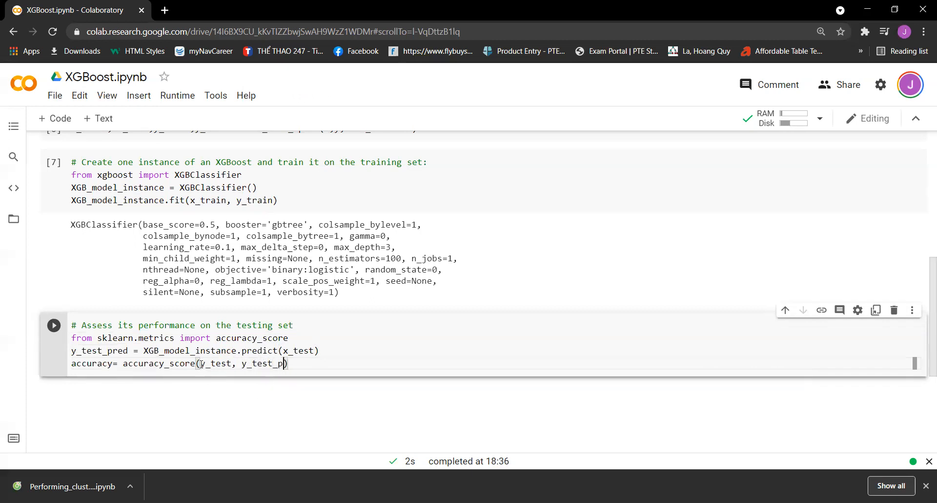
type("red)")
type("print(\"")
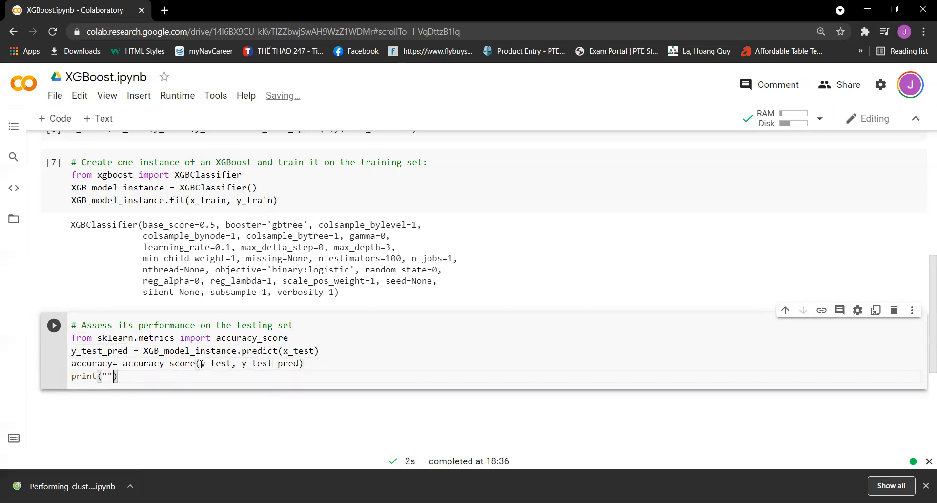
Print the accuracy with print("Accuracy: %.2f%%" % (accuracy*100)) and run the cell.
type("Accuracy")
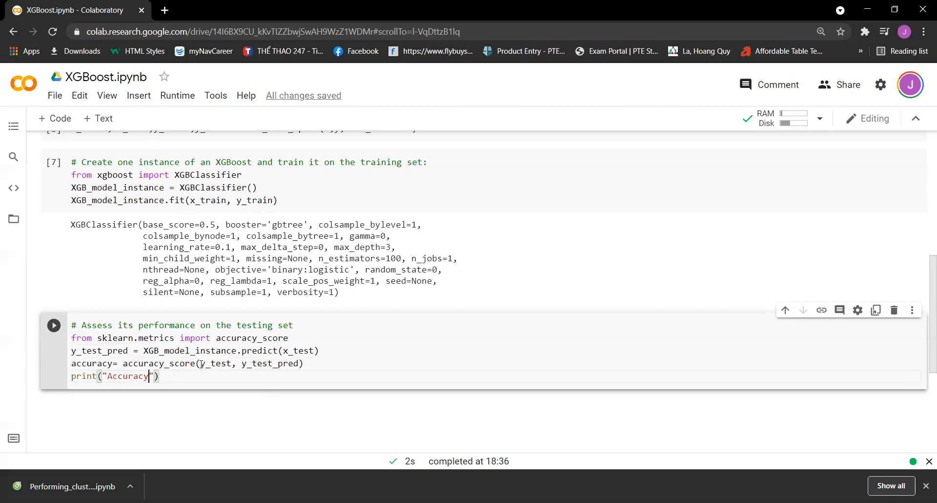
type(": %")
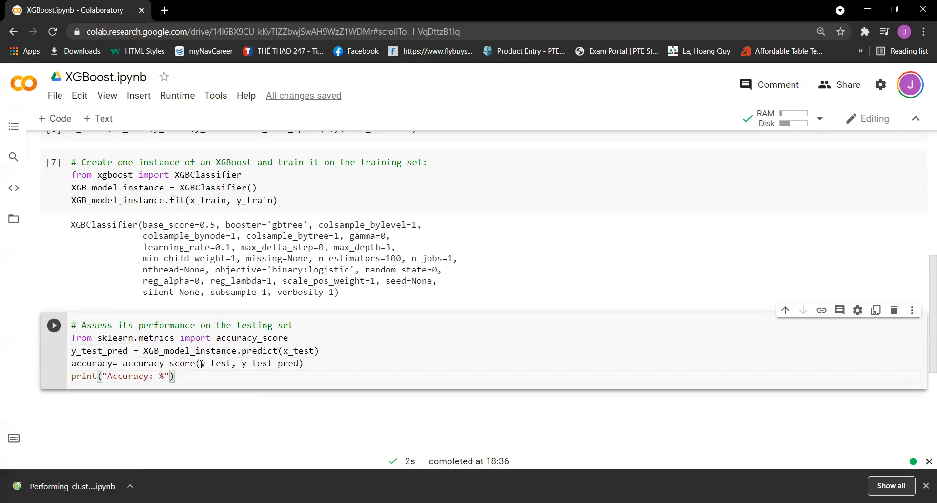
type(".2f")
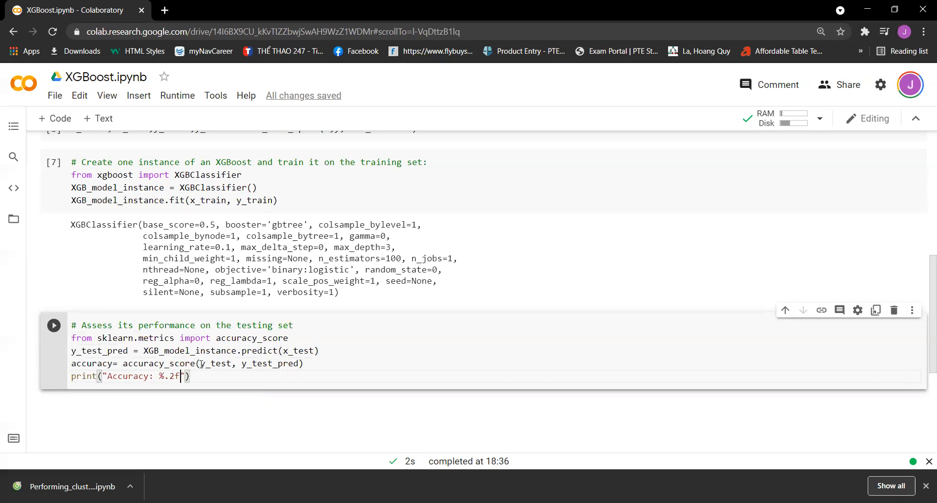
type("%%")
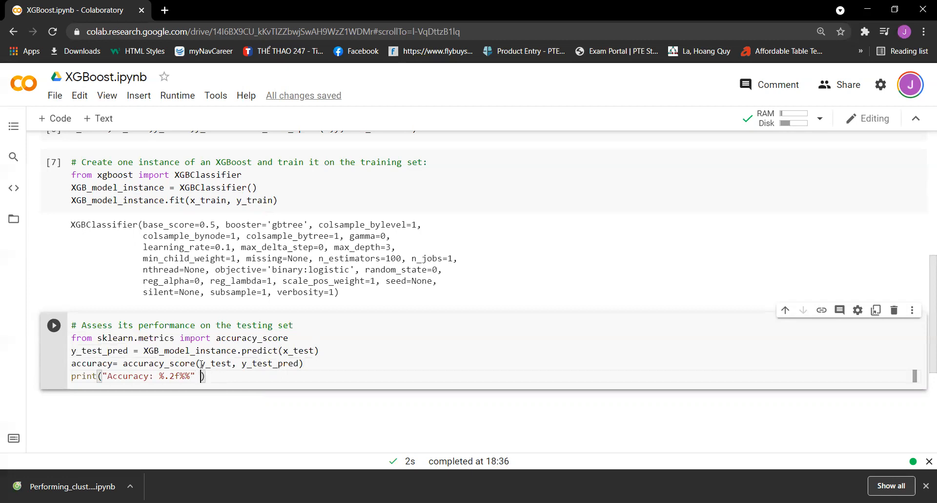
type("% (a")
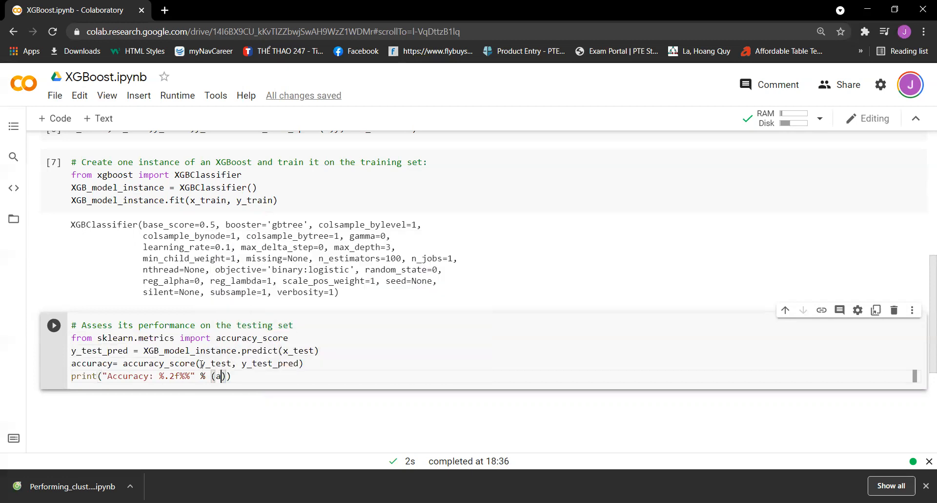
type("ccuracy")
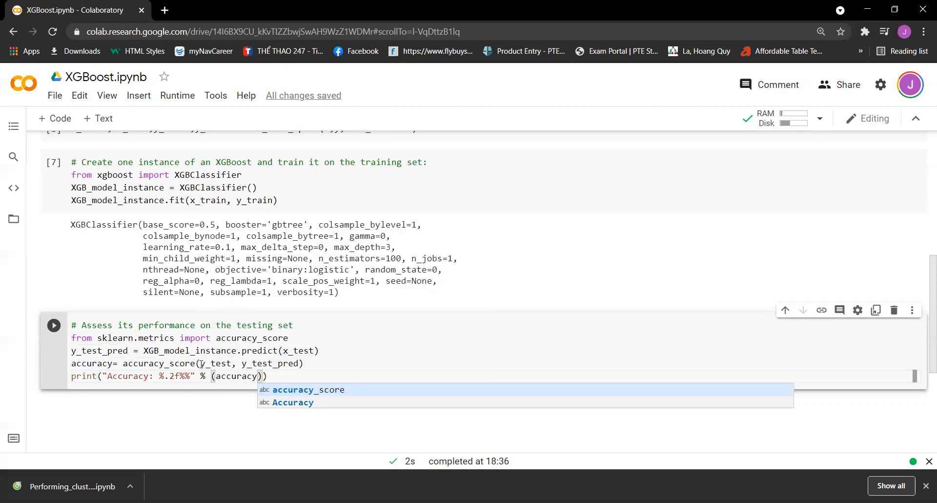
type("*100")
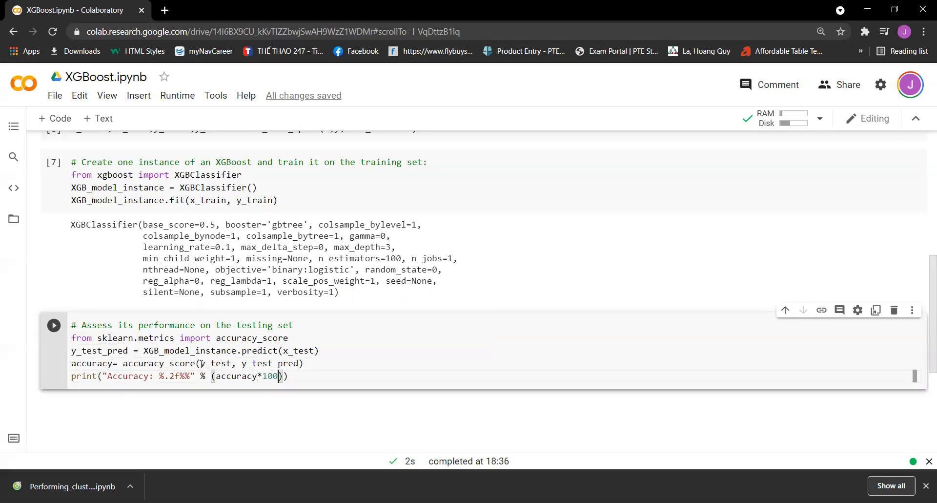
left_click(54, 325)
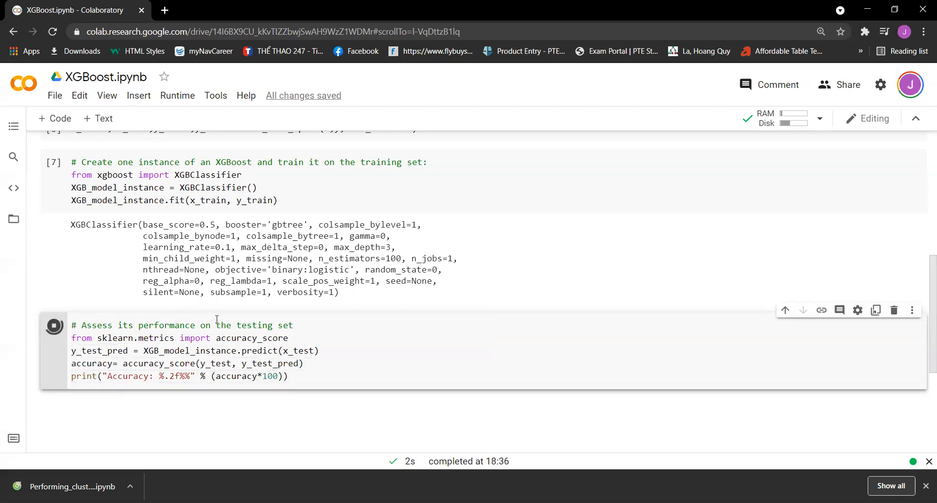
Add a new text cell below the 98.93% accuracy output for the summary.
left_click(52, 325)
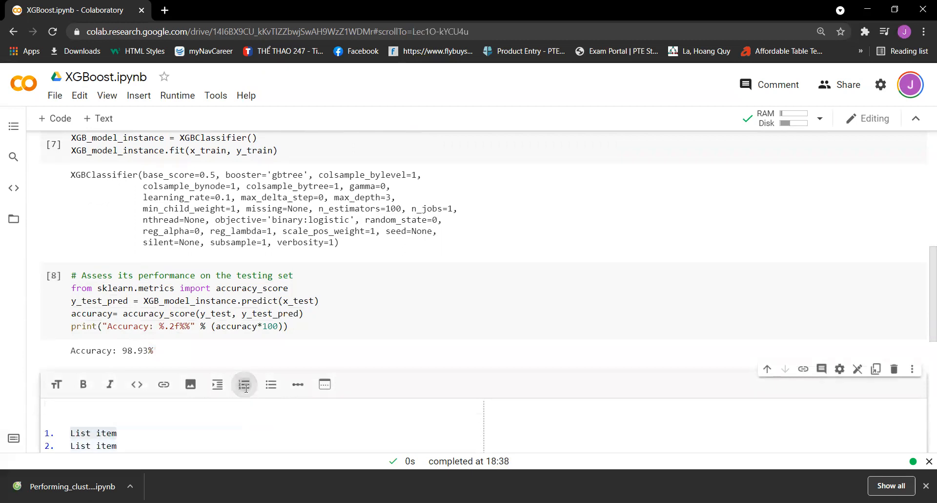
Fill the first list item with 'Step 1: reading our dataset'.
left_click(244, 384)
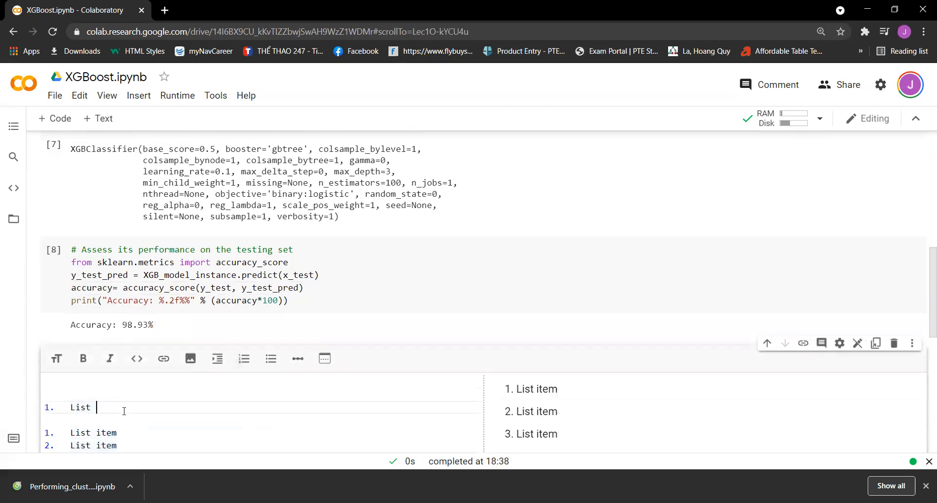
type("Step 1")
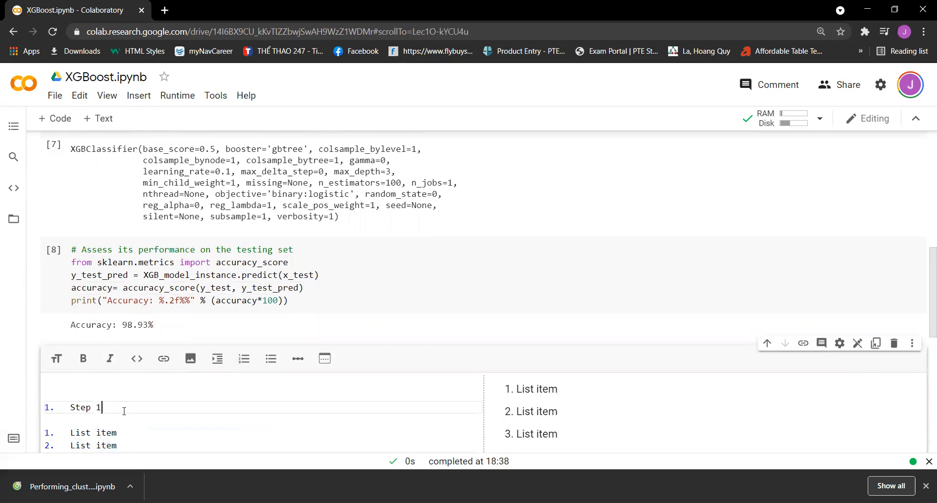
type(": readi")
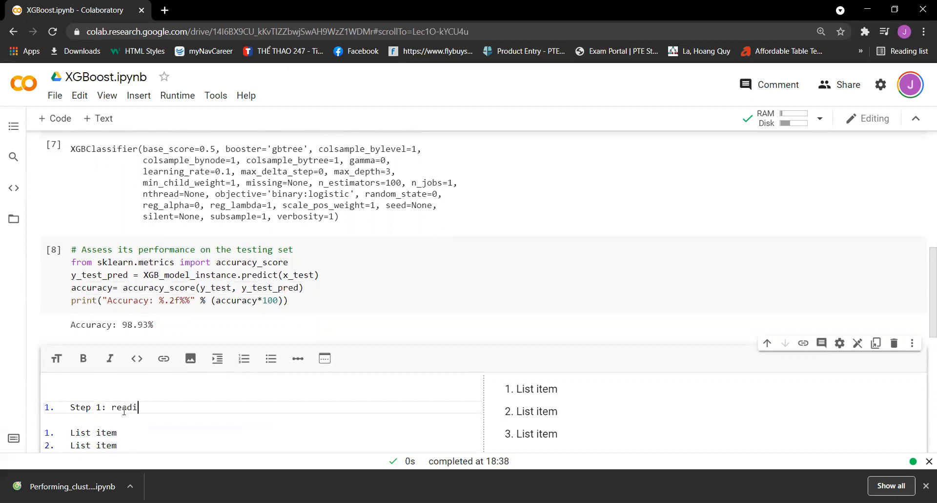
type("ng our datas")
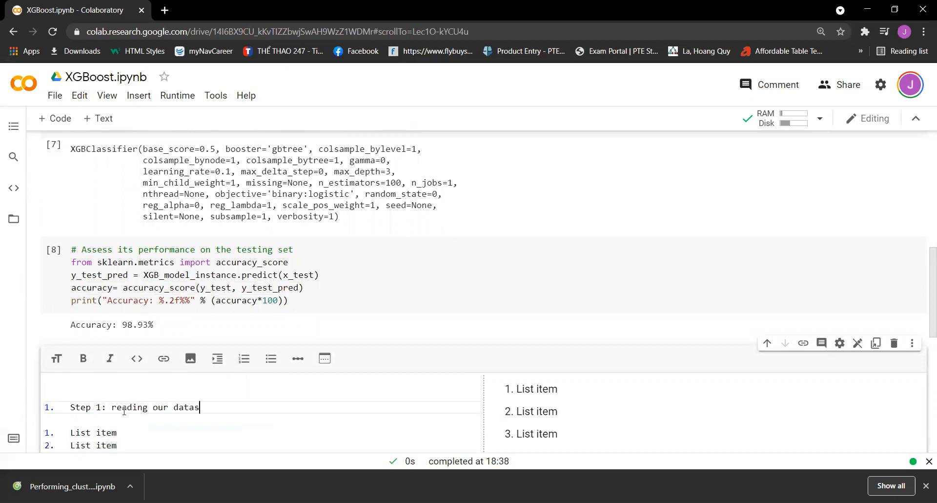
type("et")
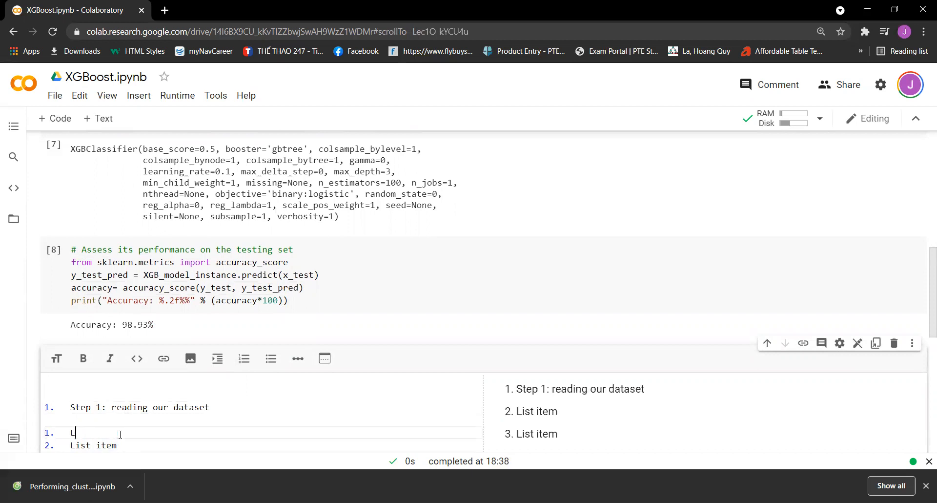
Fill the second list item with 'Step 2: create a train-test split'.
type("Step 2:")
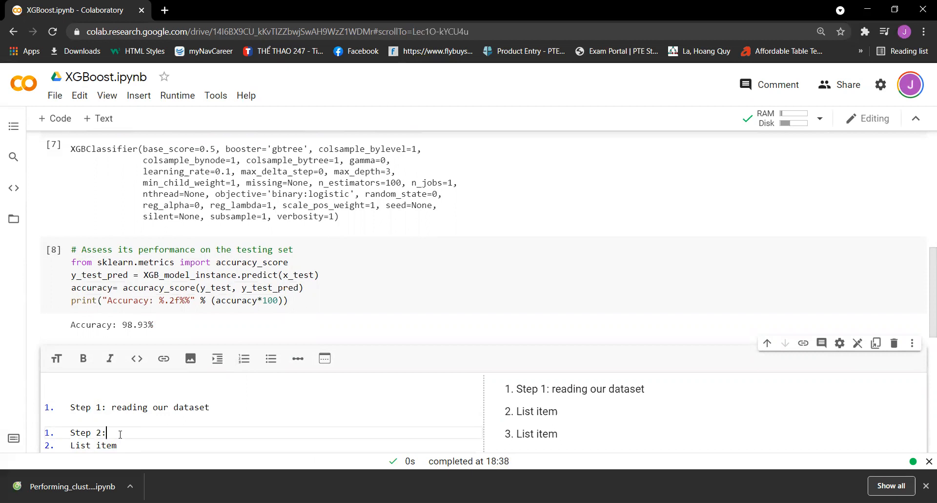
type("create")
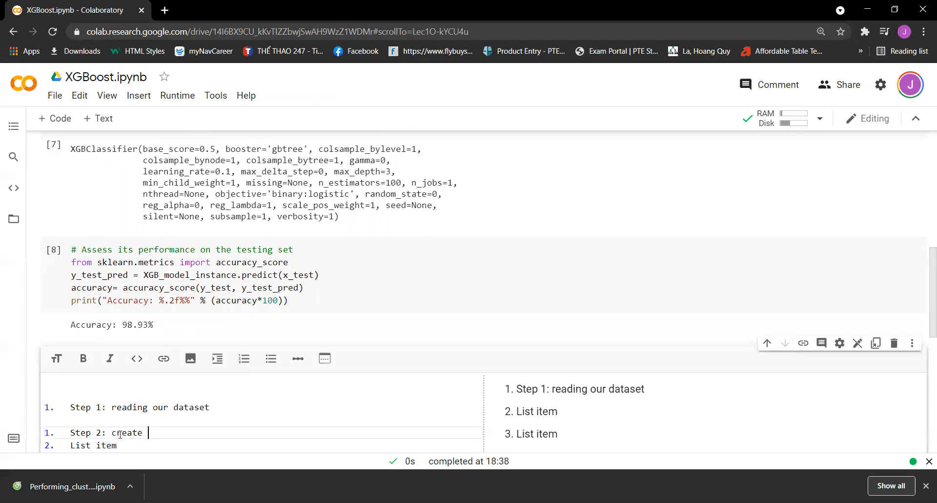
type("a train")
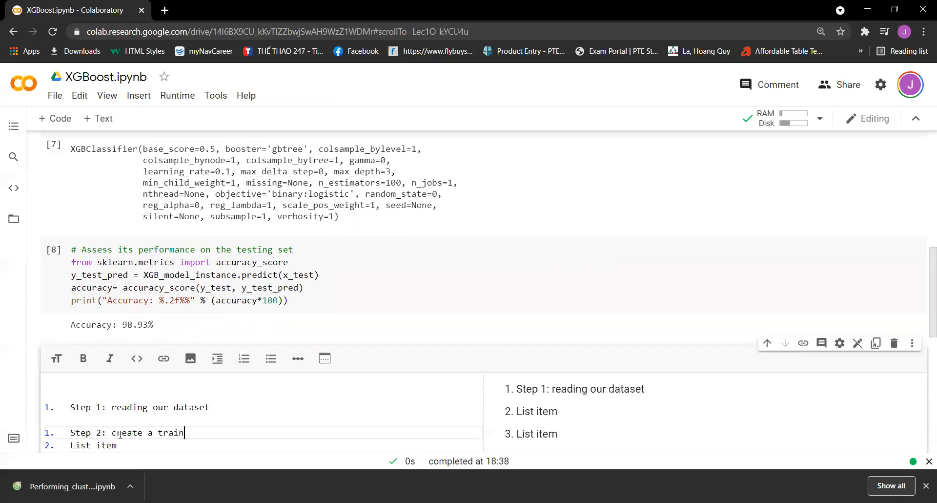
type("-test s")
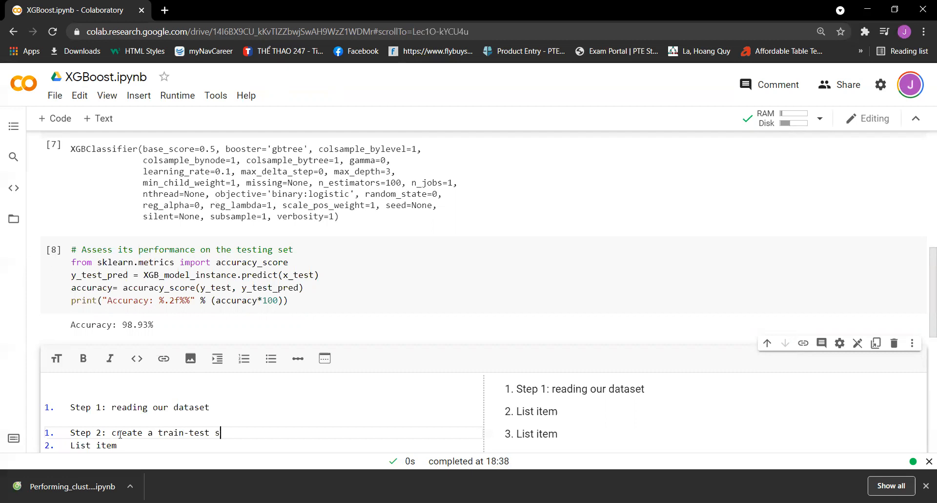
type("plit")
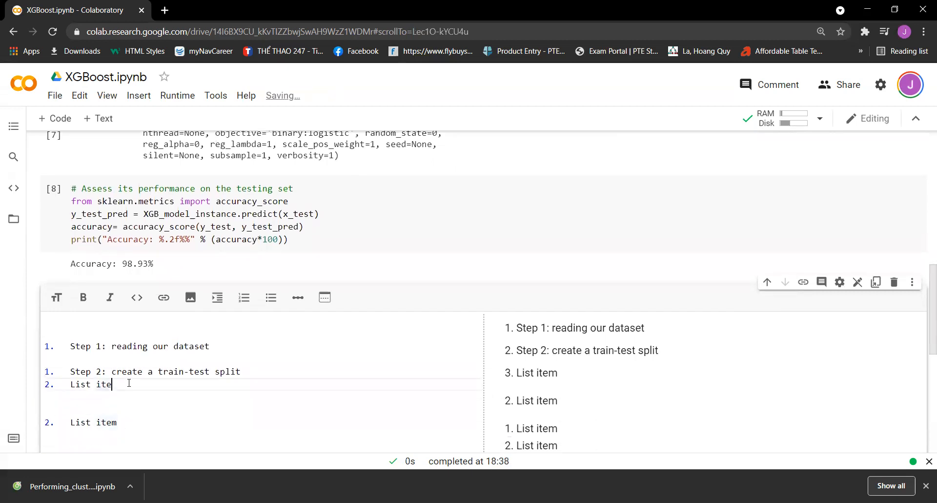
Write 'Step 3: proceed to instantiate an XGBoost classifier with default parameters'.
type("Step 3: we")
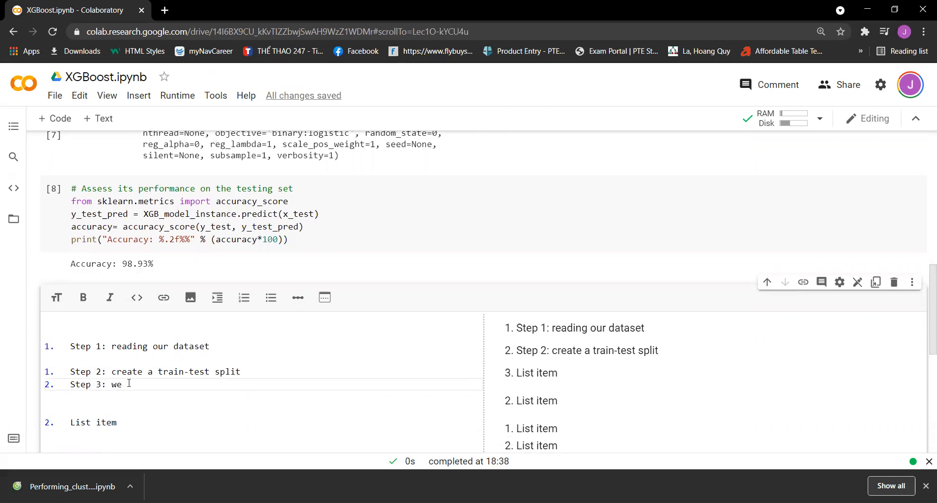
type("pro")
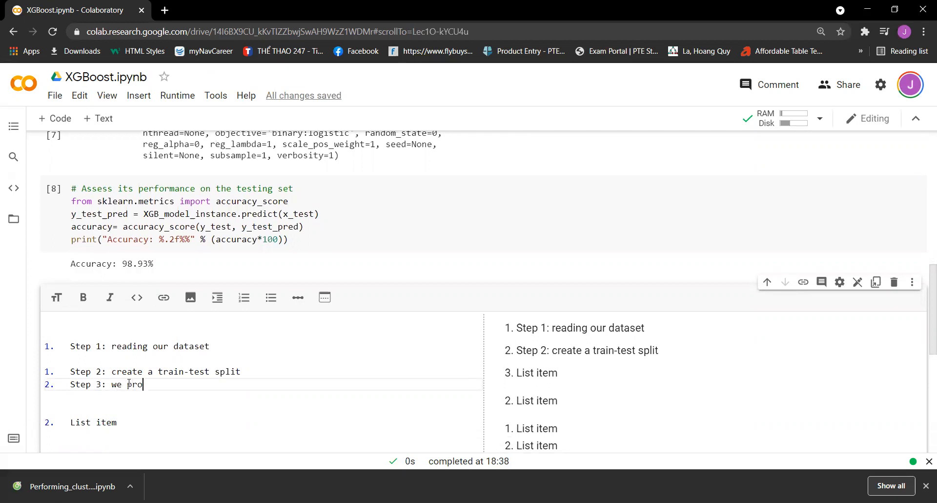
type("ceed to")
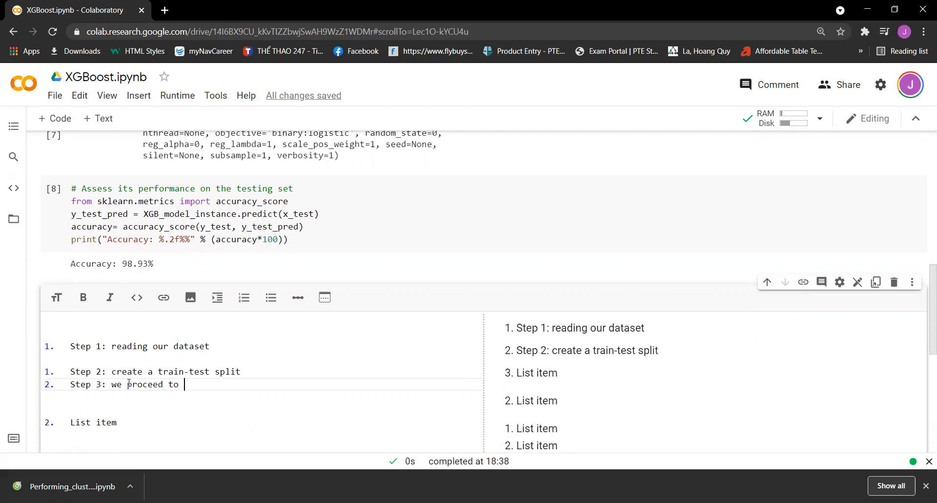
type("instantia")
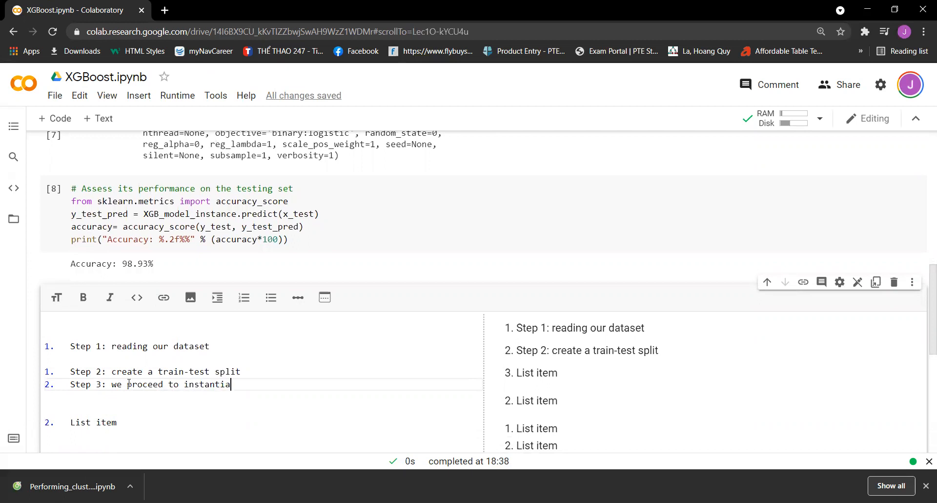
type("te an")
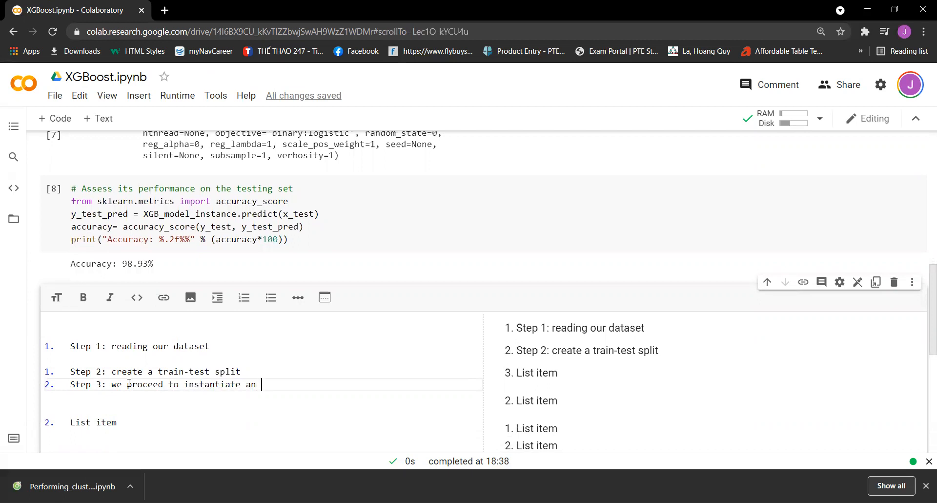
type("XGBoos")
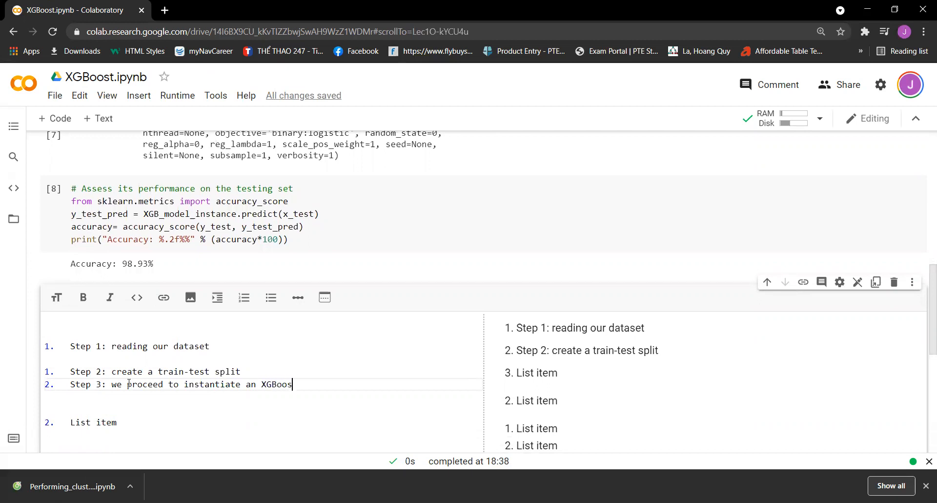
type("classifier with")
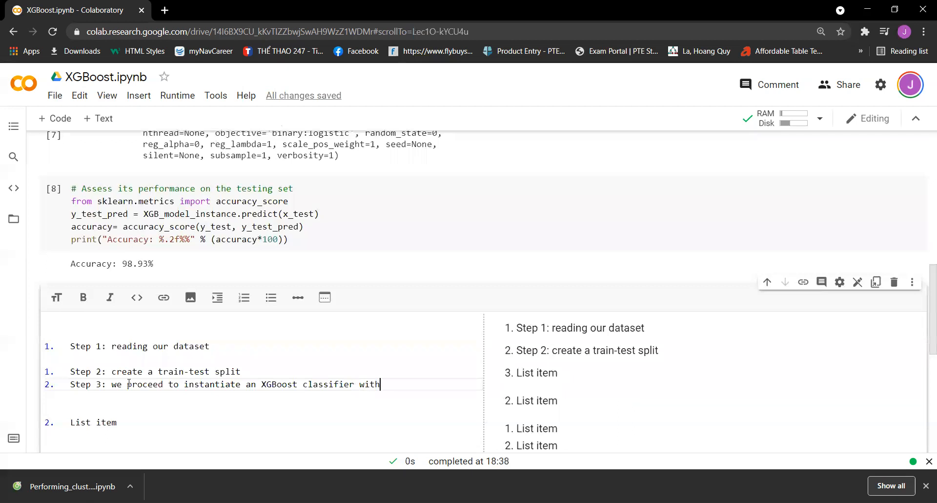
type("defea")
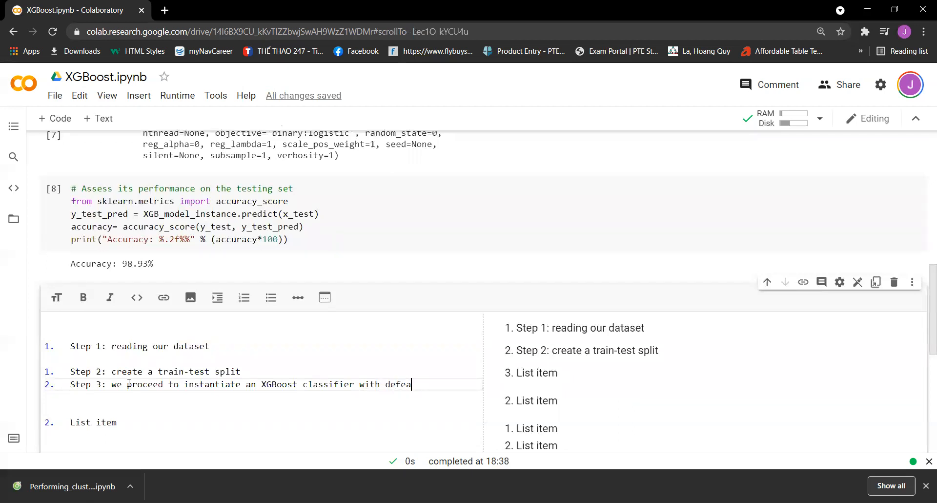
type("ult")
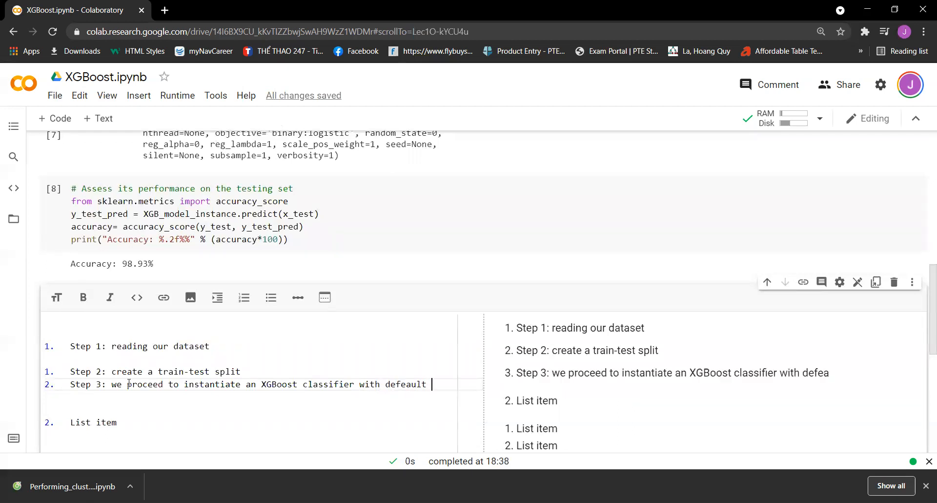
type("parameters")
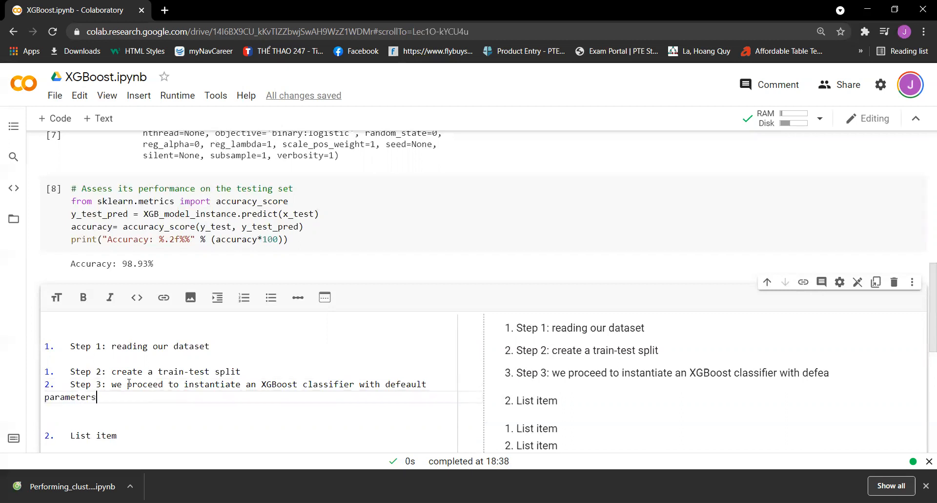
Finish Step 3 with 'and fit it to our training set'.
type("and fit")
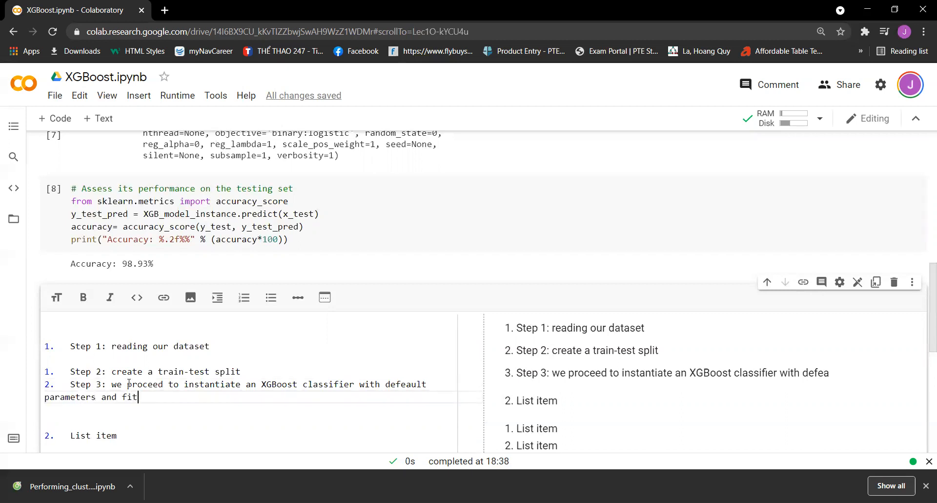
type("it into")
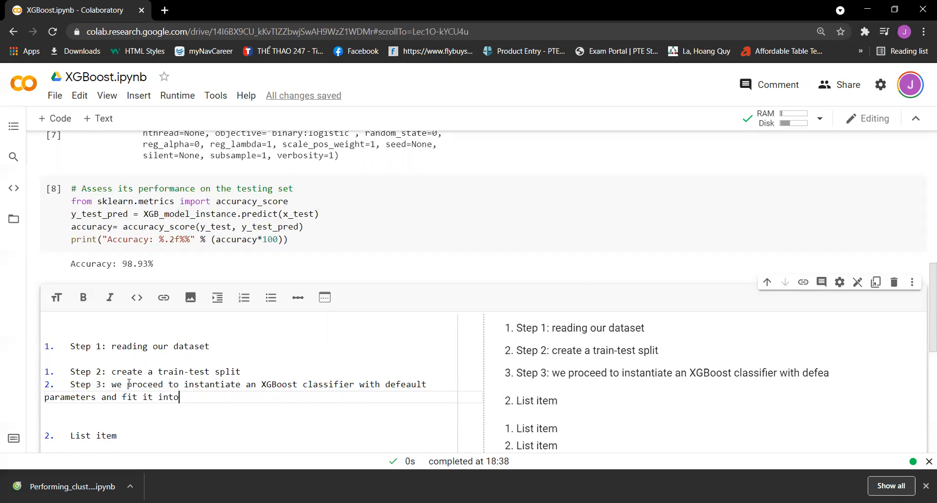
type("to")
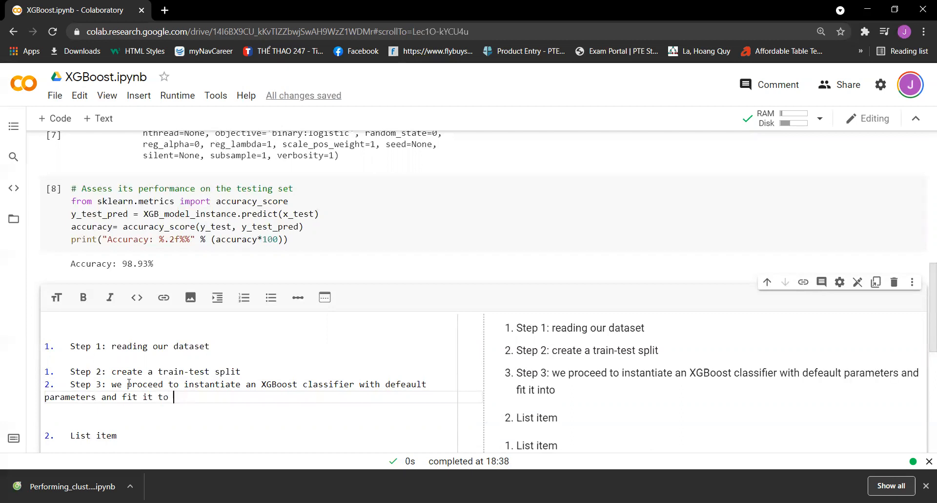
type("our training")
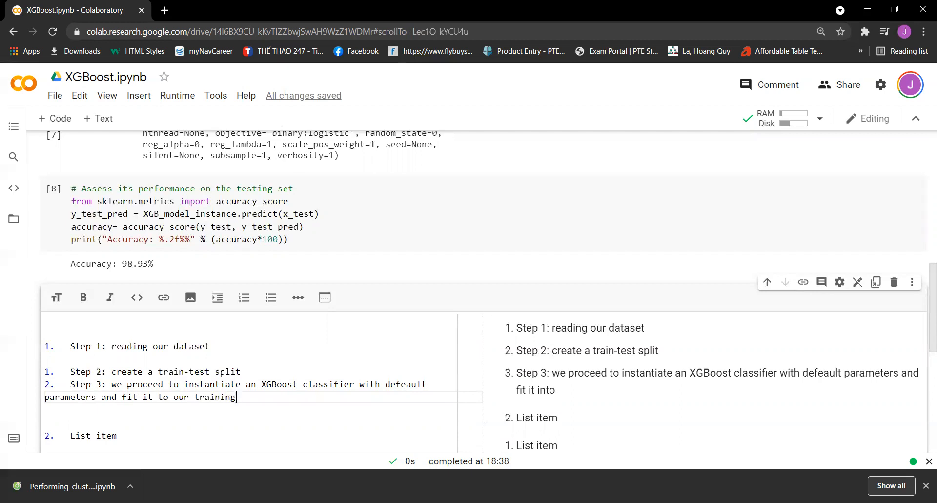
type("set")
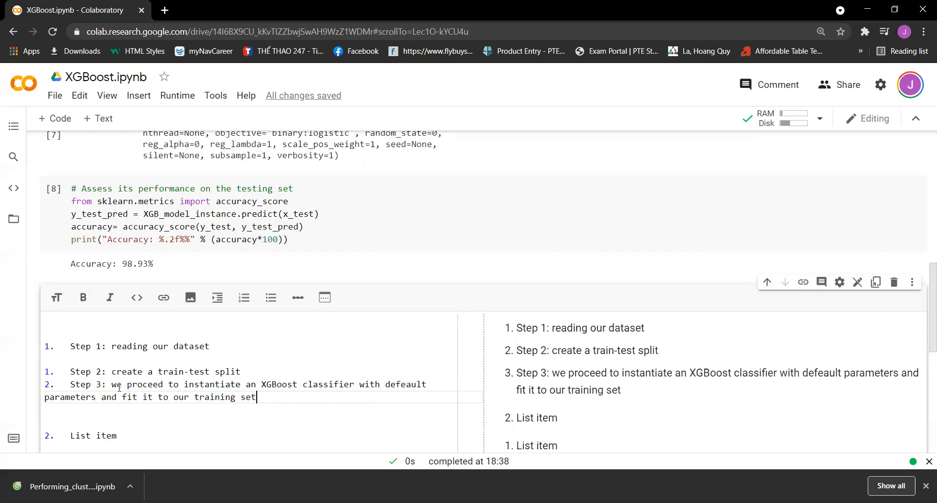
scroll("down", 3)
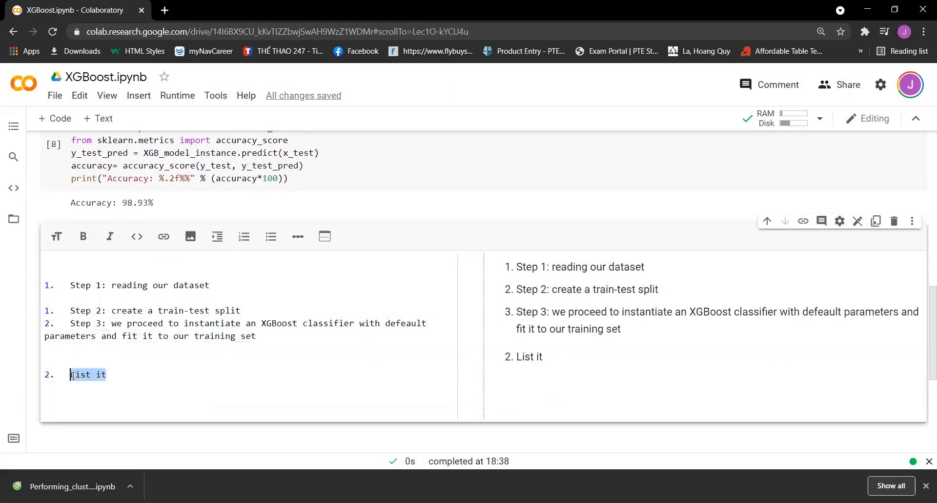
Write 'Step 4: we use our XGBoost classifier to predict on the testing set'.
type("Step 4")
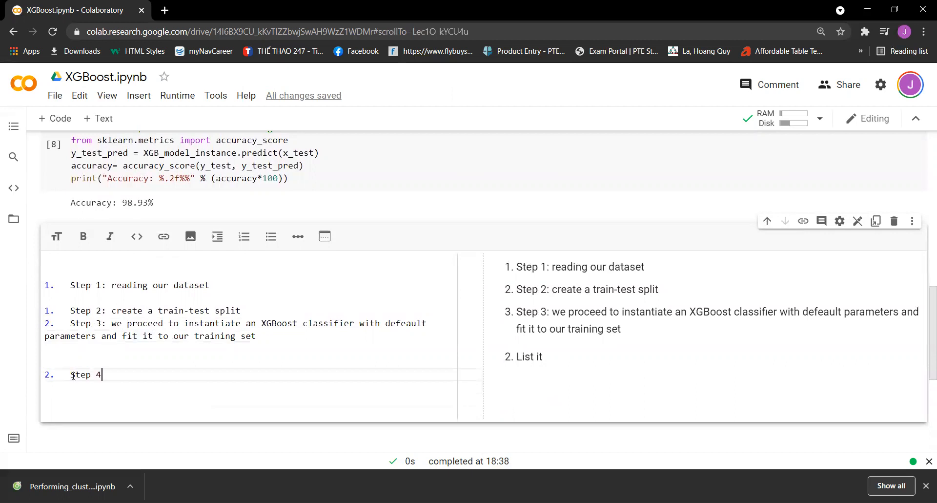
type(": w")
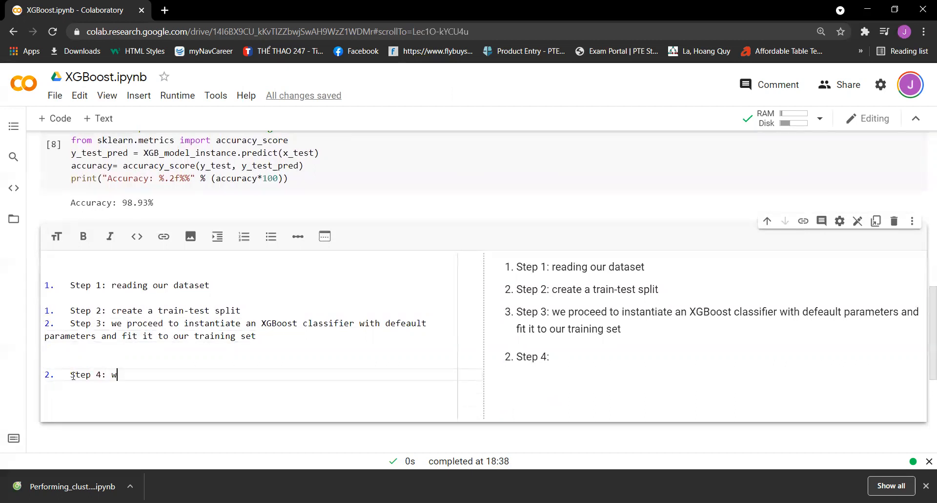
type("e use o")
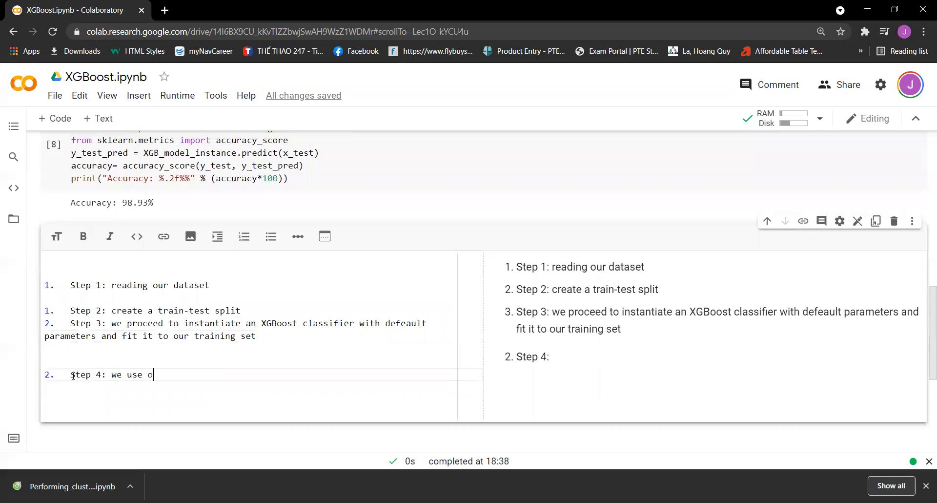
type("ur XG")
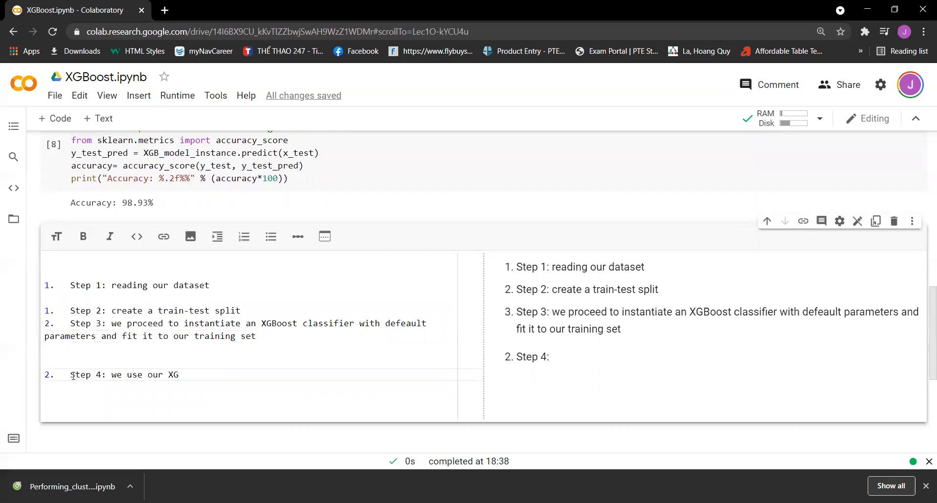
type("Boost")
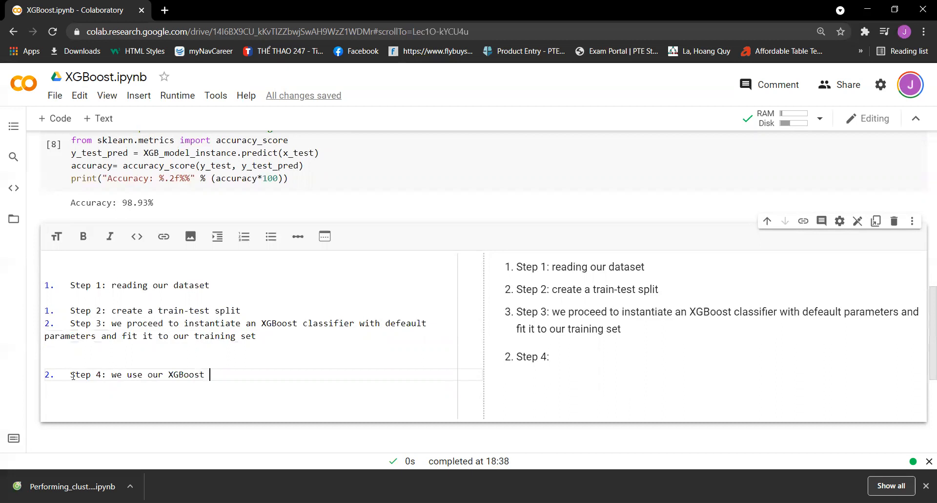
type("classifie")
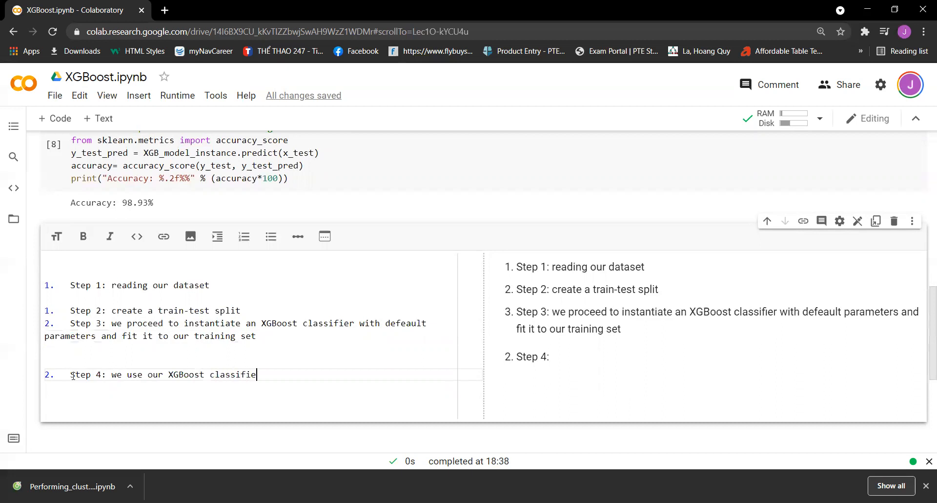
type("to predict")
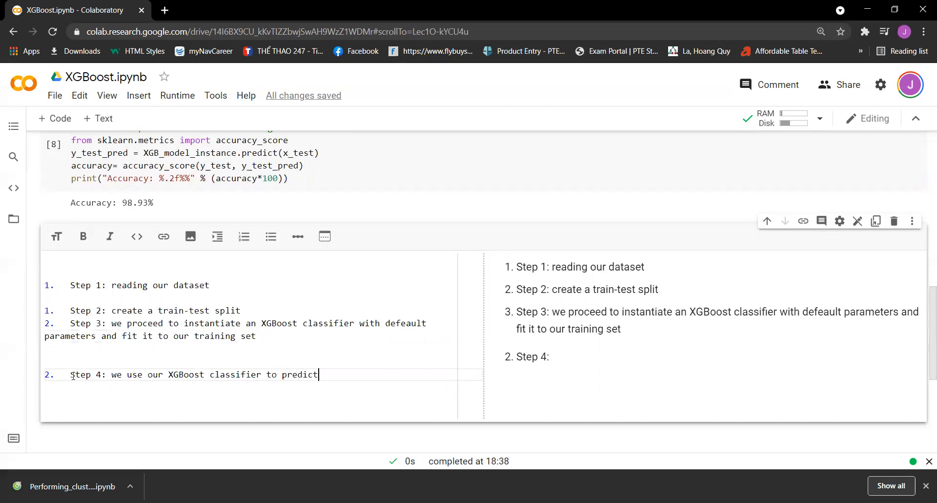
type("on the test")
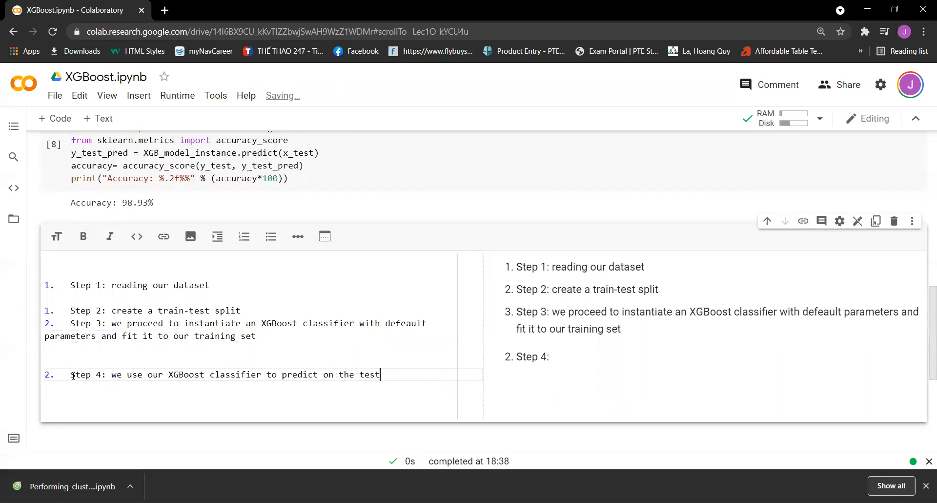
type("ing set")
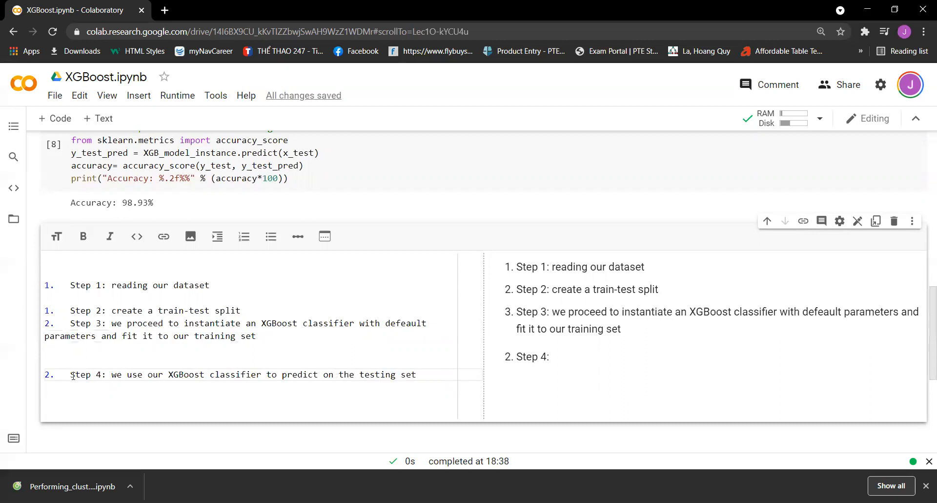
Continue: '. We then produce the measured accuracy of our XGBoost model's predictions.'.
type(". We then")
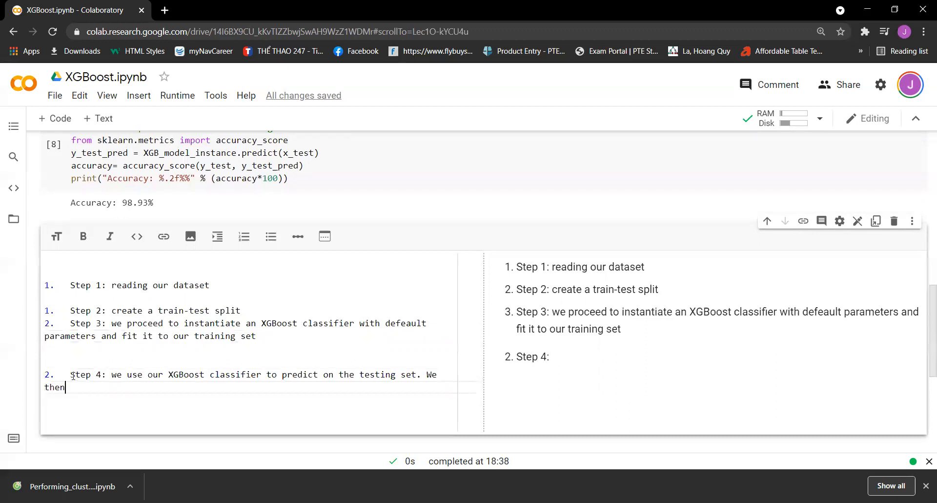
type("produce")
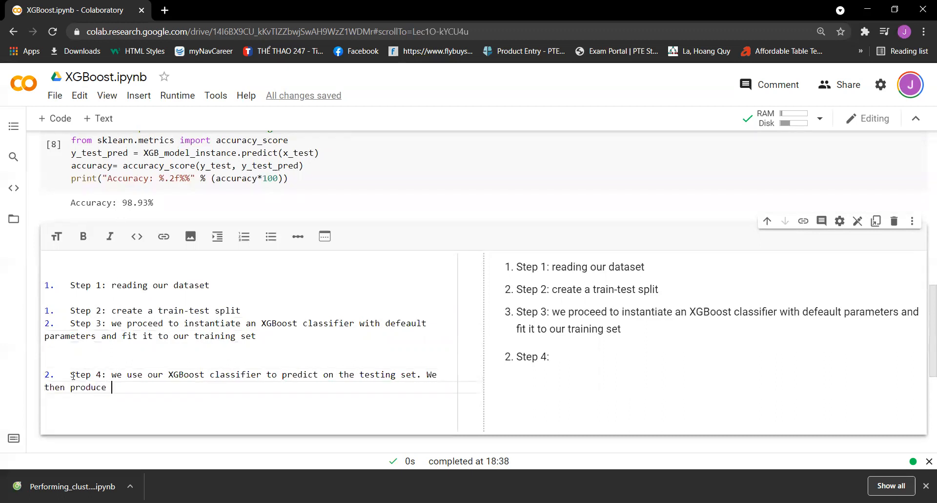
type("the measured")
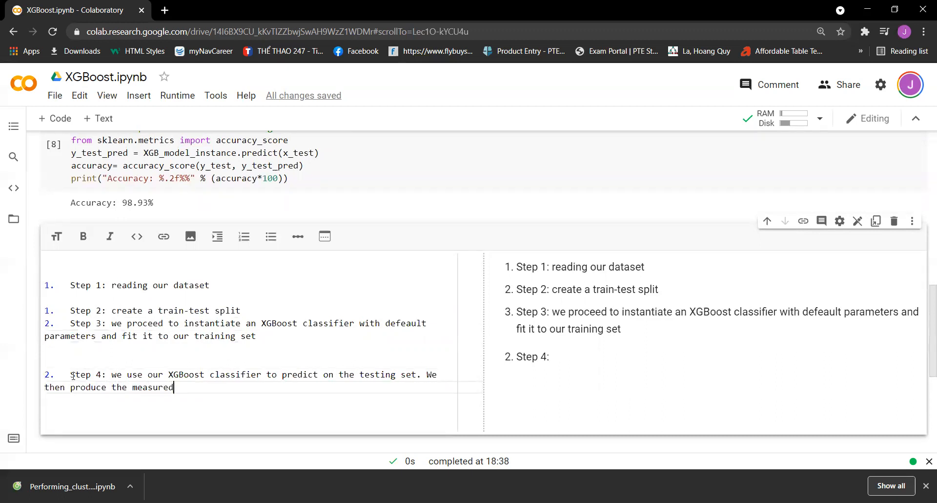
type("accuracy")
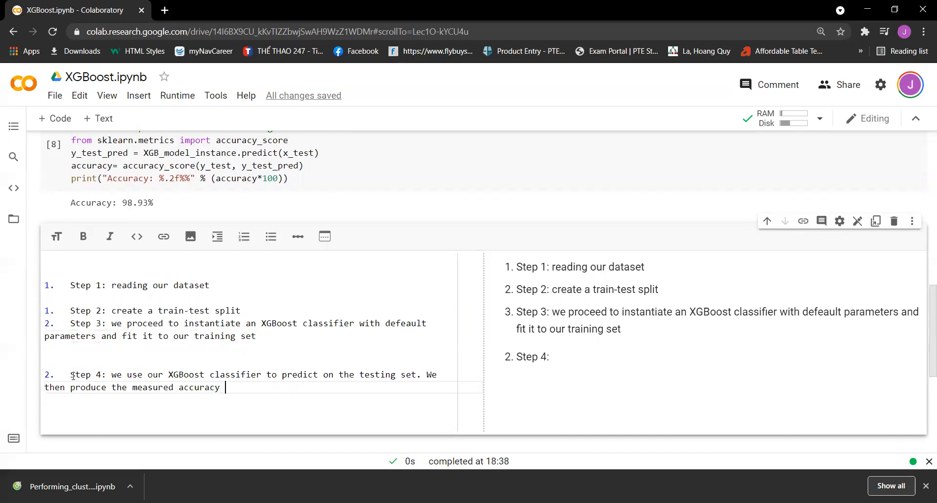
type("of our XGBoos")
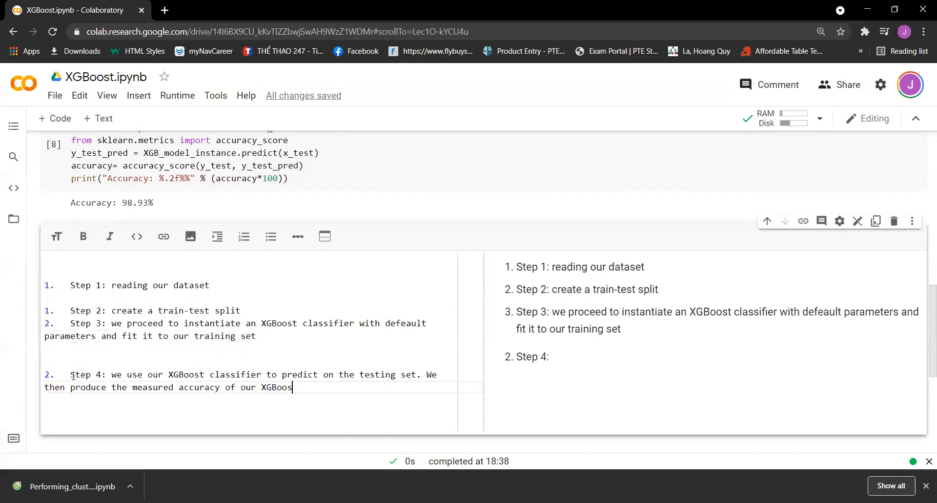
type("t mode")
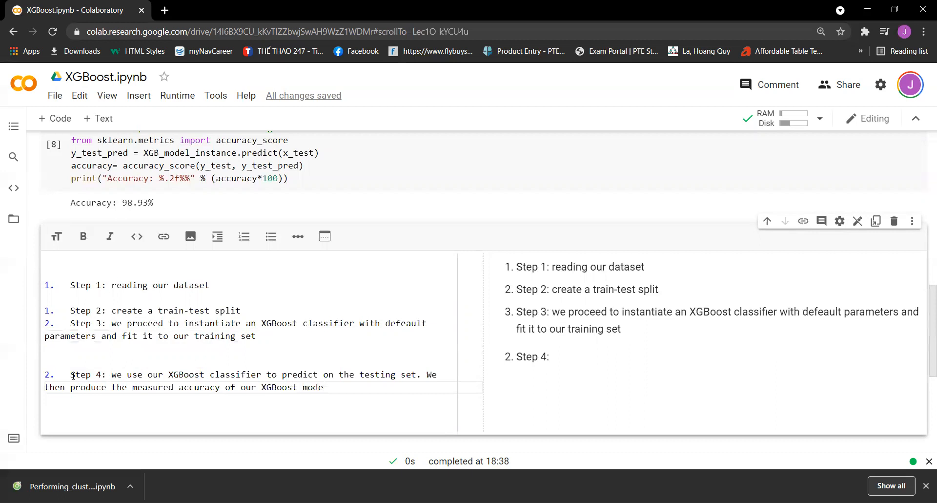
type("'s predi")
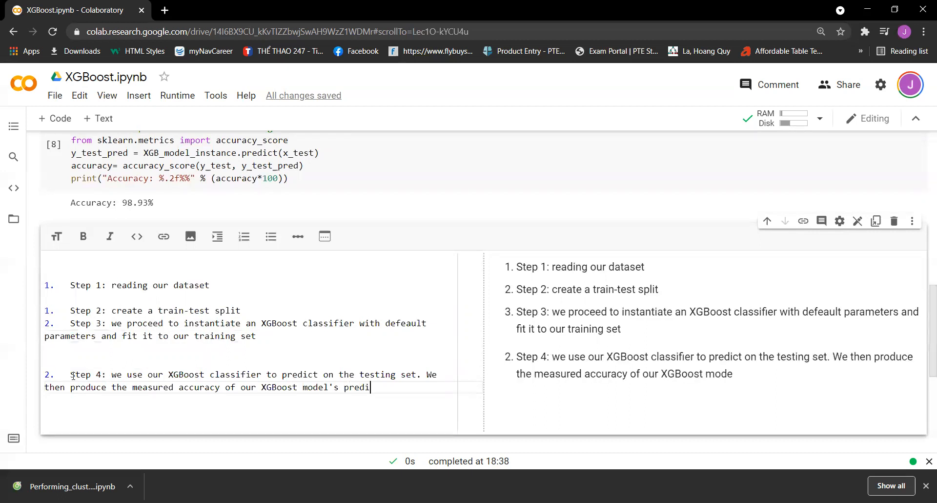
type("ctions.")
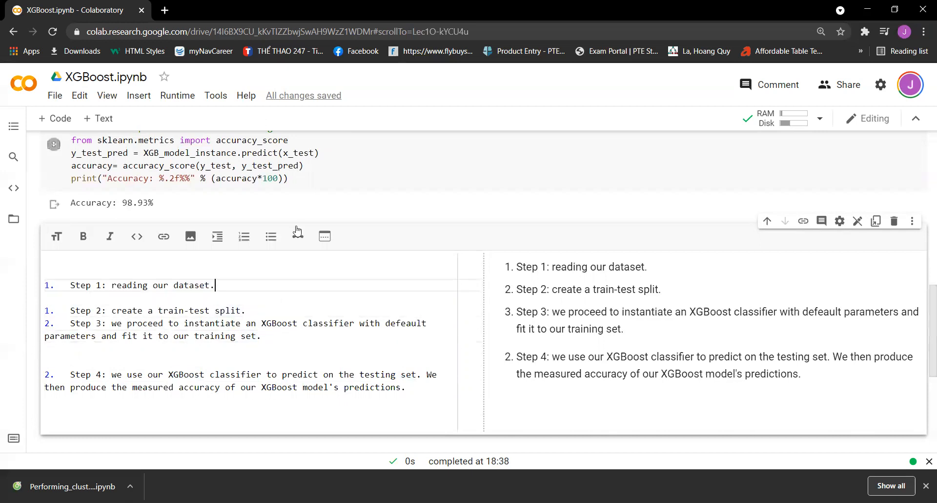
Scroll through the summary cell to review the finished four-step list.
scroll("up", 3)
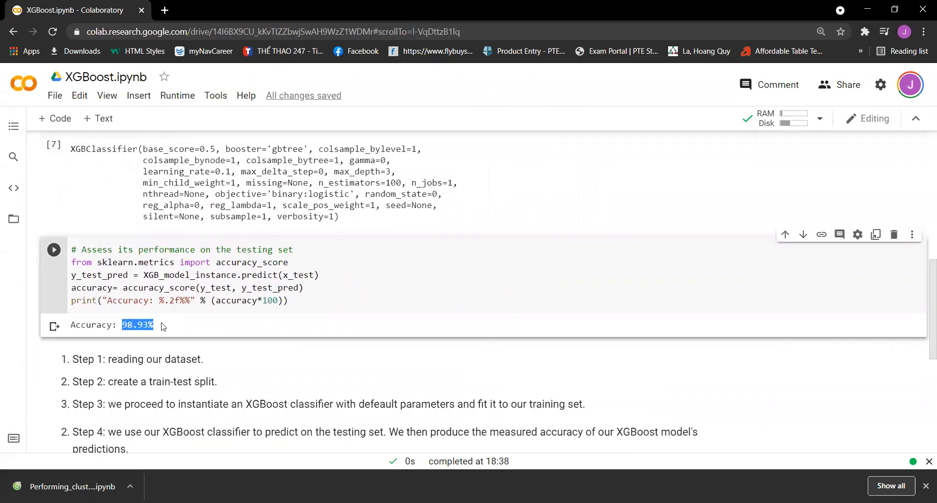
mouse_move(287, 399)
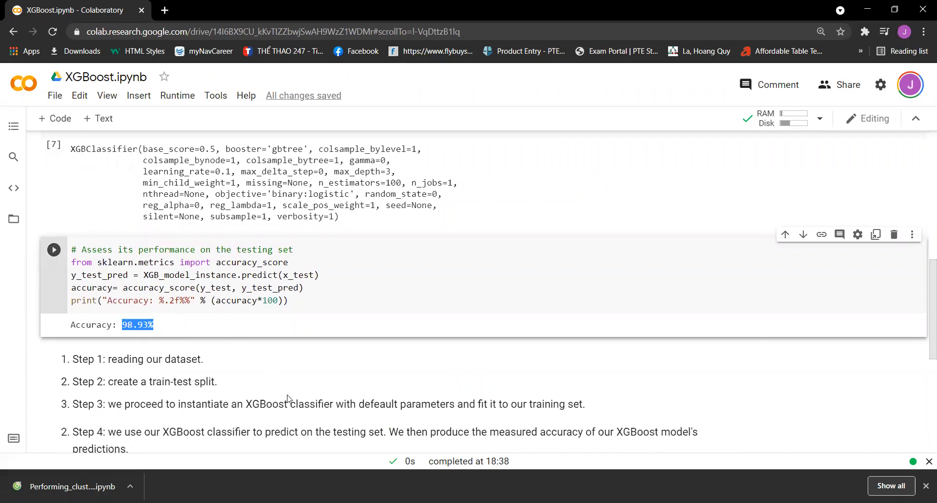
scroll("down", 3)
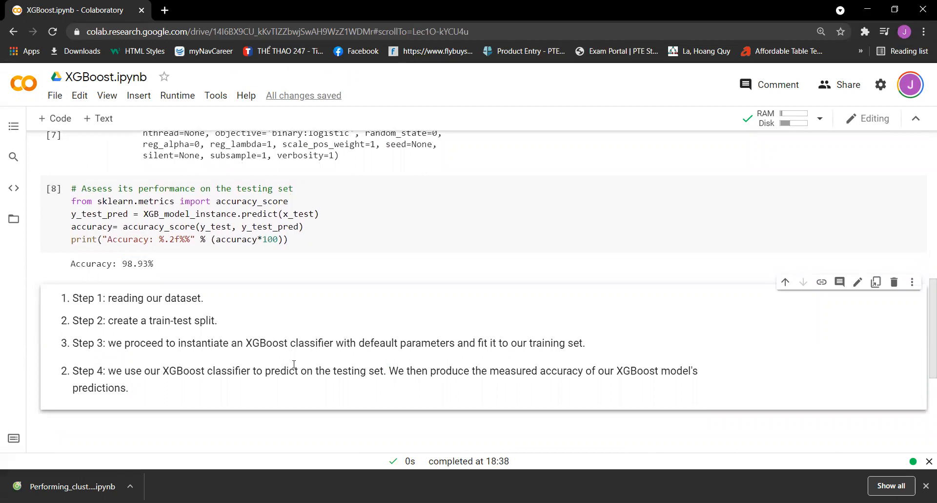
mouse_move(351, 360)
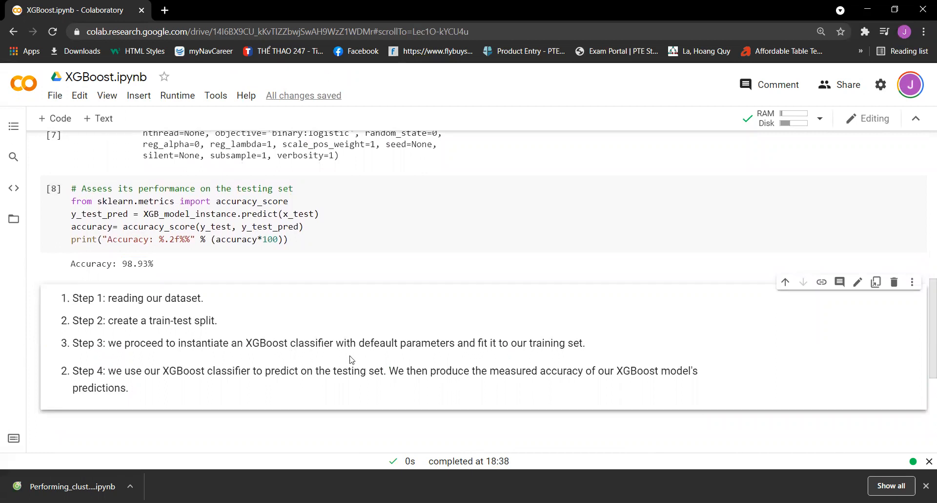